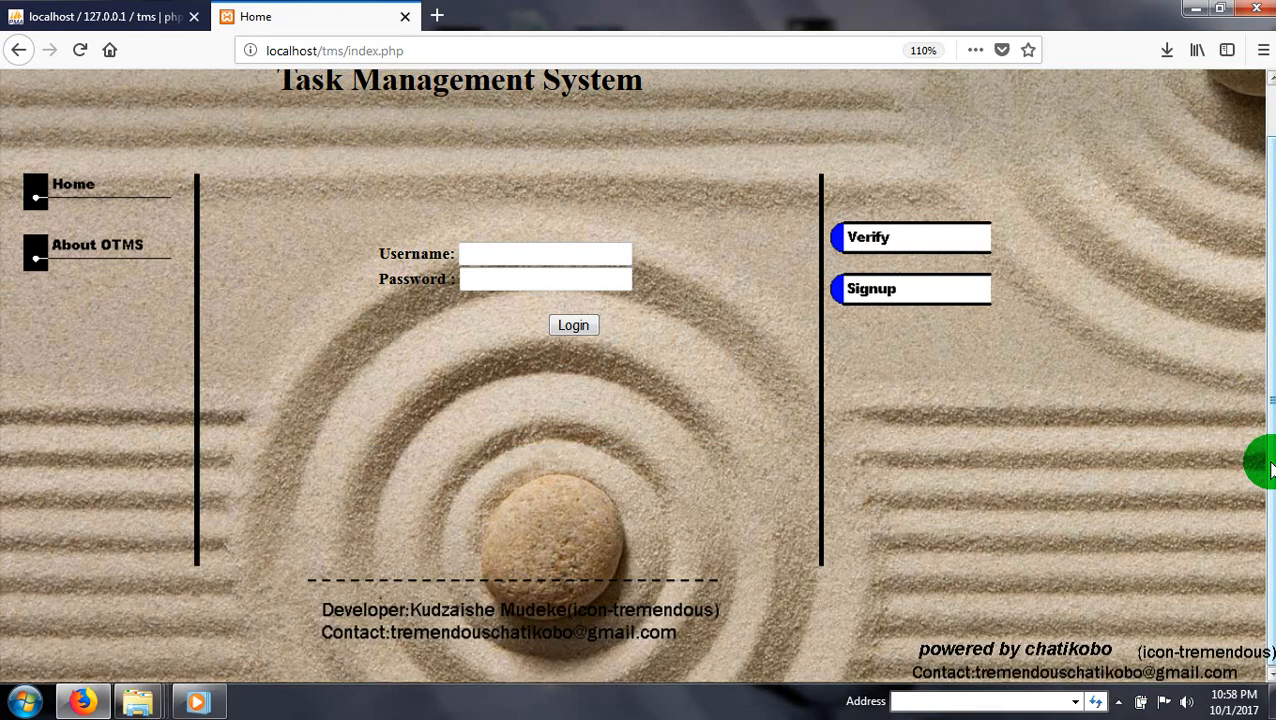
mouse_move(198, 698)
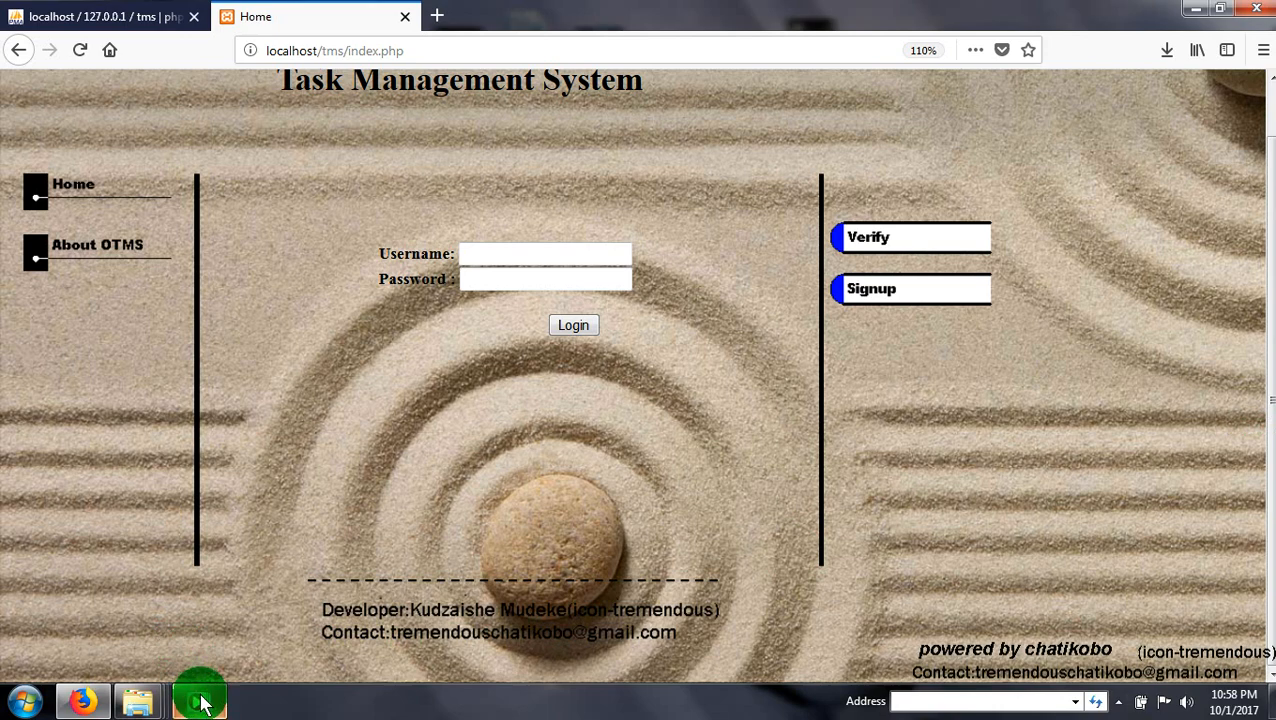
Play the background song and open the tms notes file full screen.
click(199, 699)
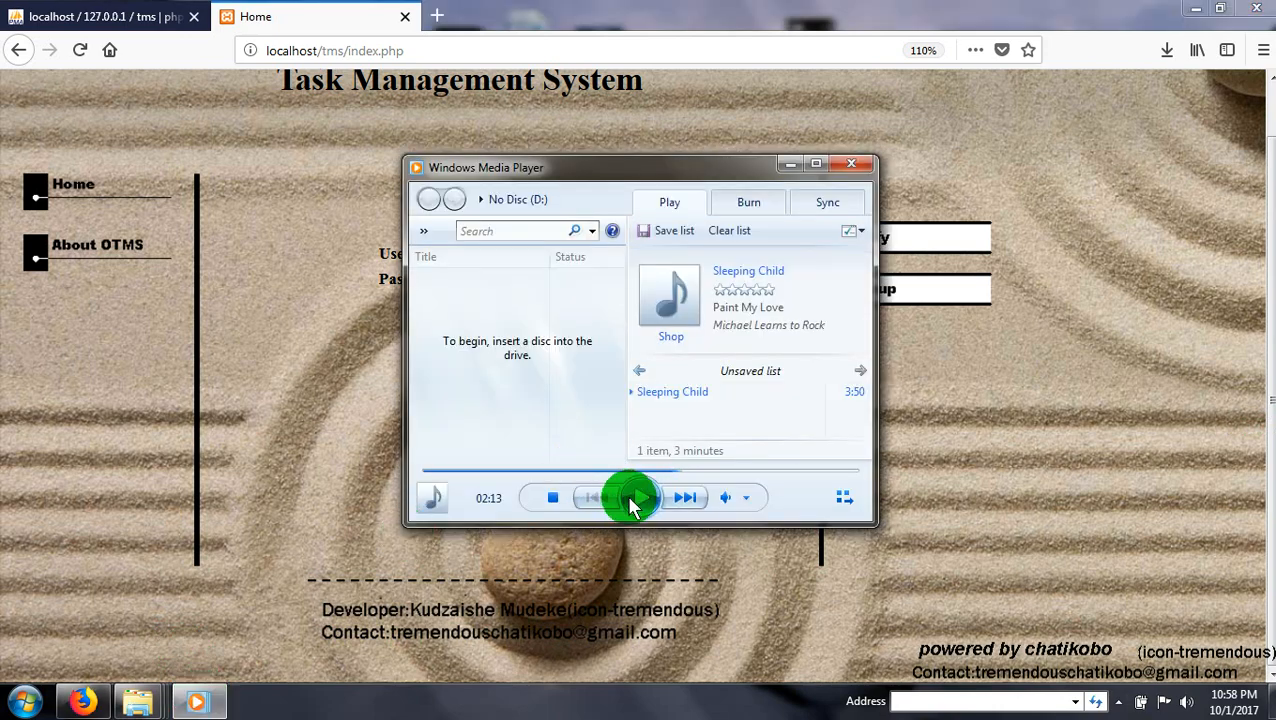
click(640, 498)
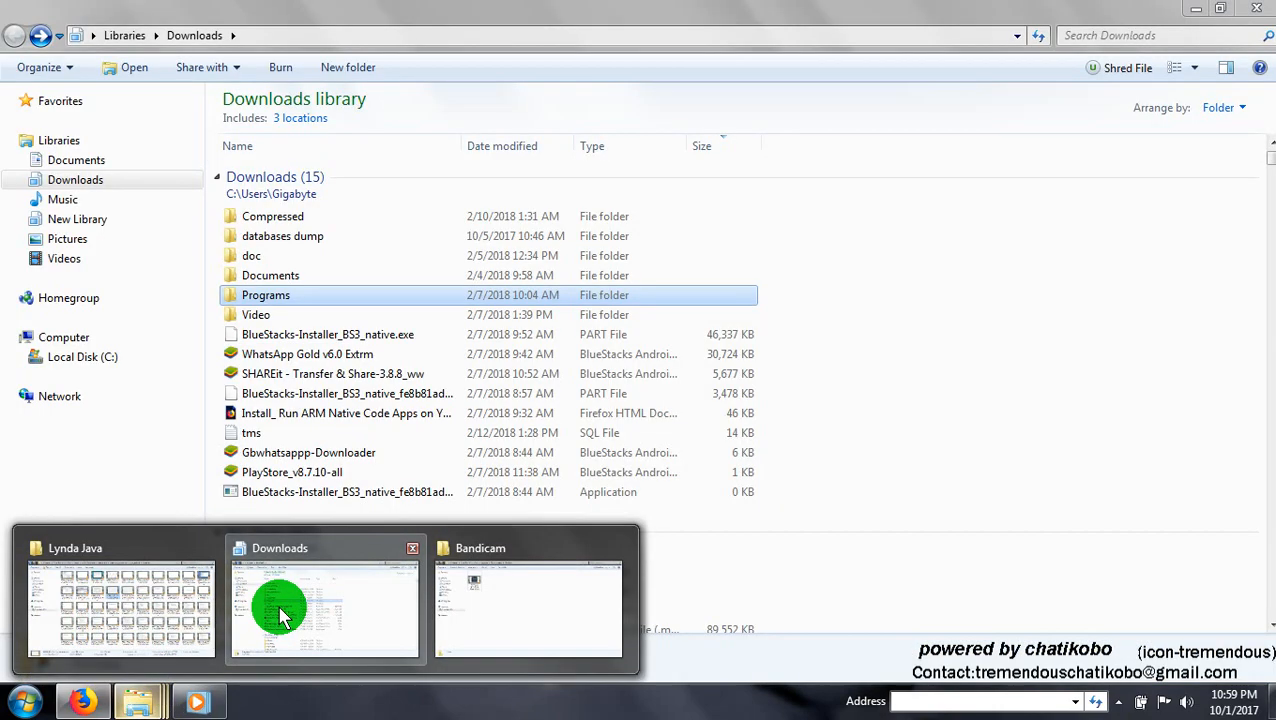
click(16, 700)
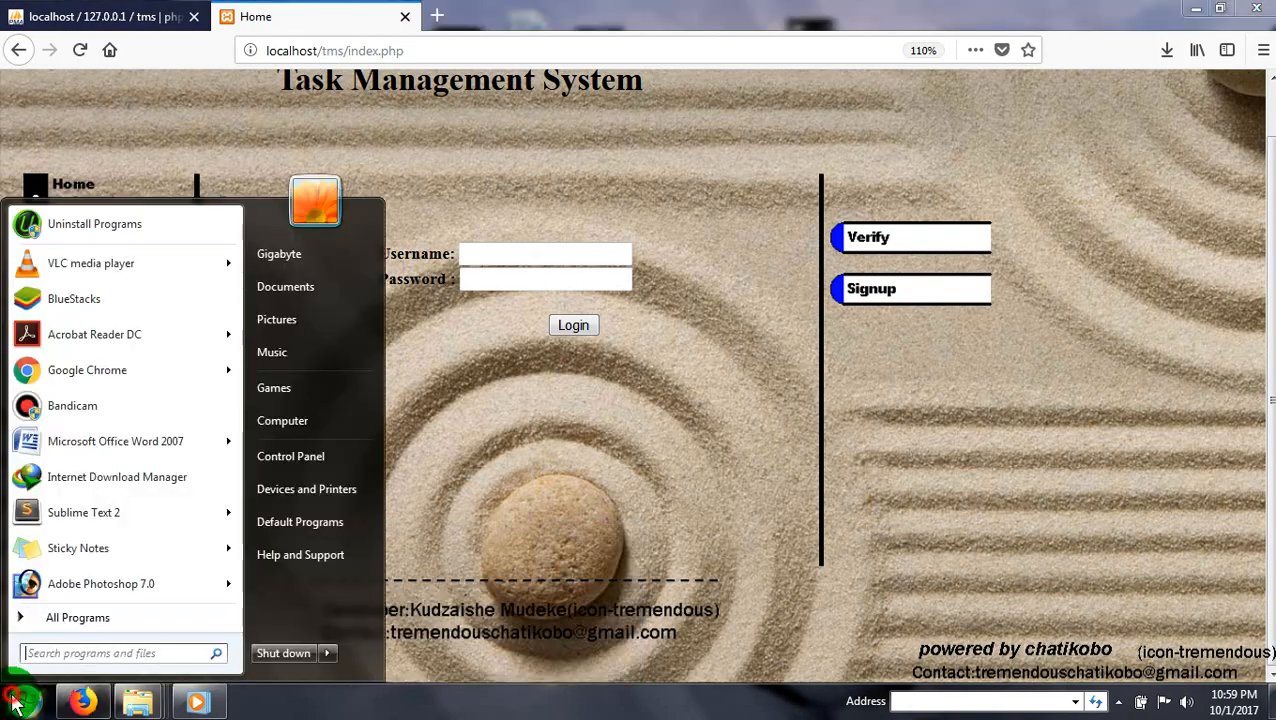
text(tm)
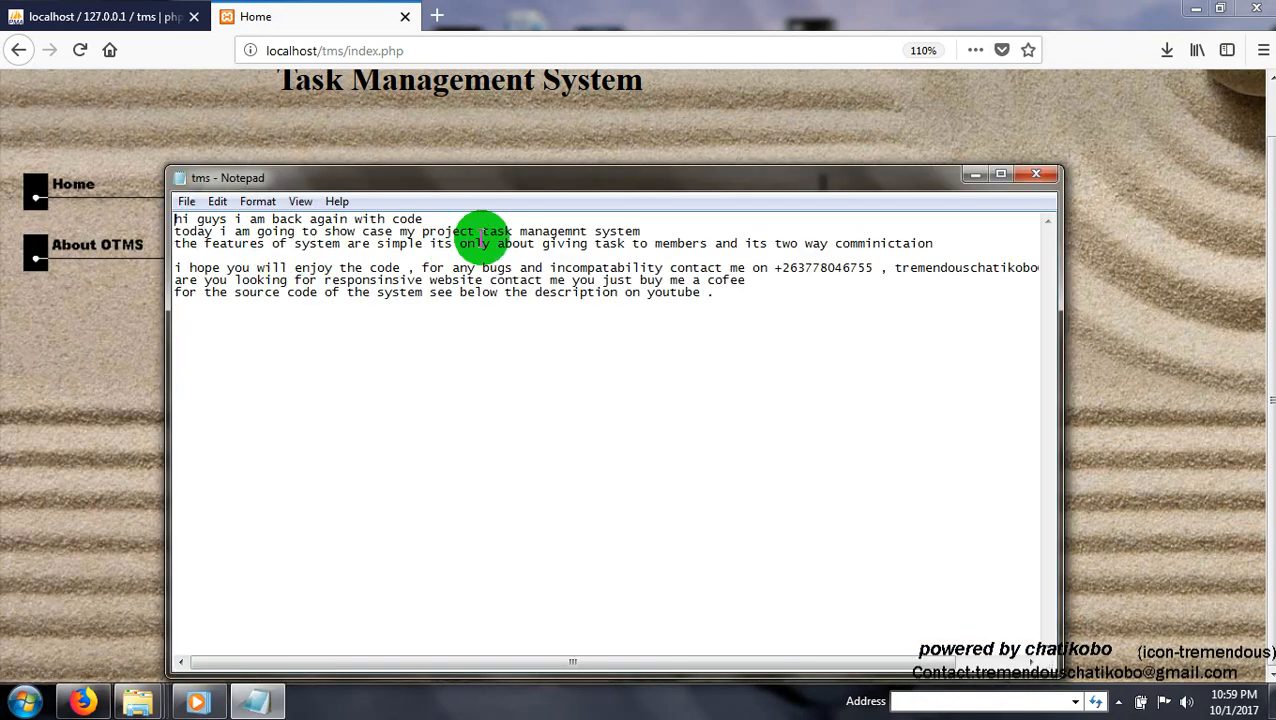
click(1000, 173)
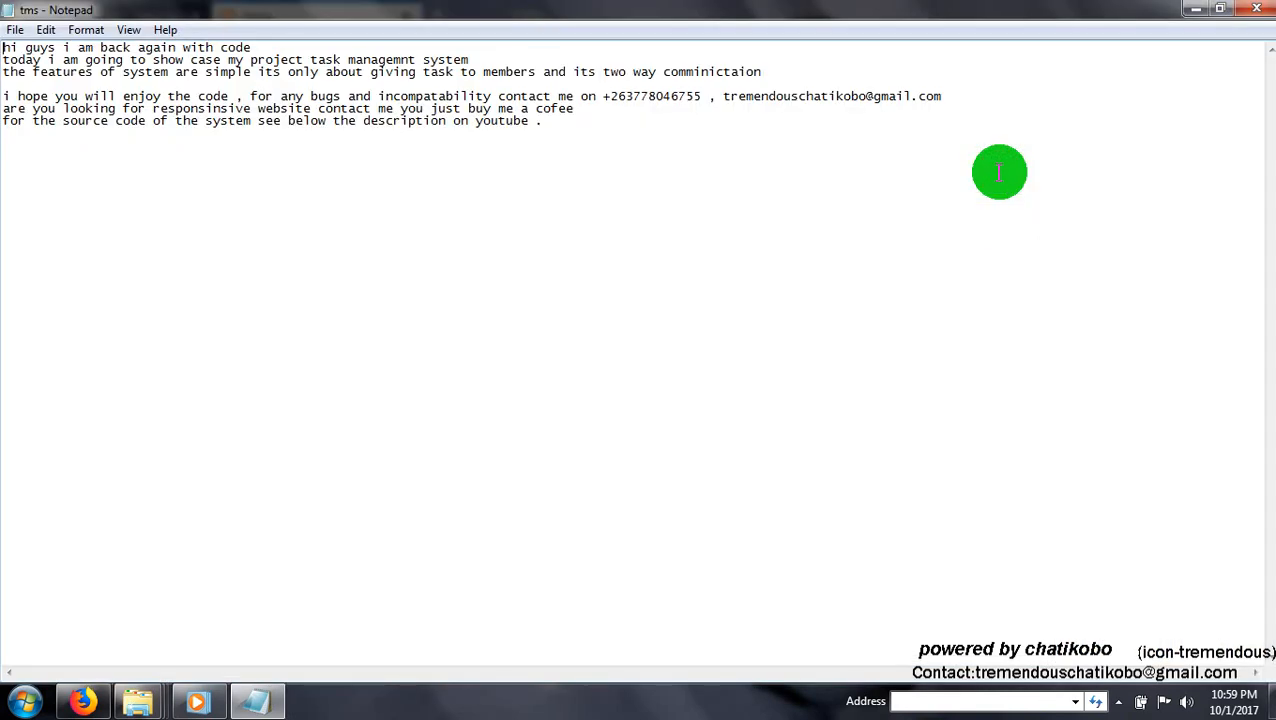
mouse_move(586, 285)
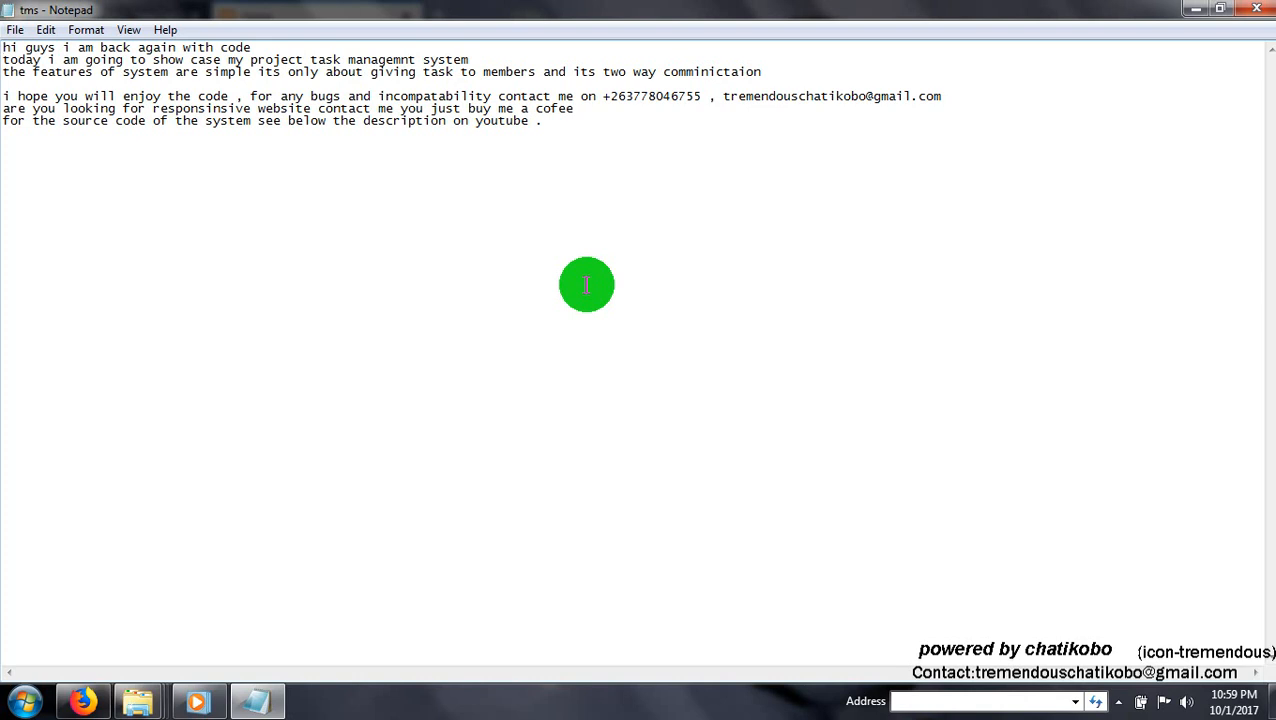
mouse_move(587, 166)
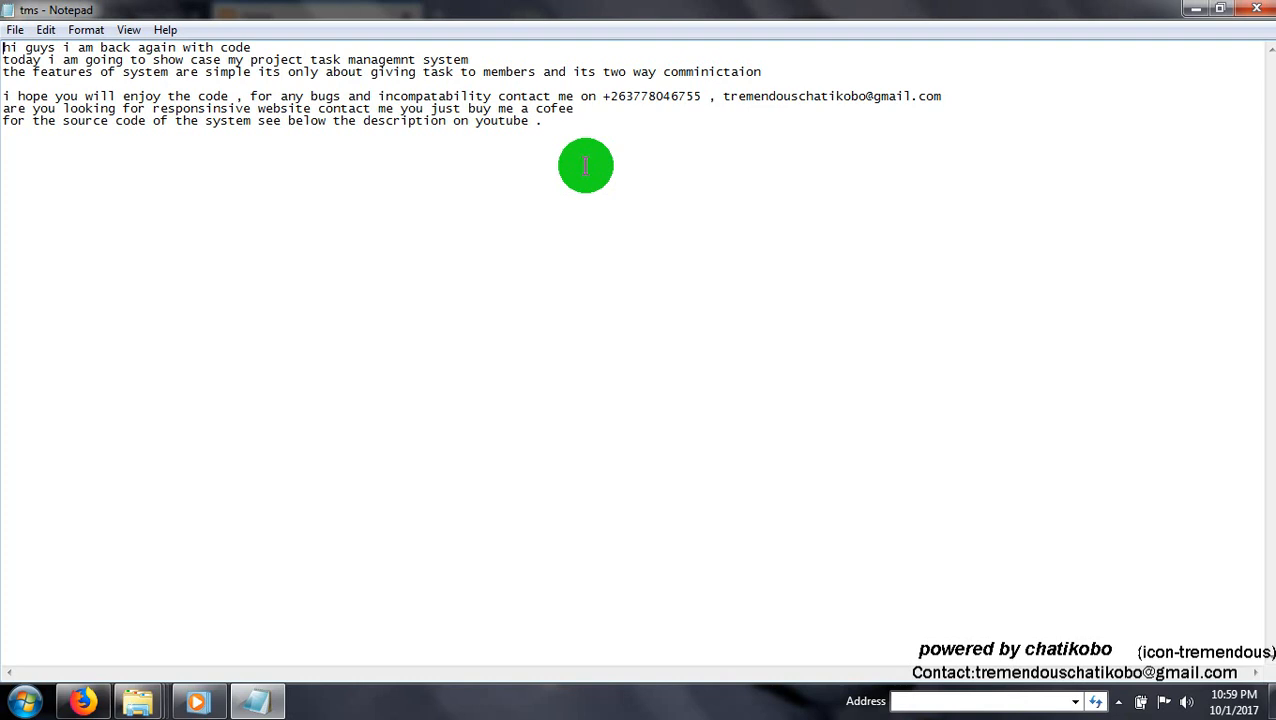
mouse_move(115, 655)
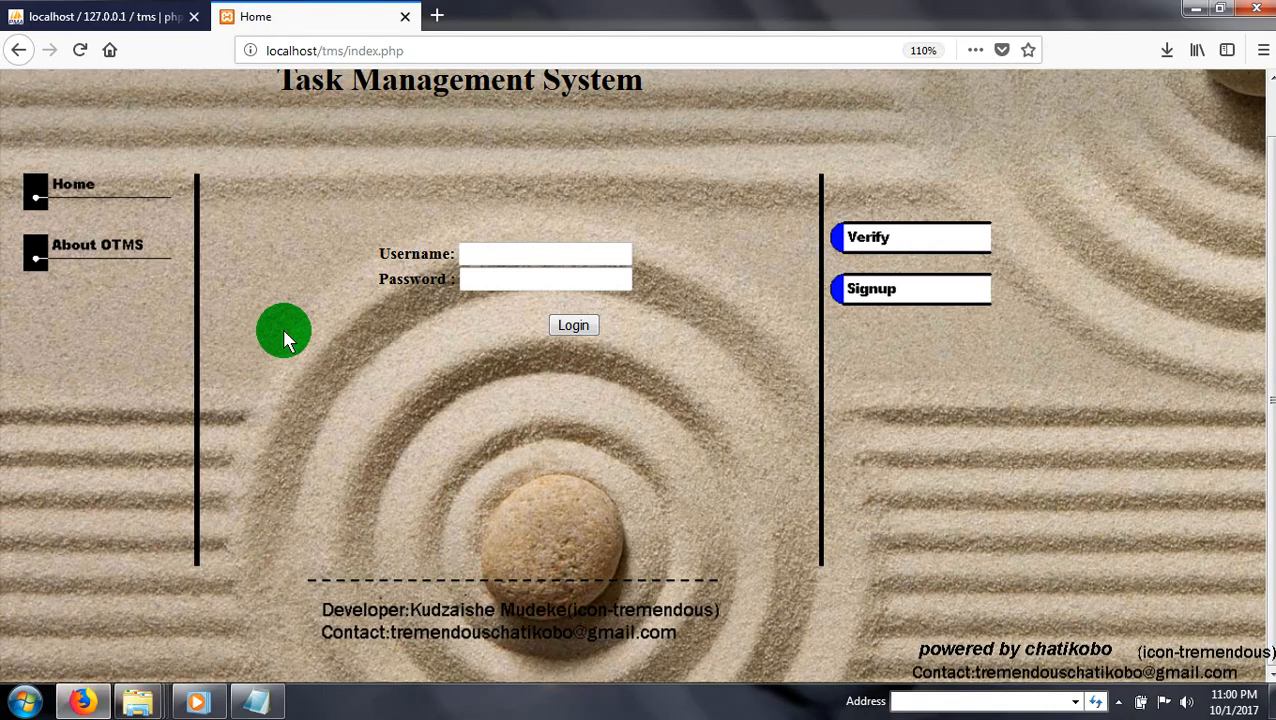
mouse_move(170, 30)
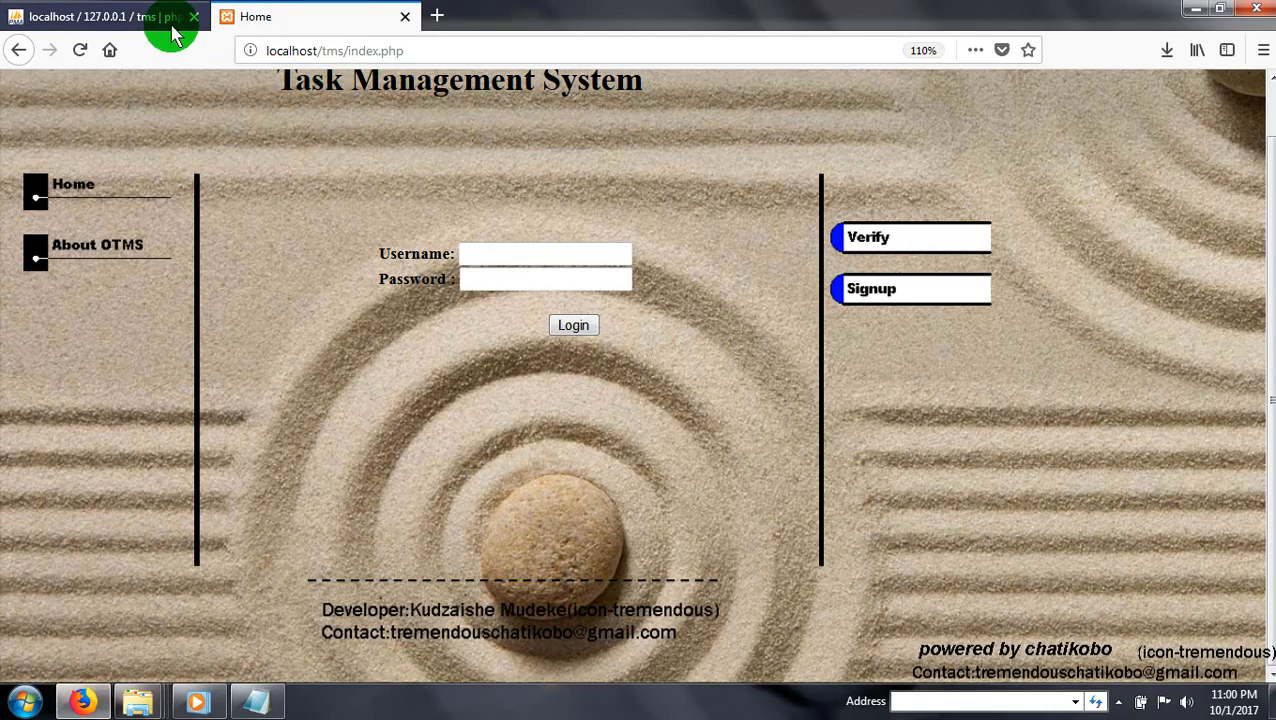
Go to phpMyAdmin's server database list and its Import page.
click(100, 16)
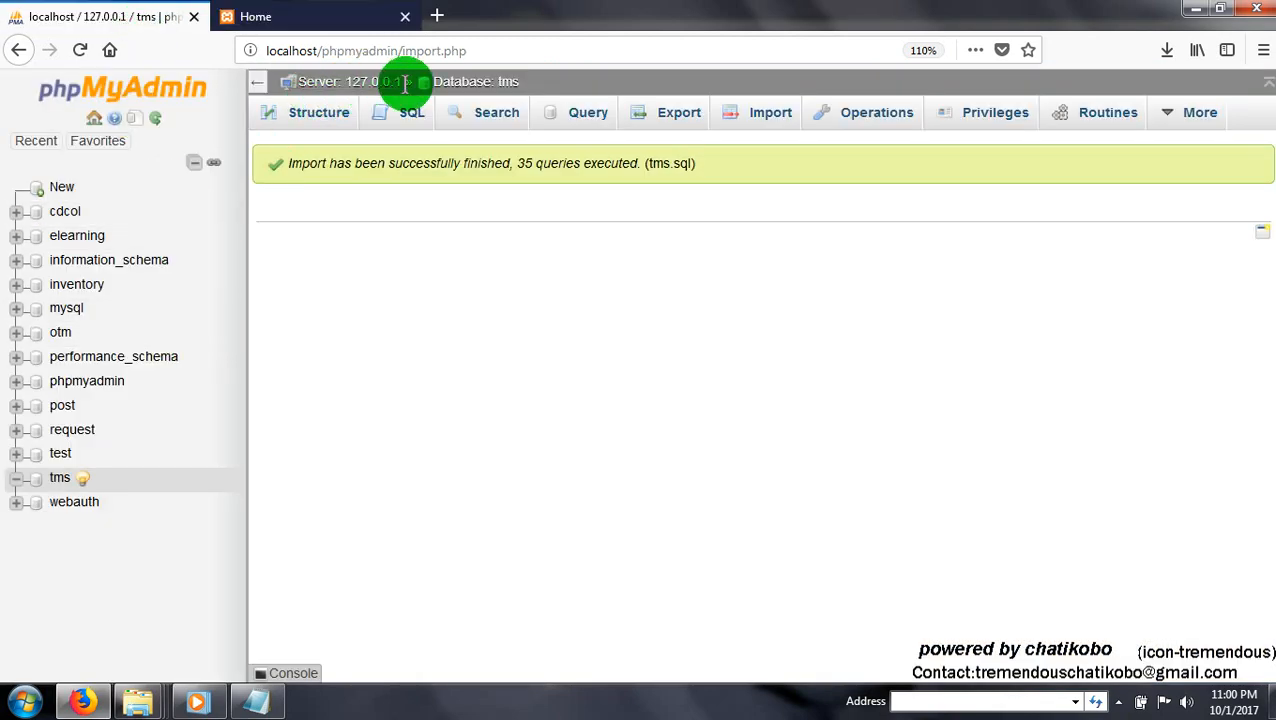
click(476, 81)
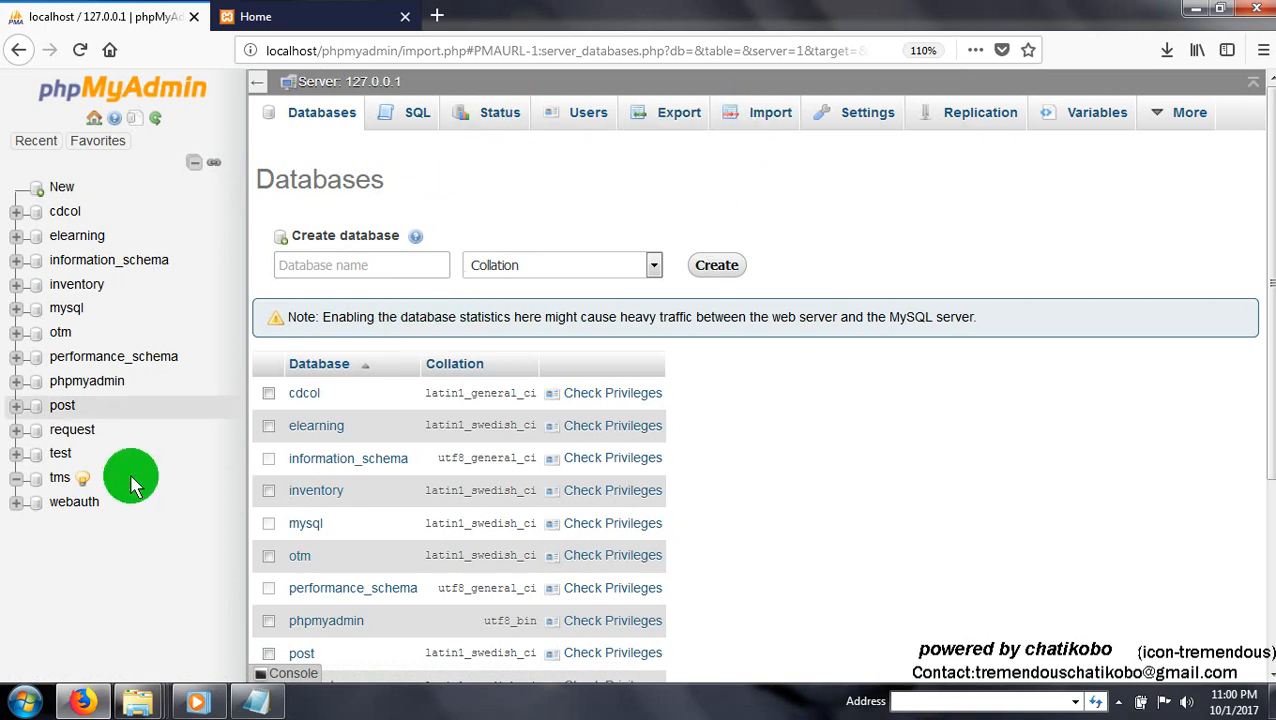
mouse_move(770, 112)
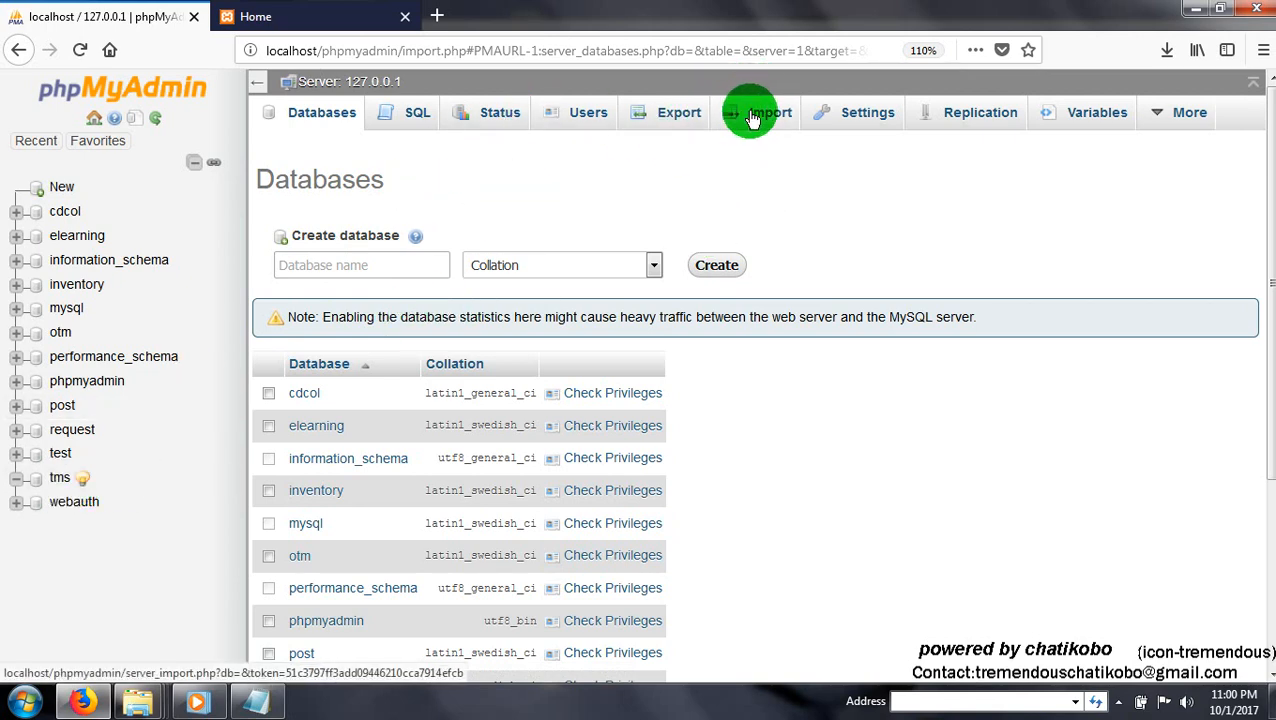
click(771, 112)
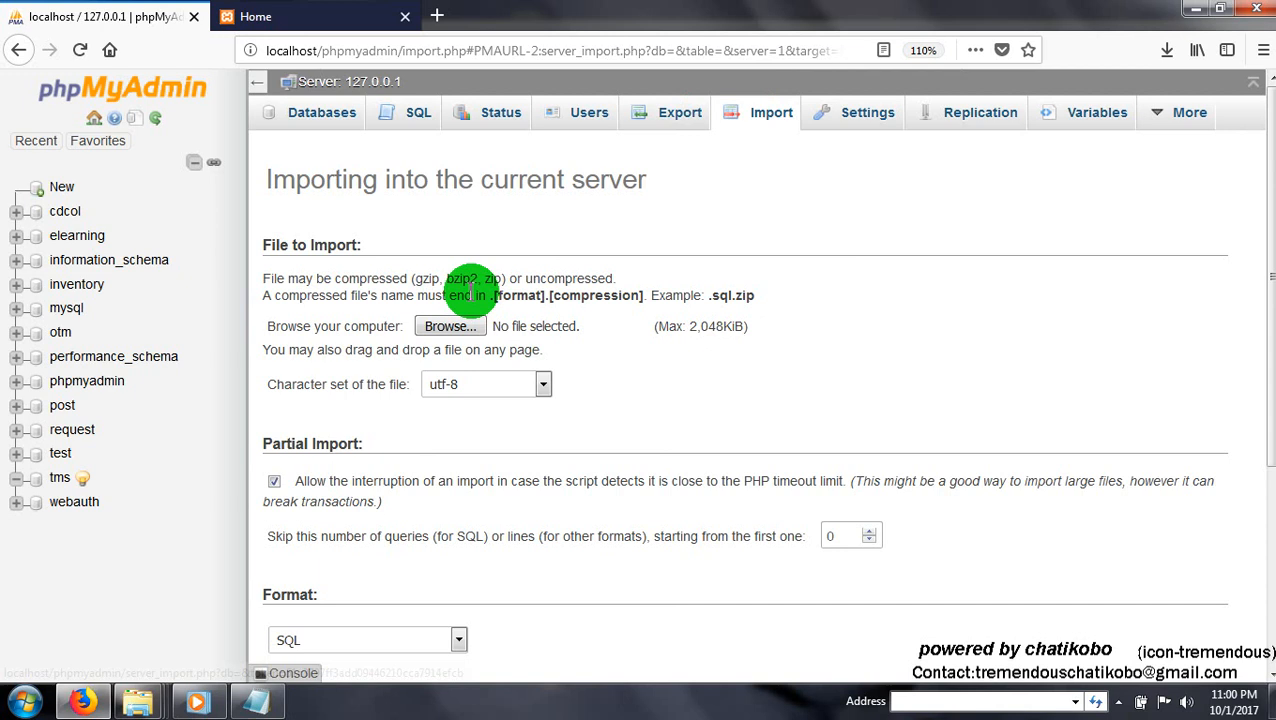
mouse_move(450, 328)
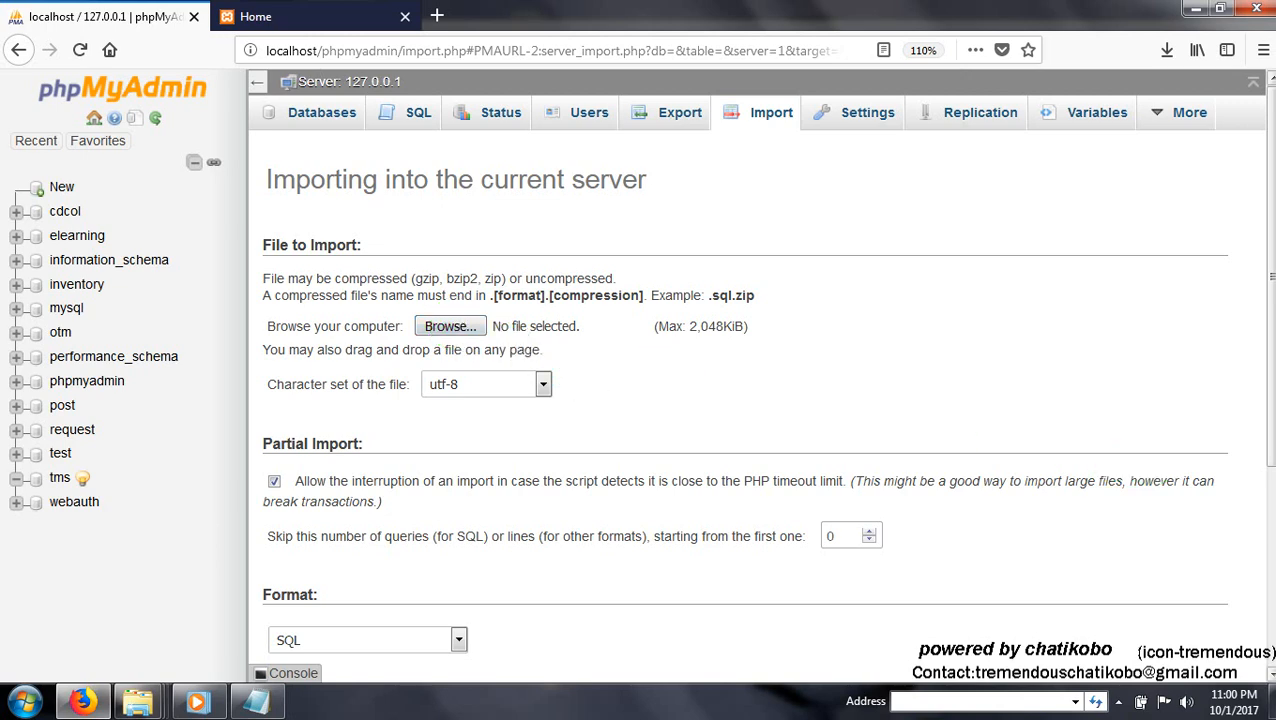
scroll(down, 3)
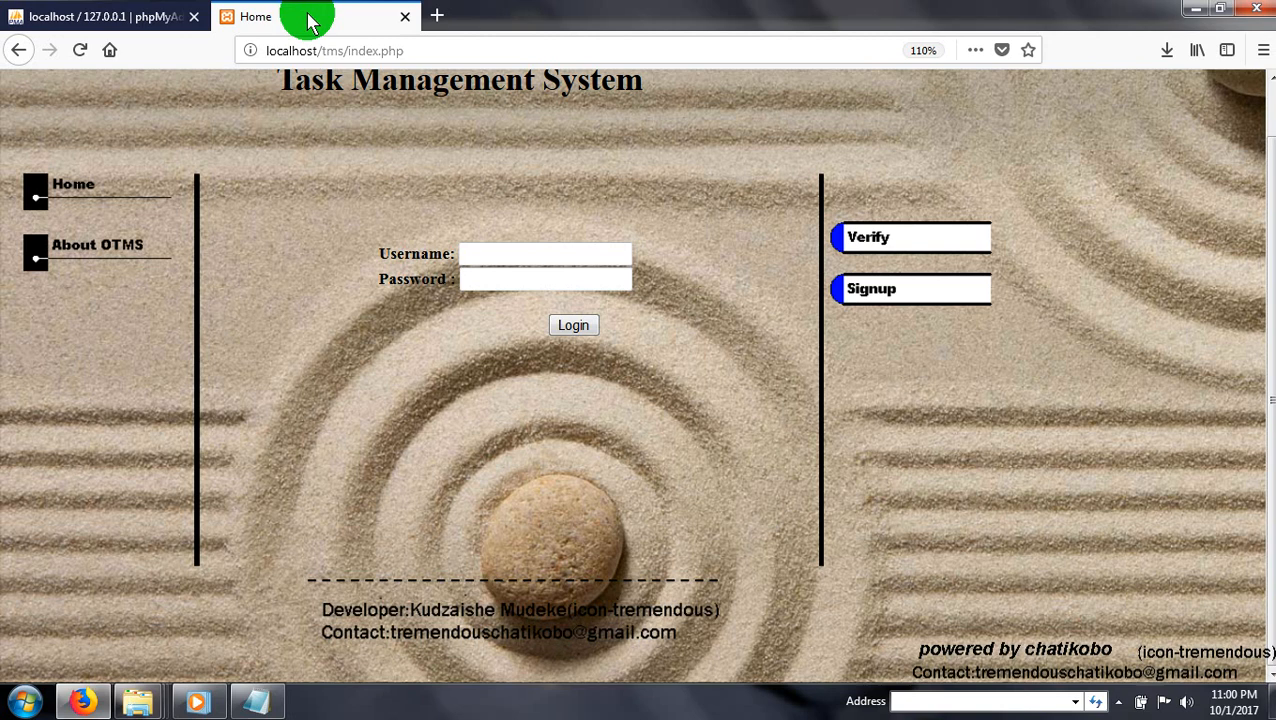
Log into the Task Management System as admin, declining to save the login.
click(490, 253)
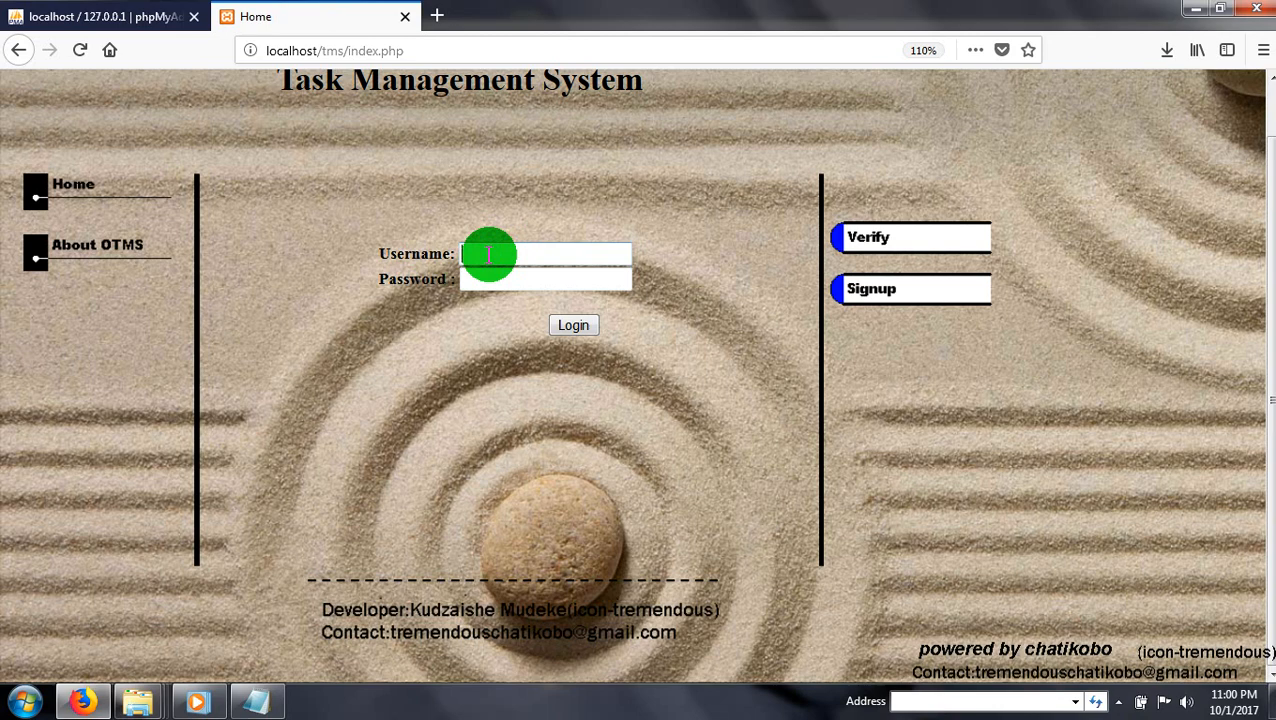
text(ad)
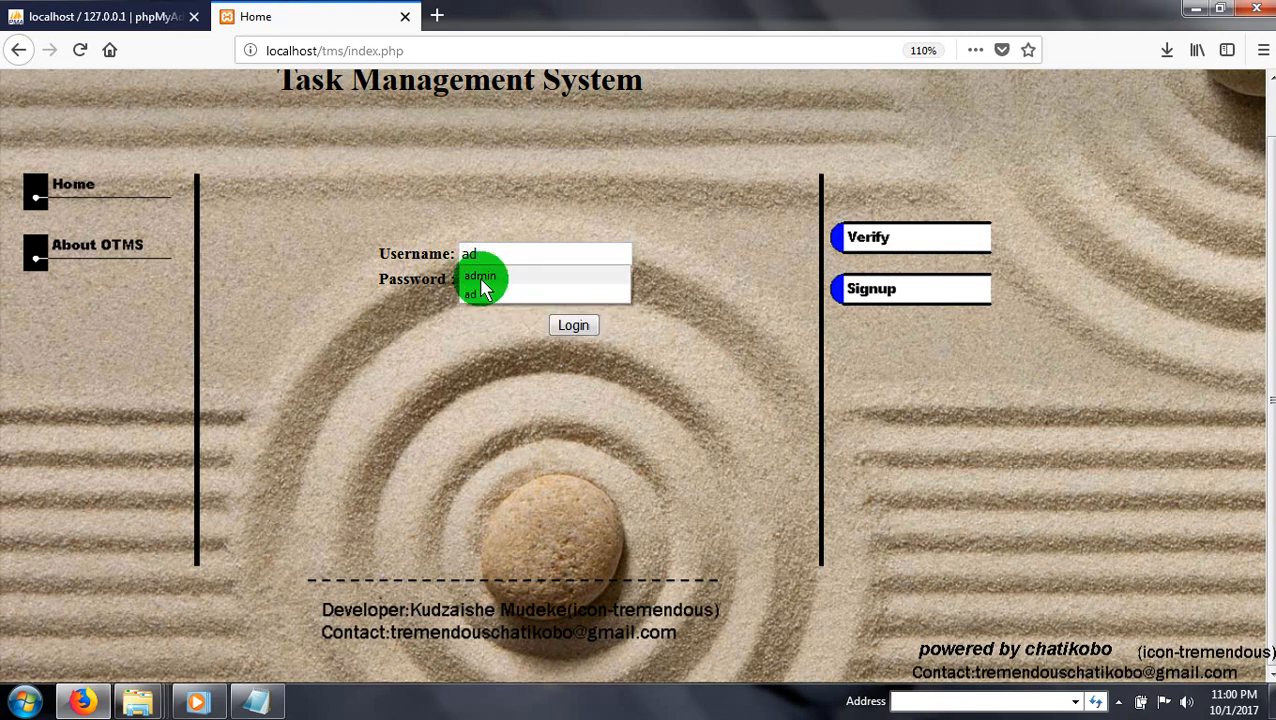
click(480, 276)
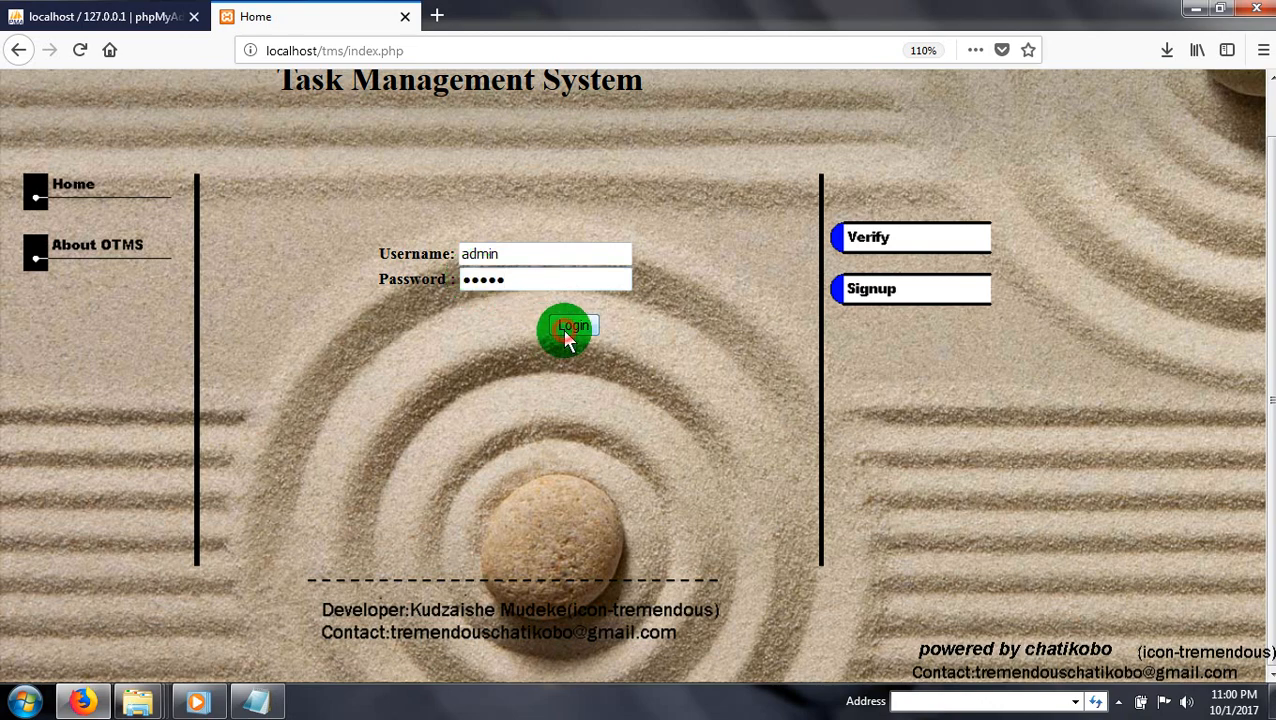
click(572, 327)
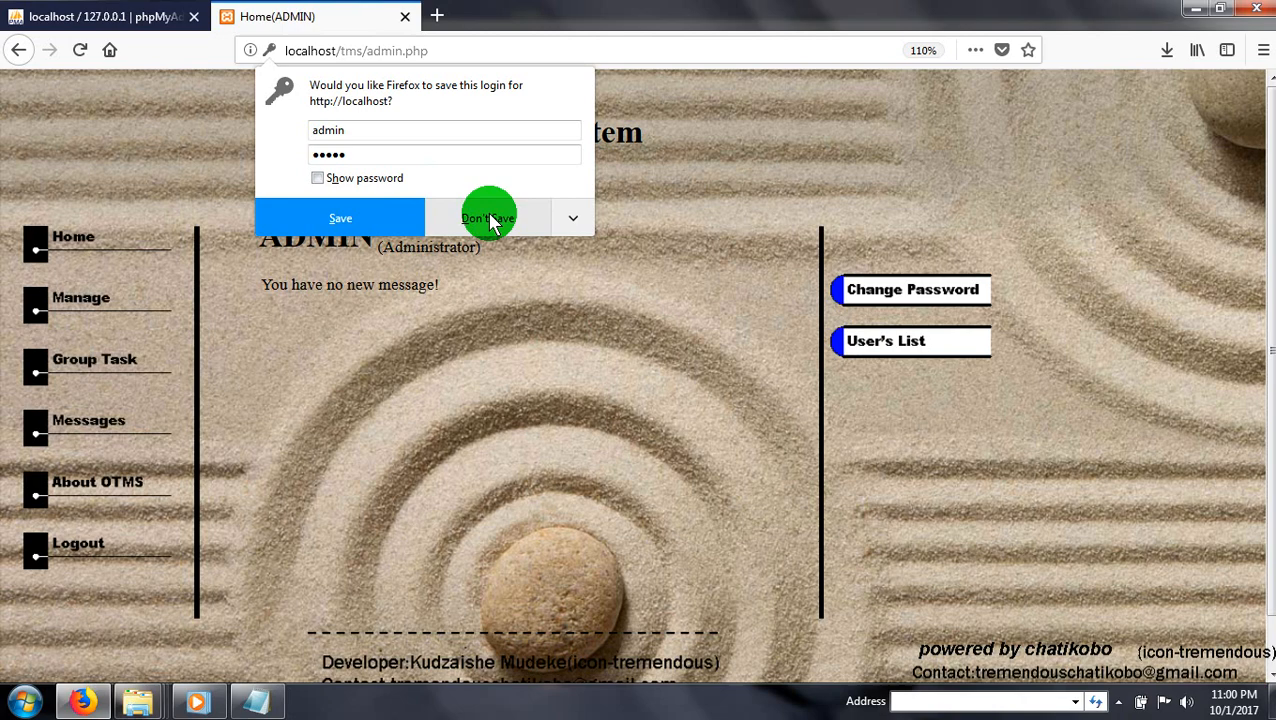
click(488, 218)
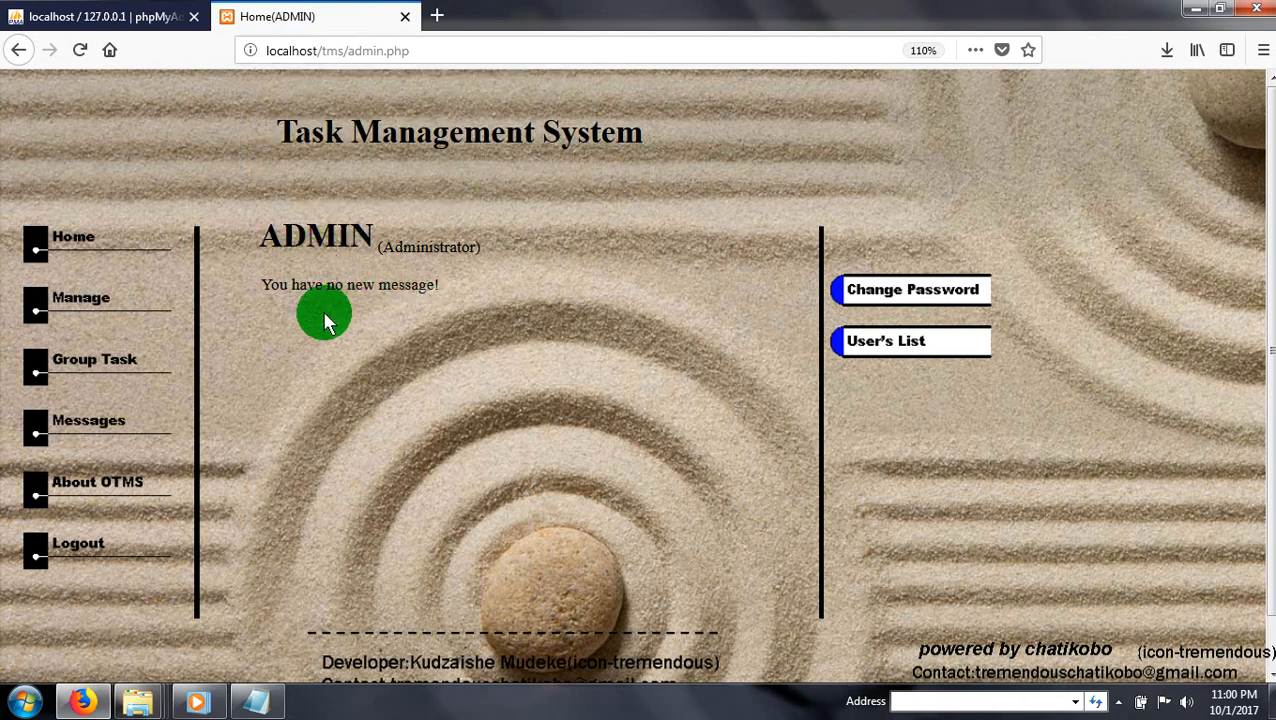
mouse_move(105, 358)
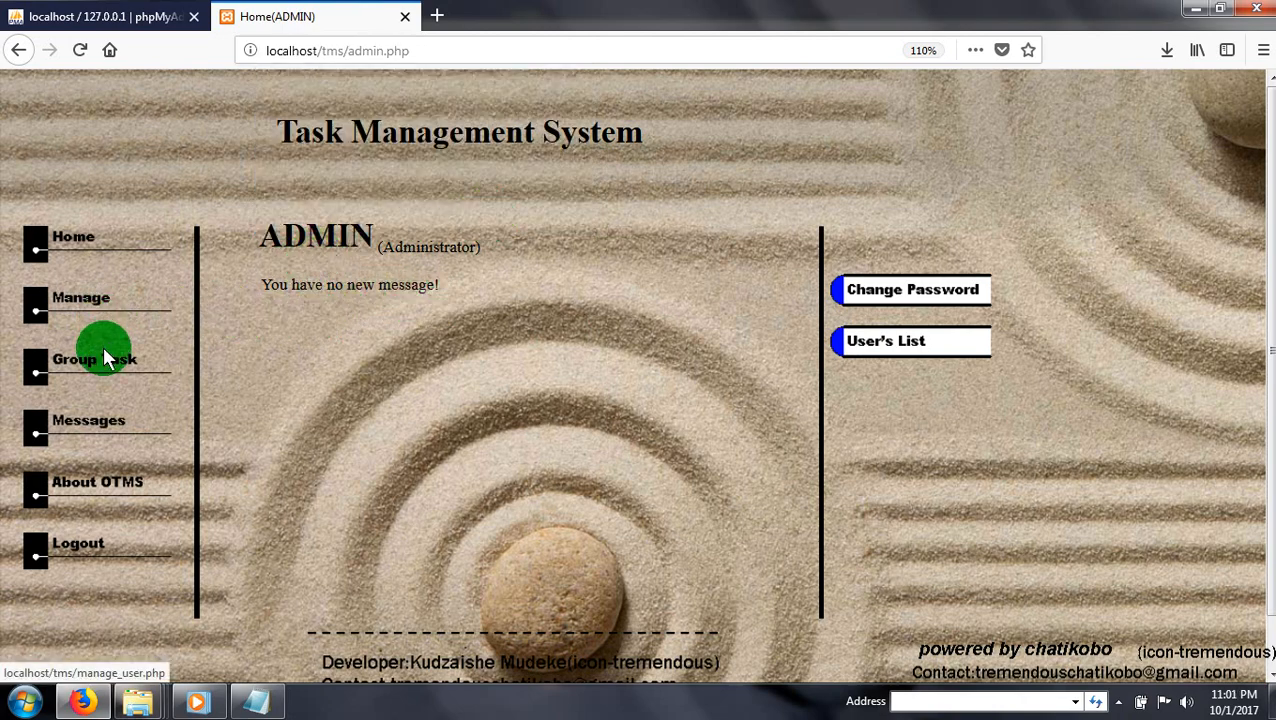
mouse_move(745, 255)
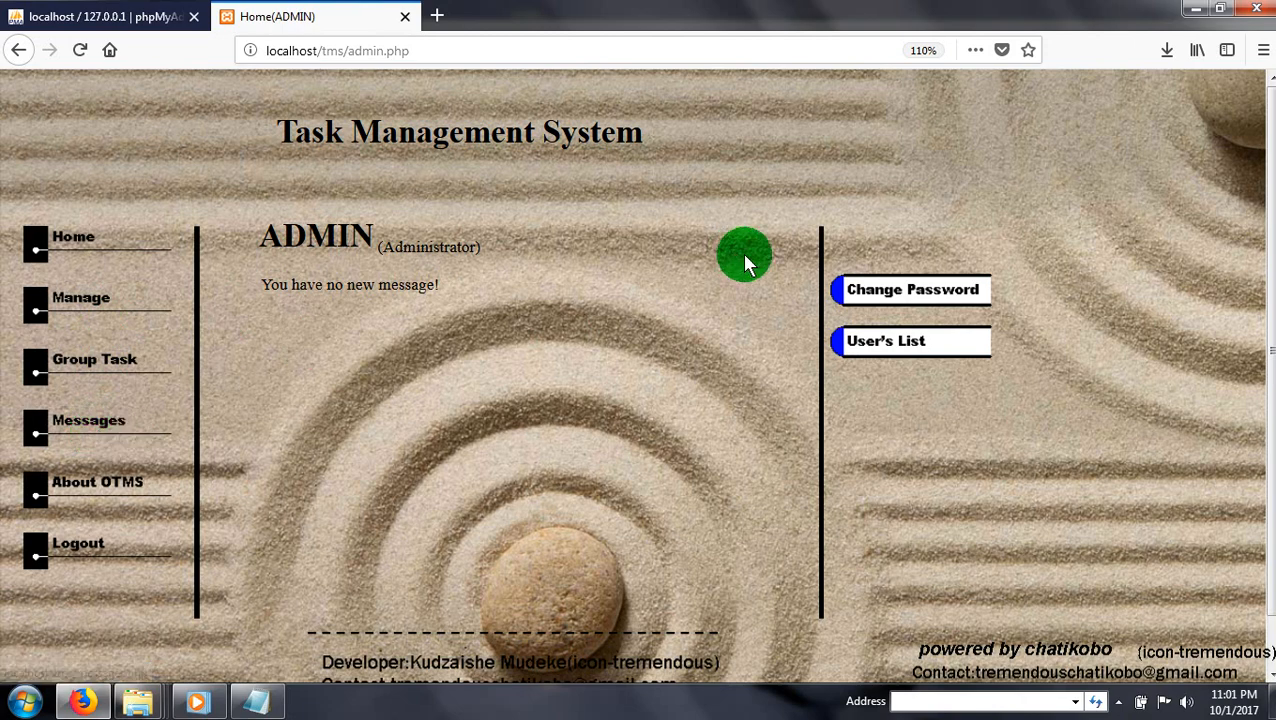
mouse_move(890, 341)
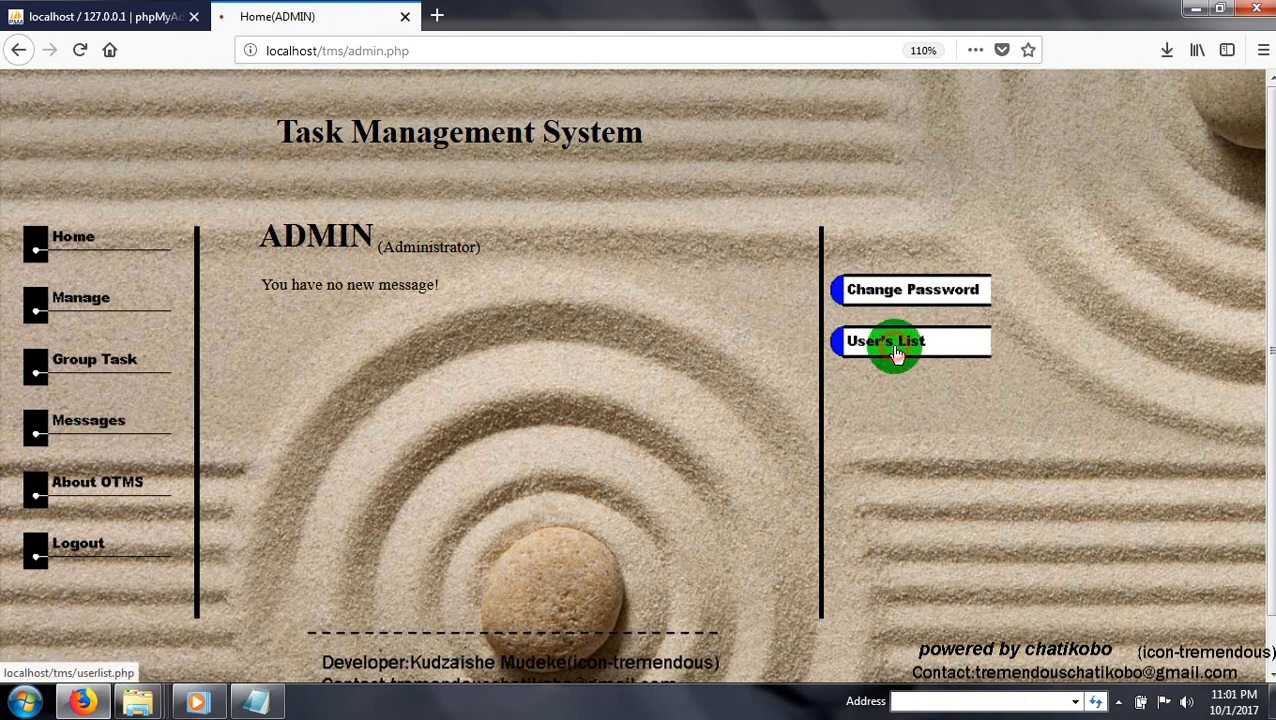
Open the Manage Users page after dismissing the Windows colour scheme prompt.
click(886, 341)
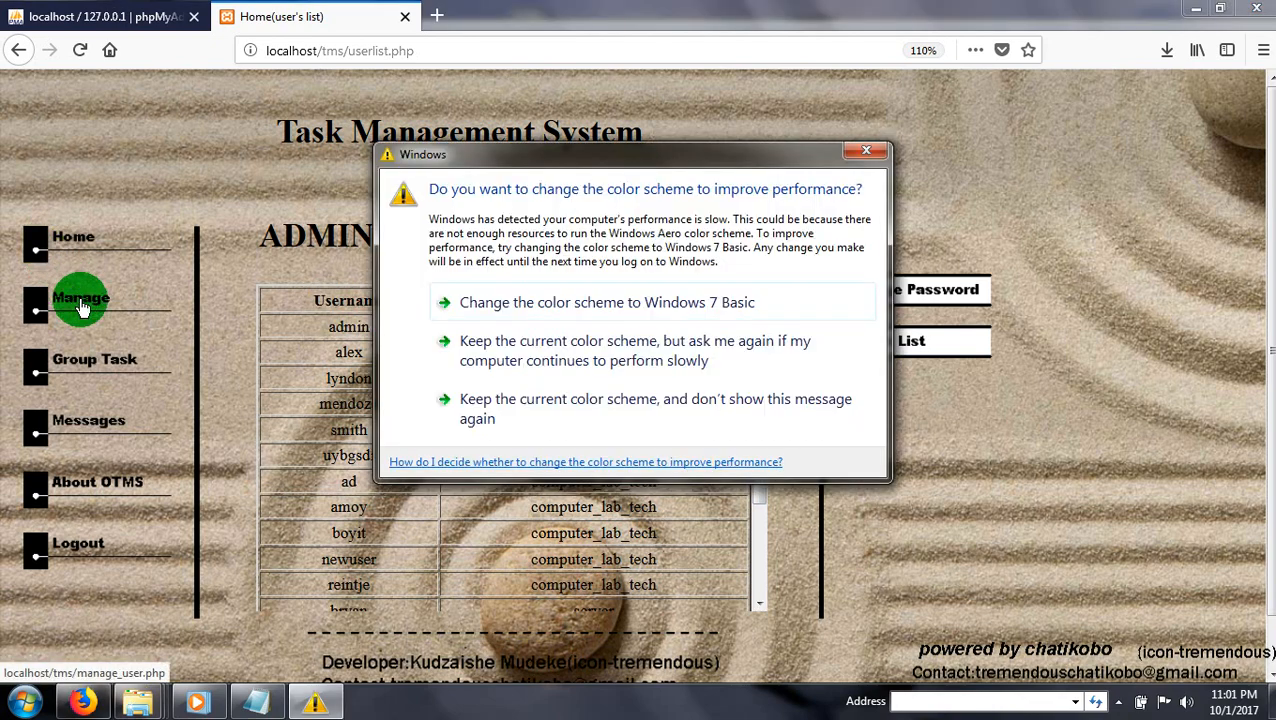
click(866, 151)
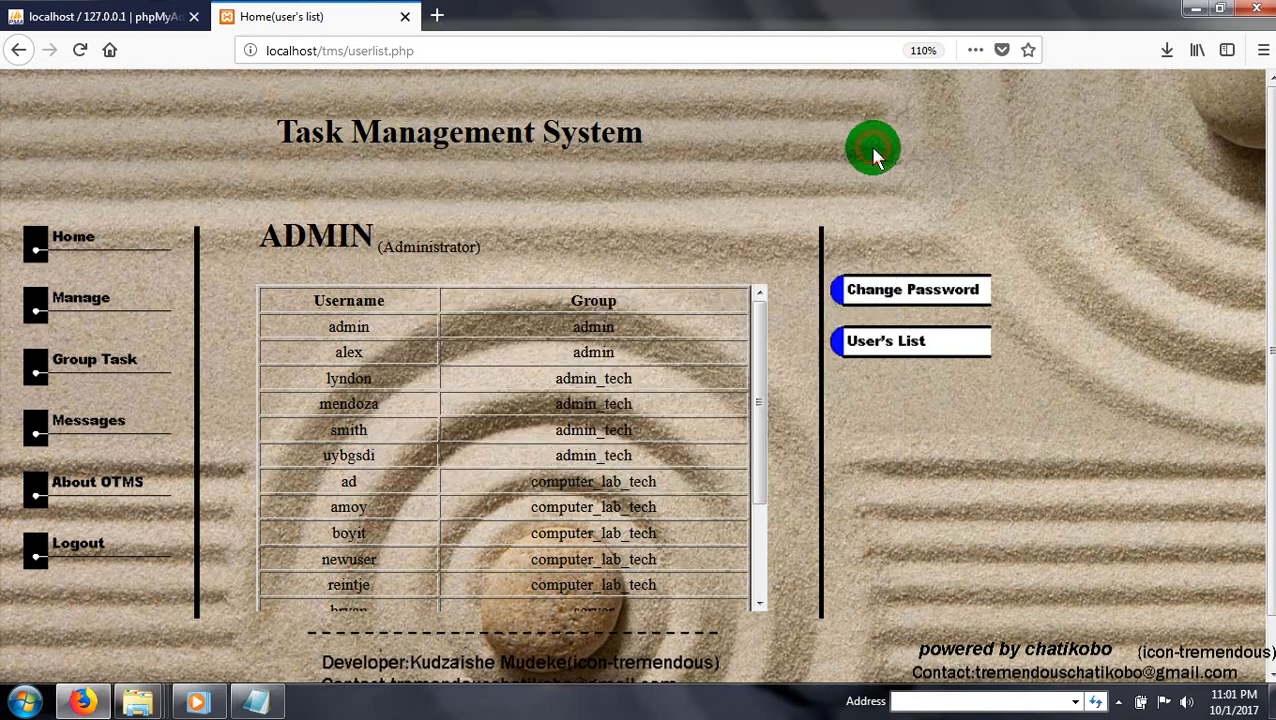
mouse_move(80, 305)
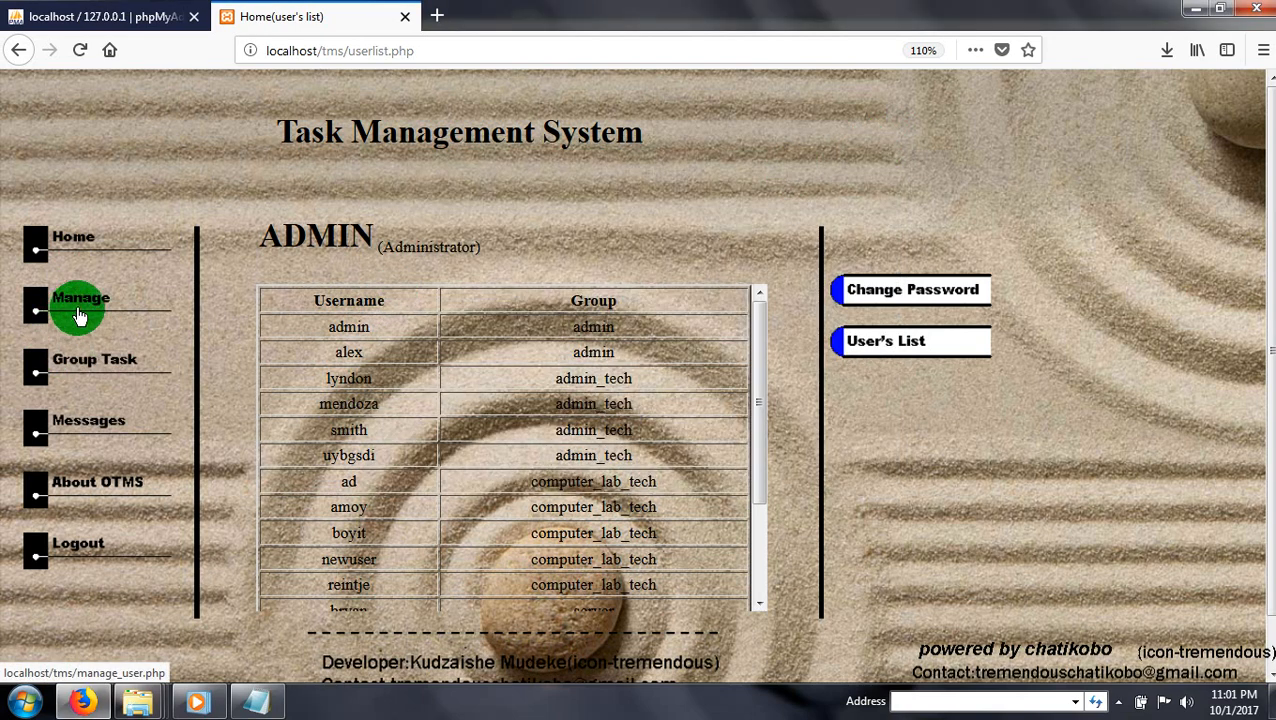
click(80, 304)
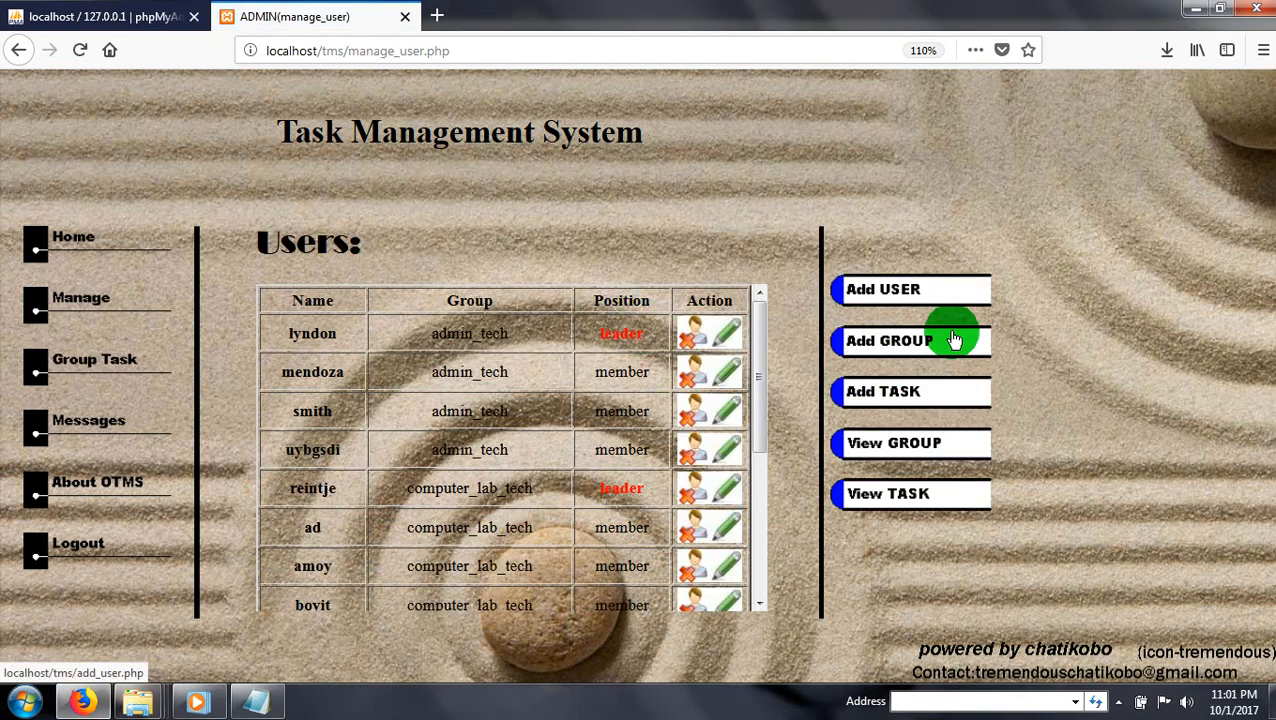
mouse_move(941, 418)
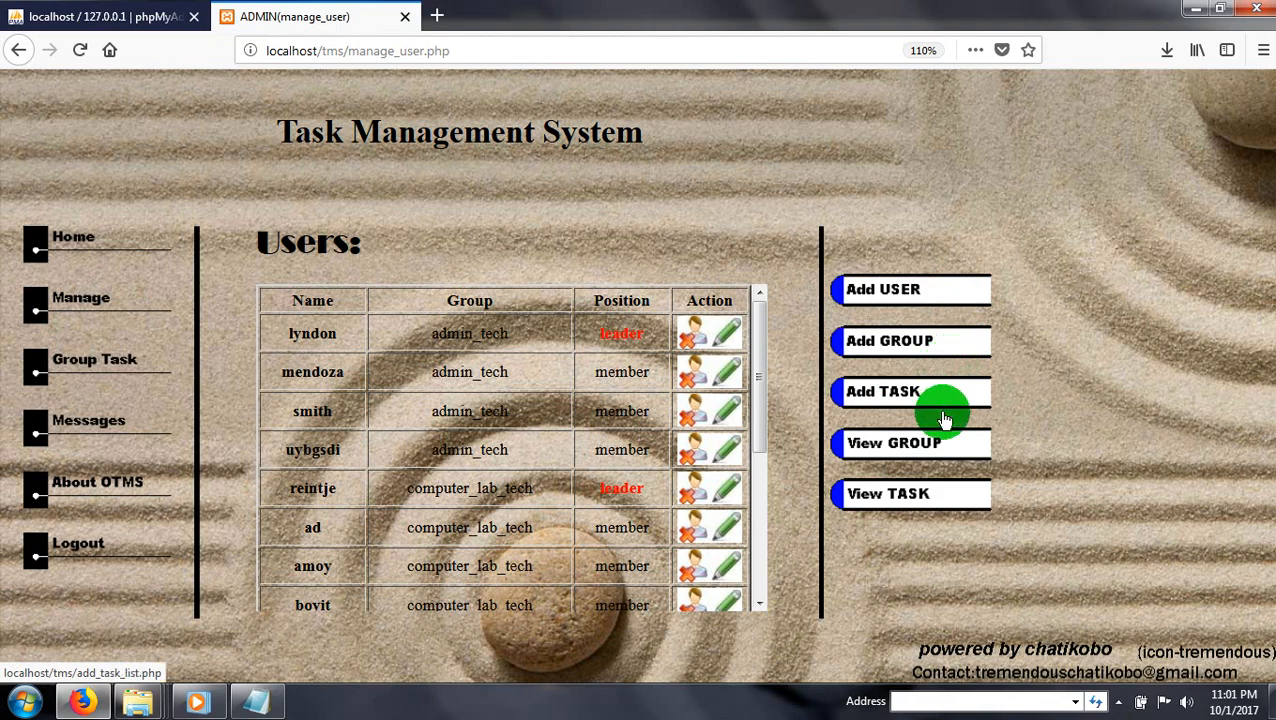
mouse_move(930, 494)
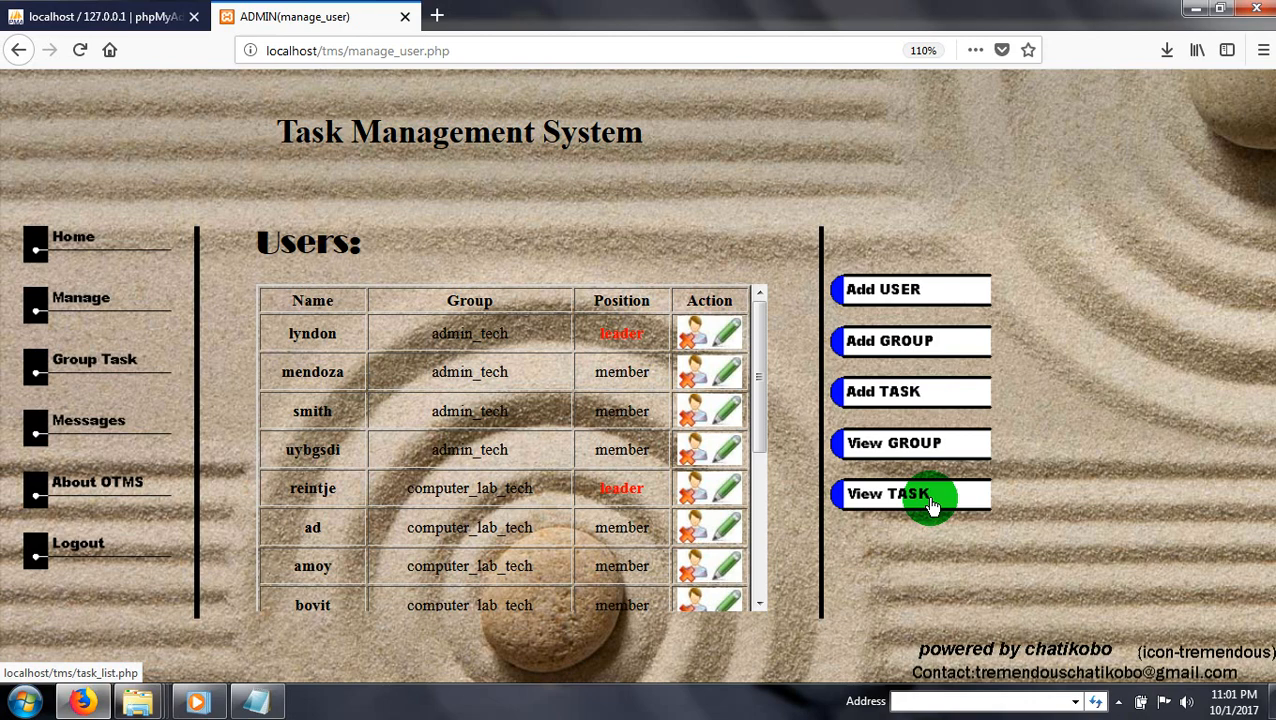
mouse_move(912, 341)
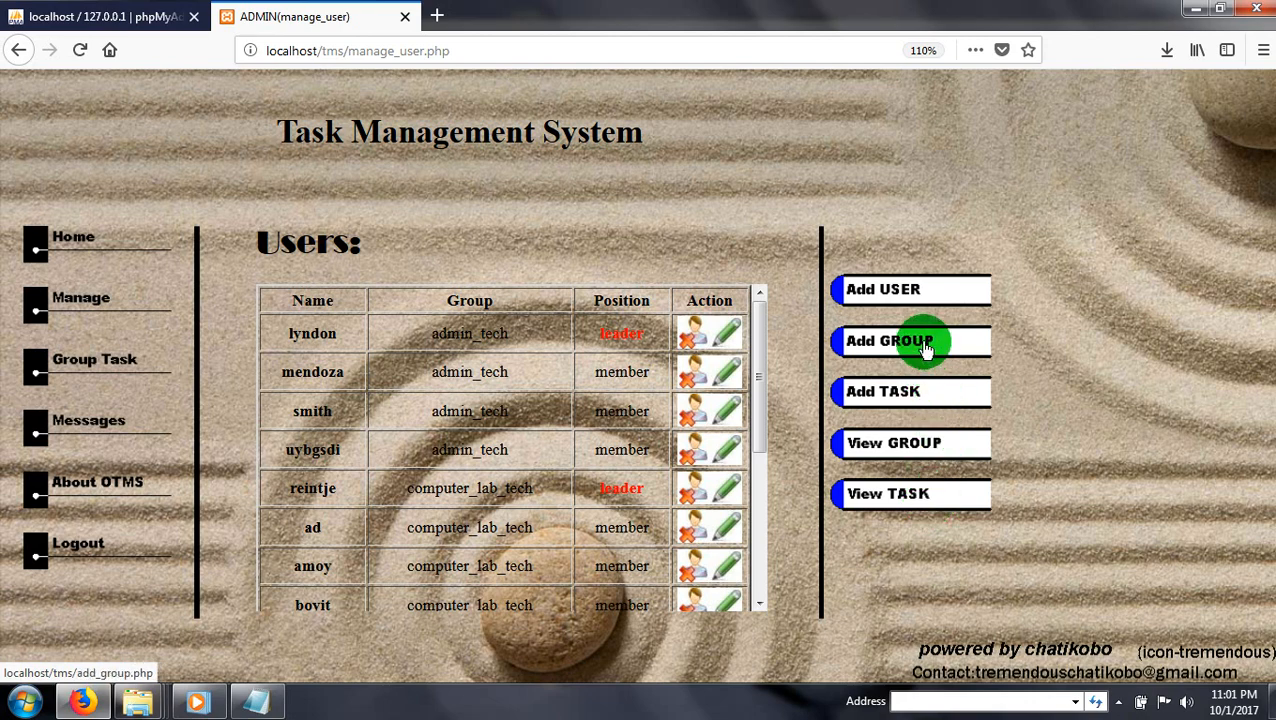
mouse_move(912, 417)
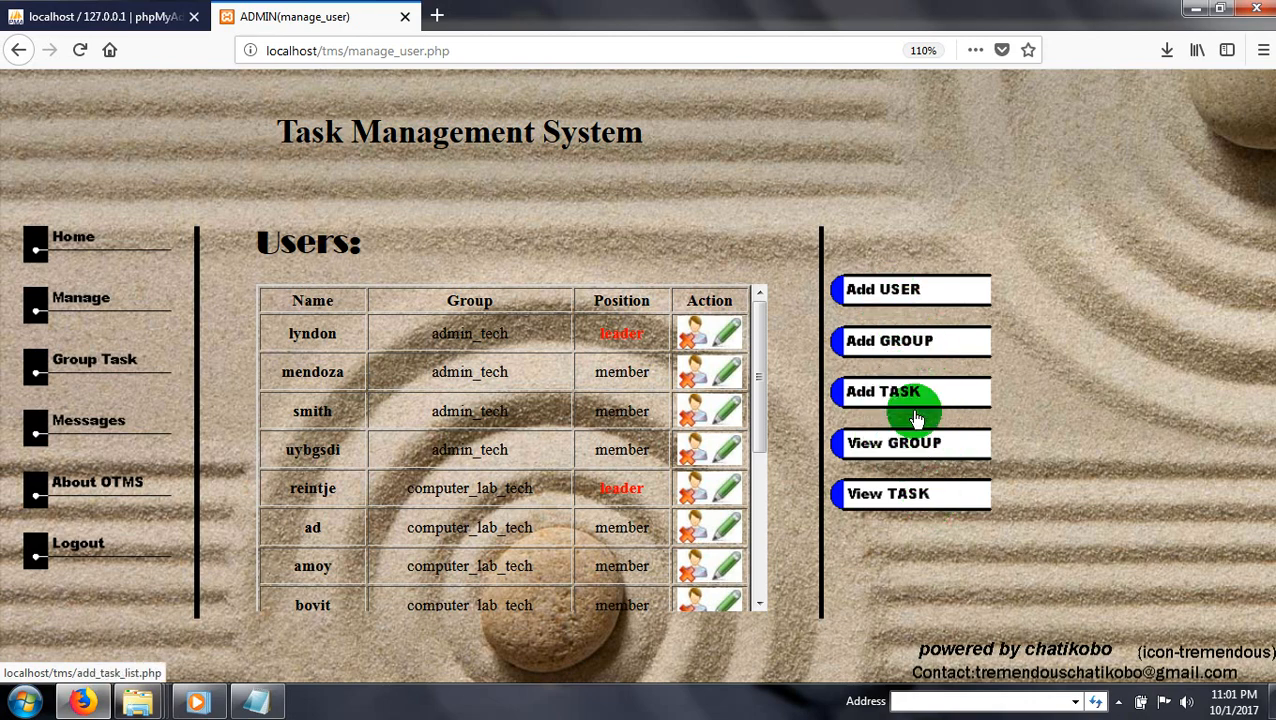
mouse_move(888, 375)
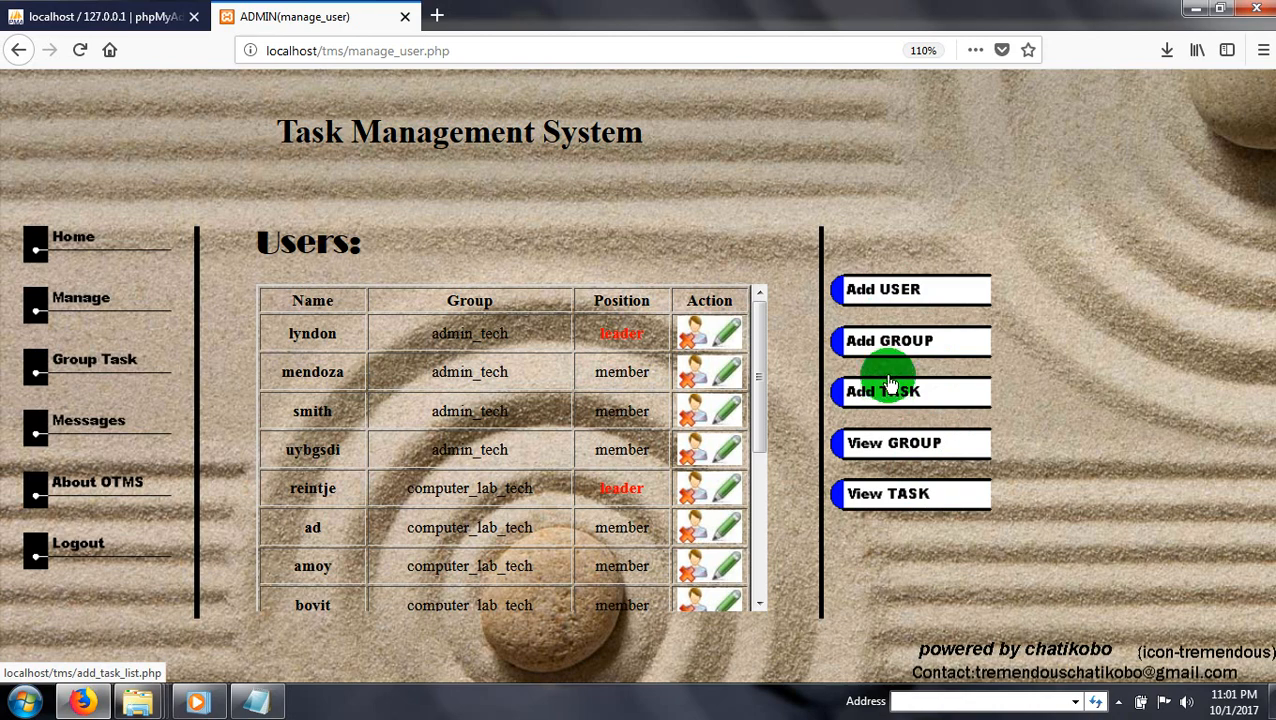
Add the group accounting1, confirm it, and bring up the Add task form.
click(888, 341)
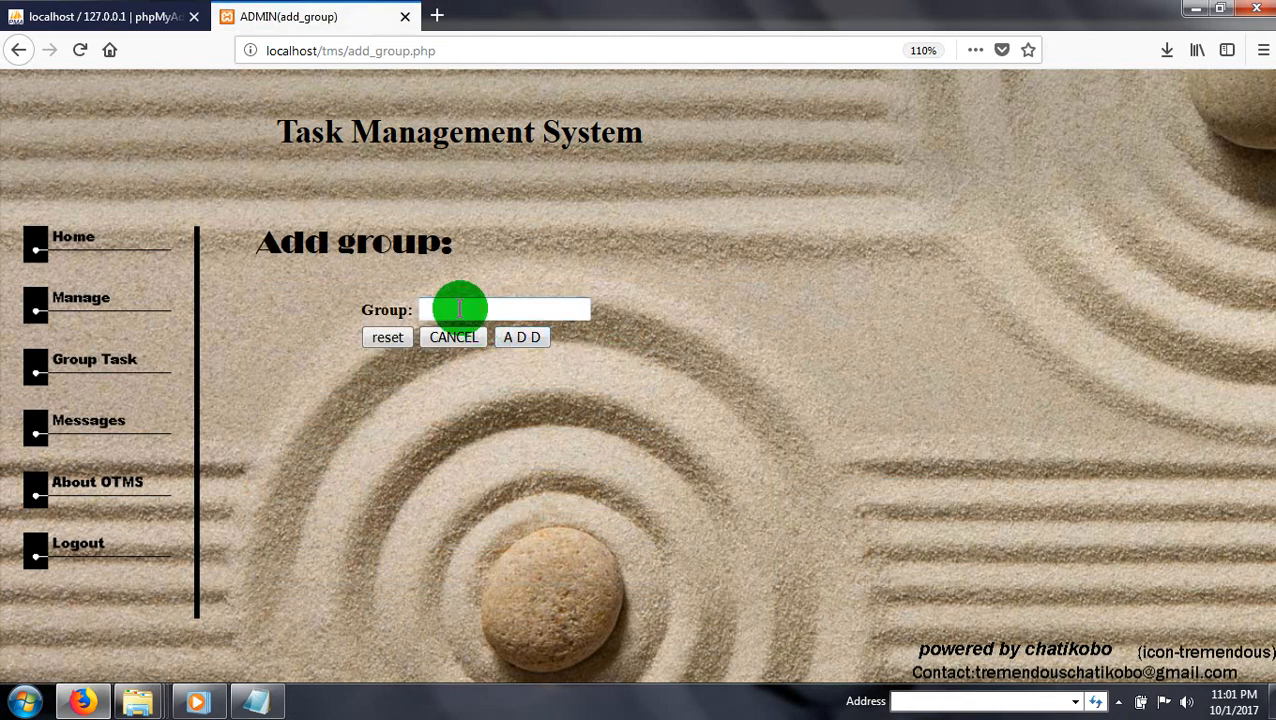
text(ad)
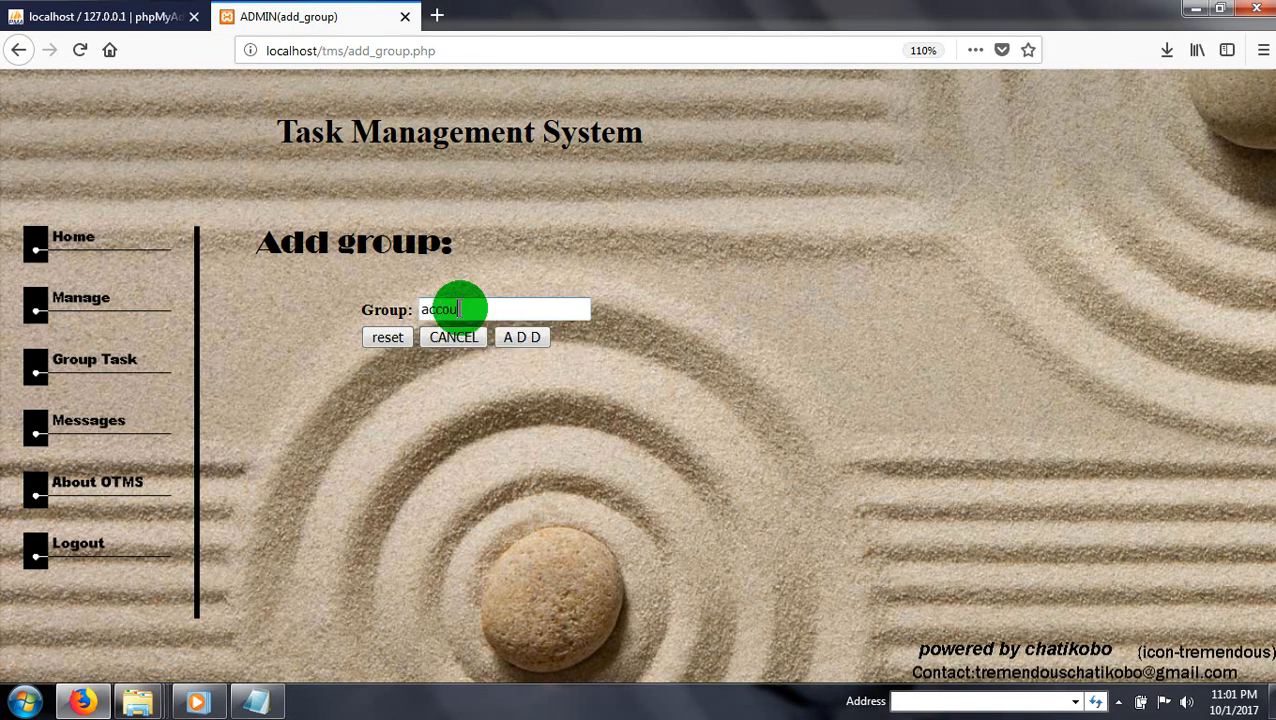
text(nting)
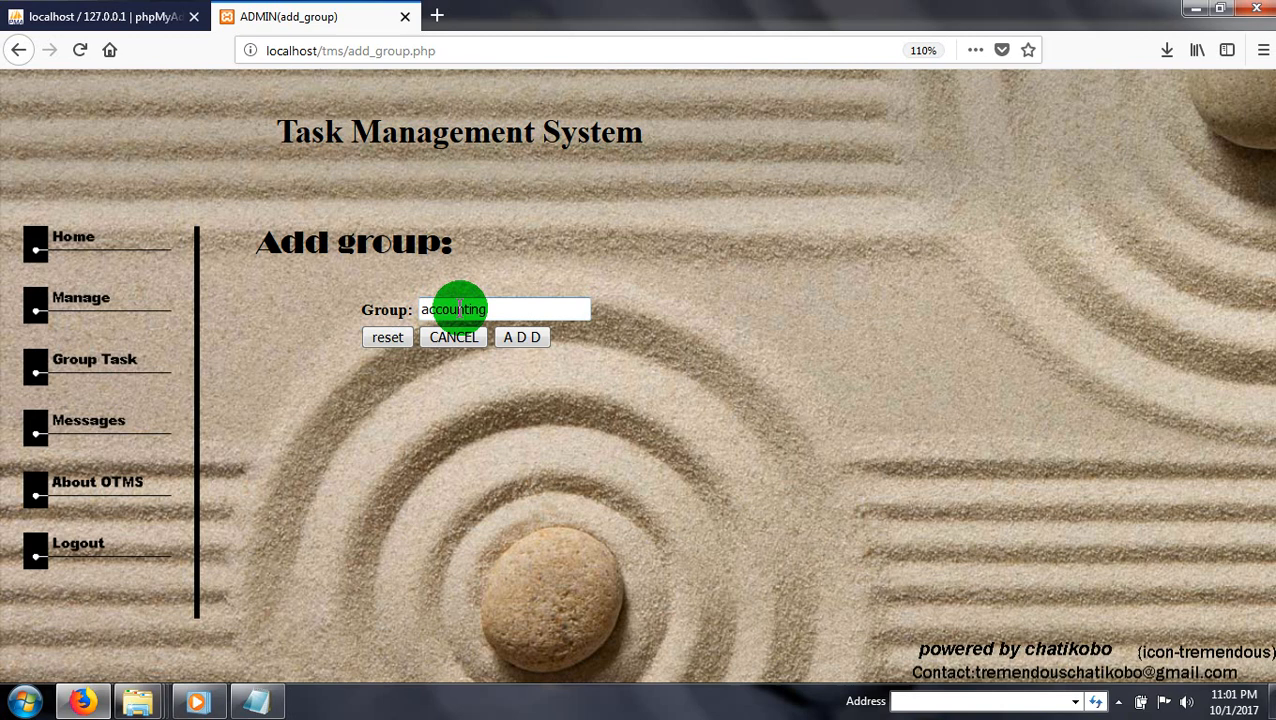
text(:)
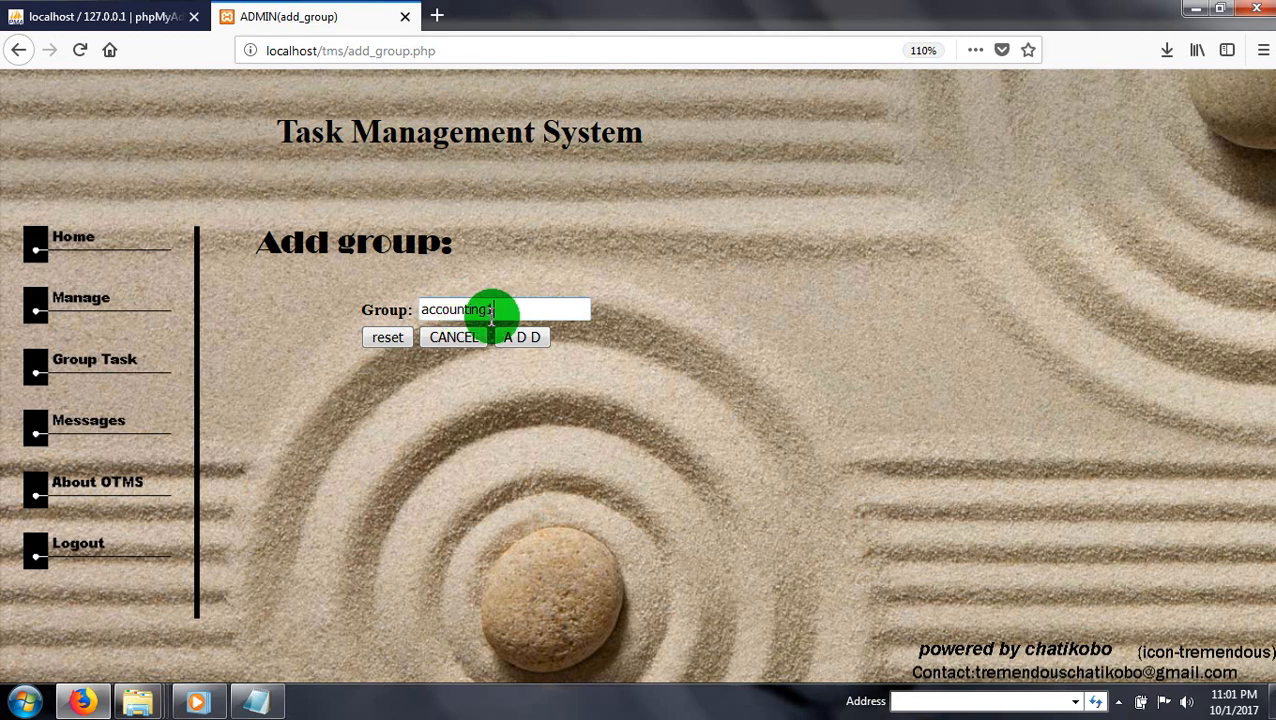
click(522, 337)
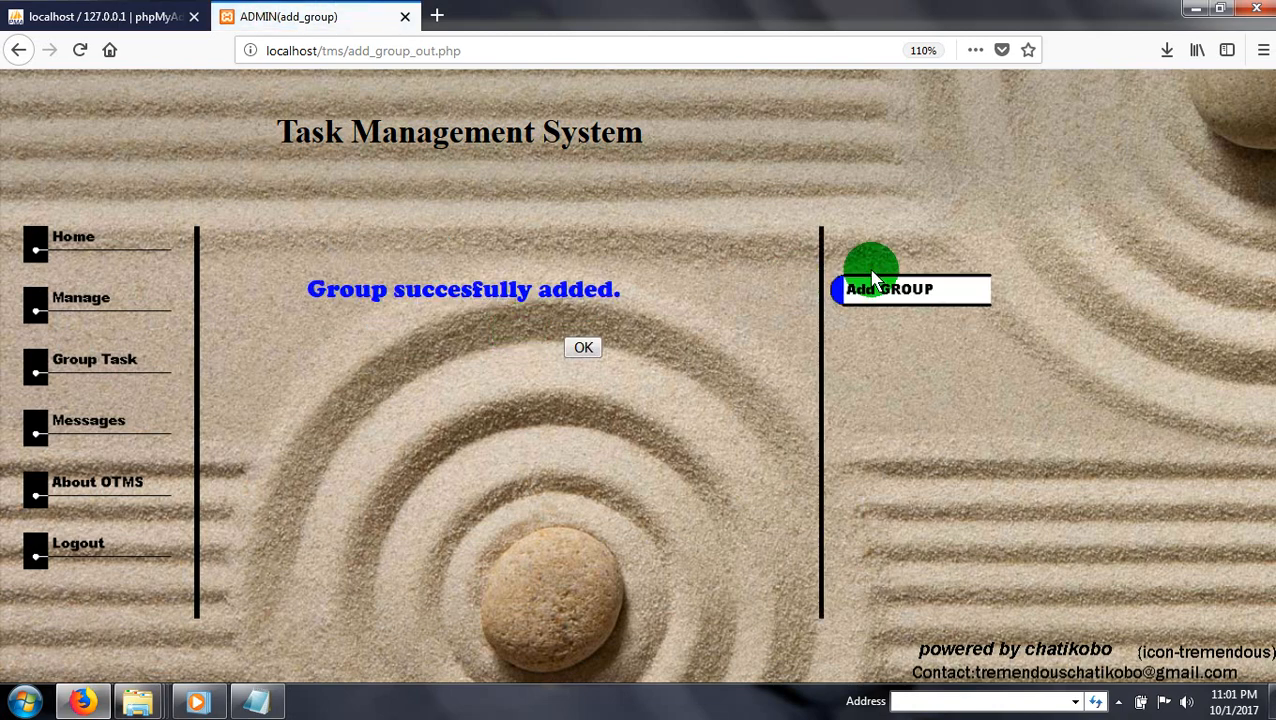
click(583, 347)
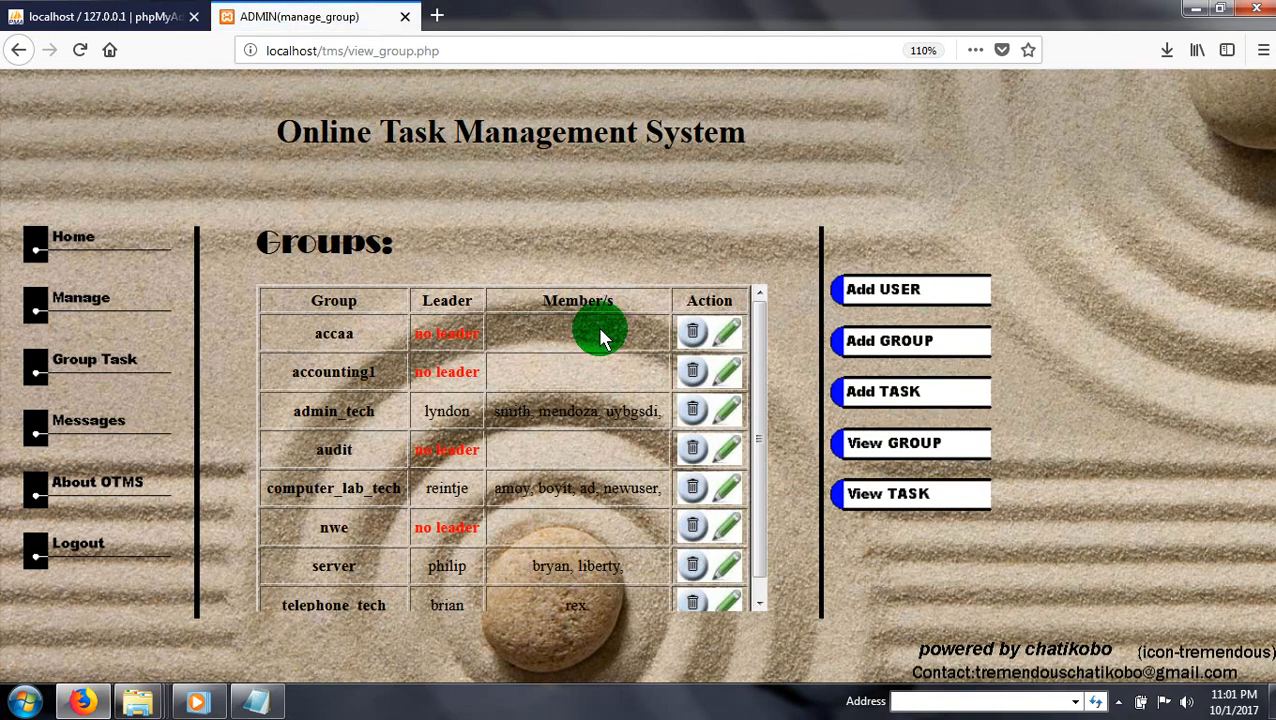
mouse_move(909, 391)
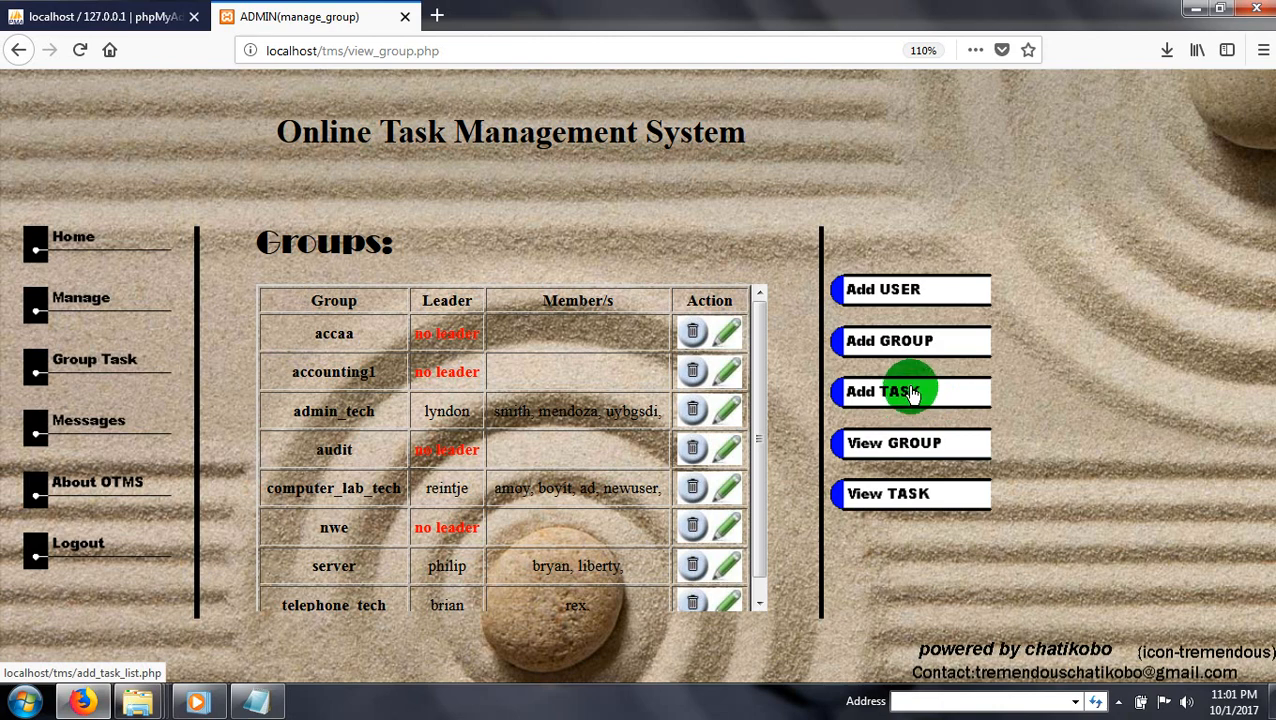
click(908, 391)
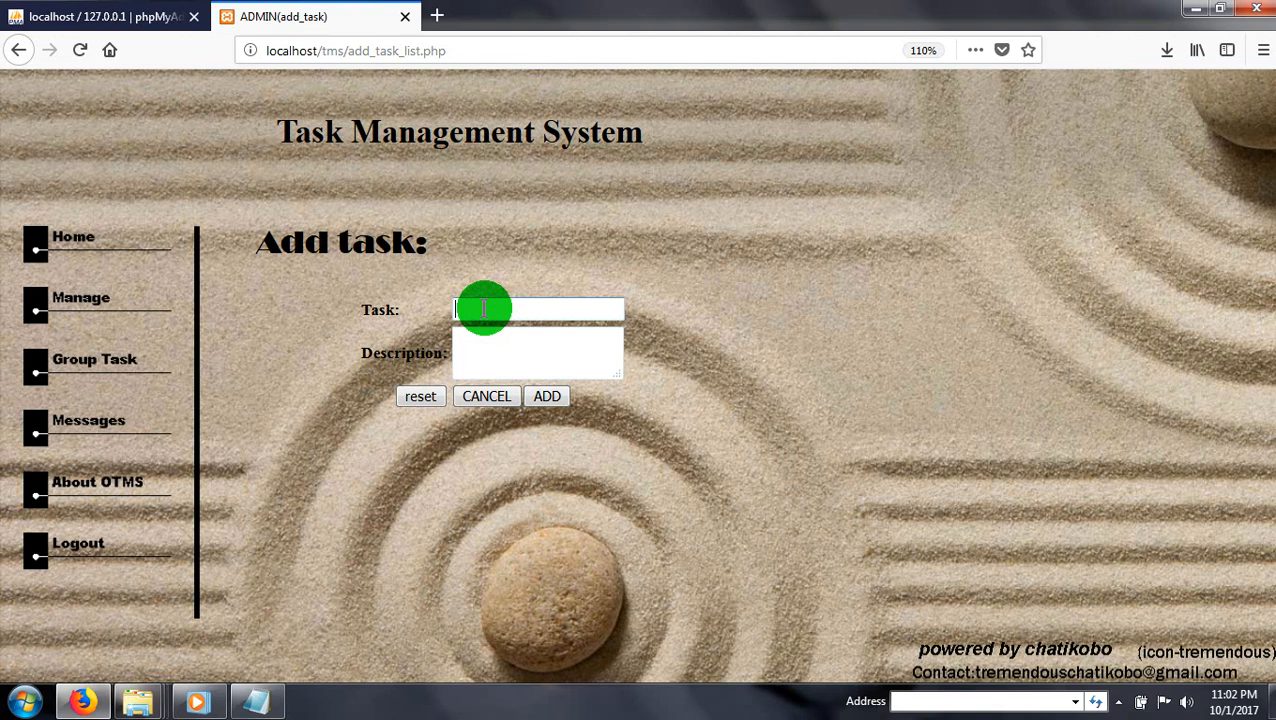
Add task 'accounting and audit' with description 'auditing all assets' and confirm.
text(acc)
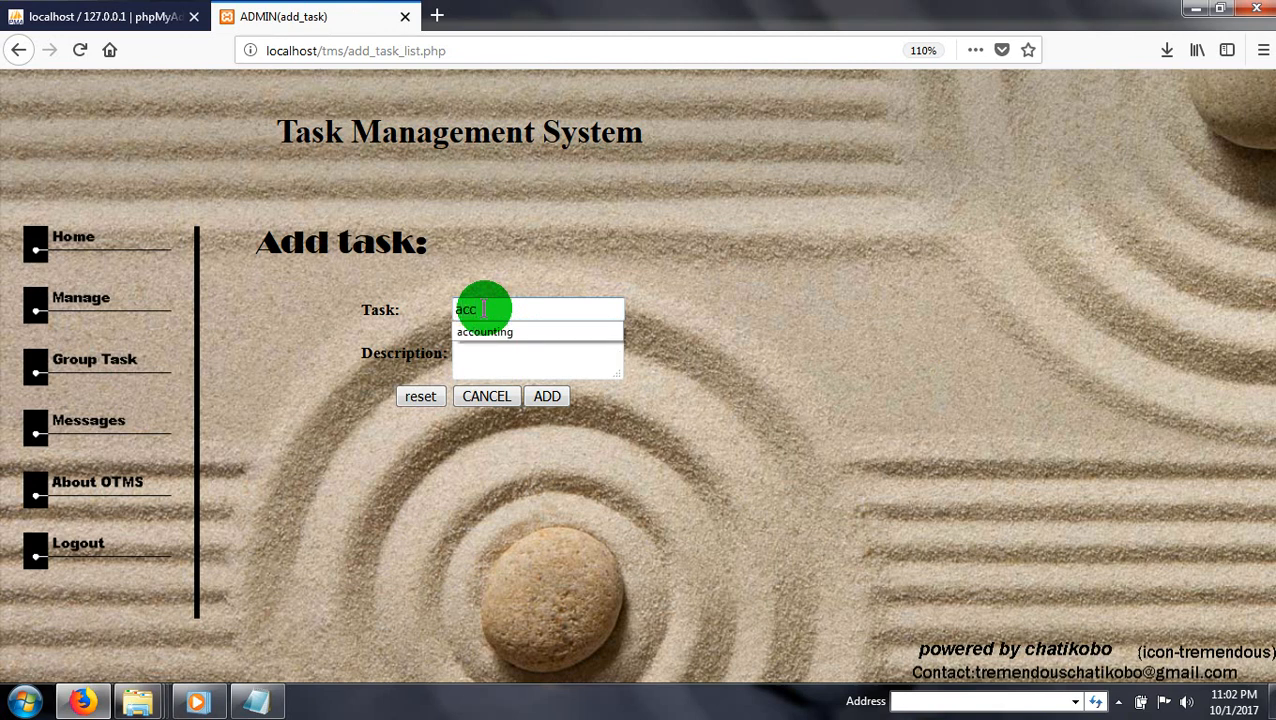
text(a)
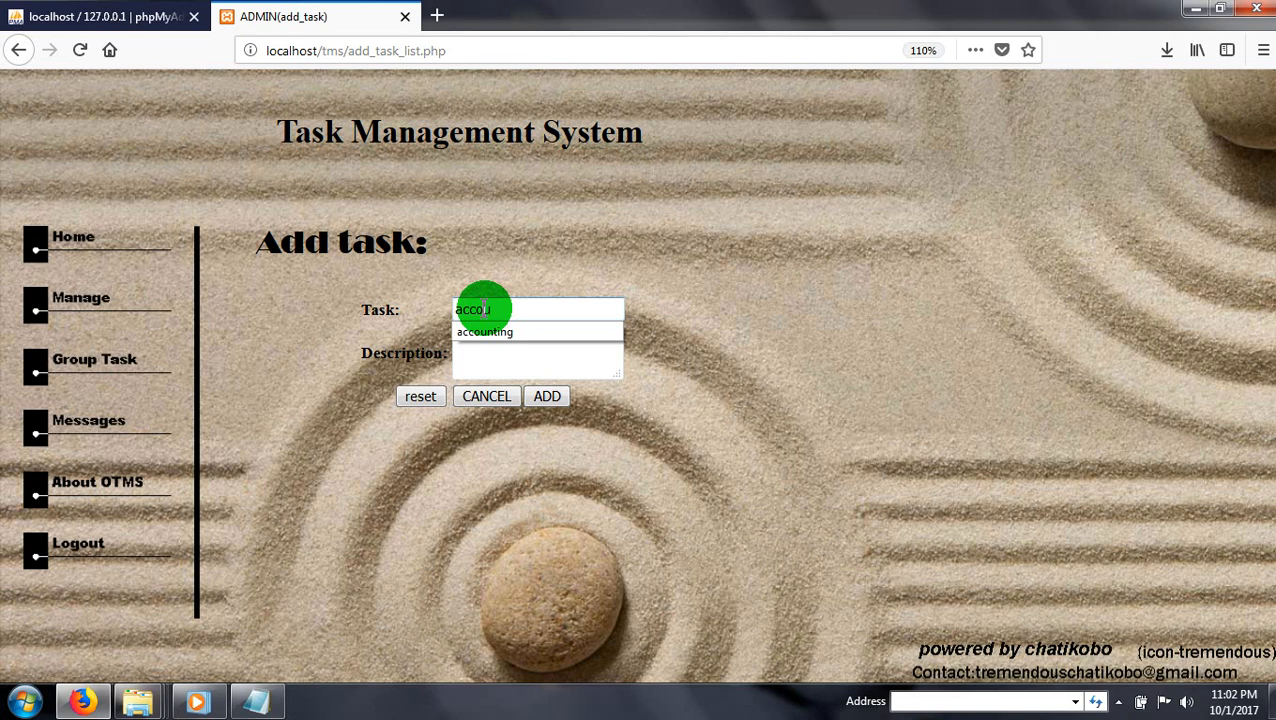
text(accounting)
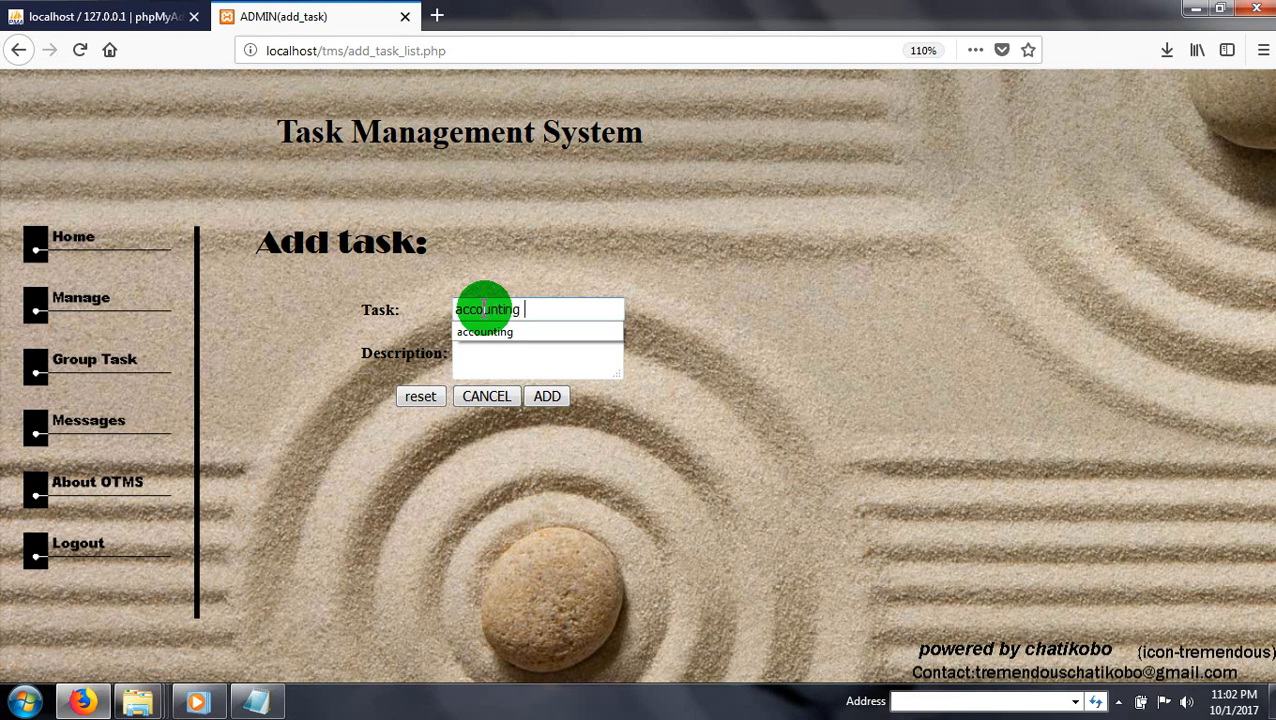
text(an)
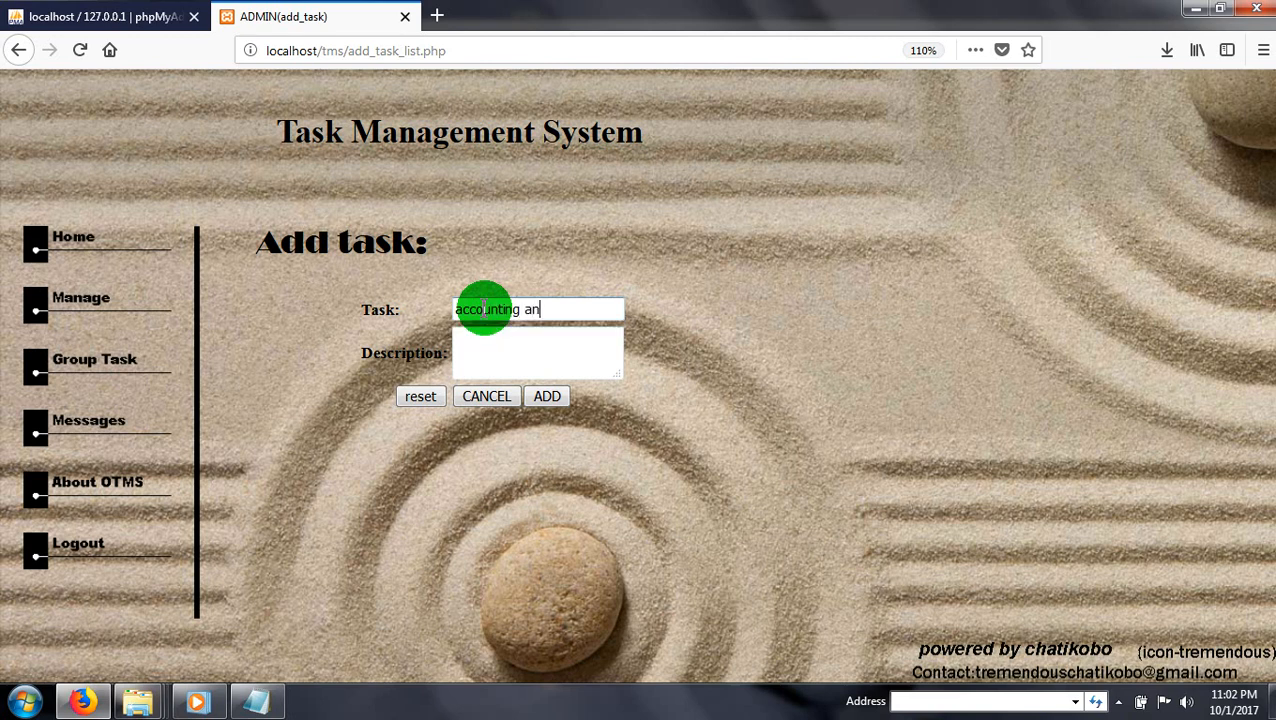
text(d audit)
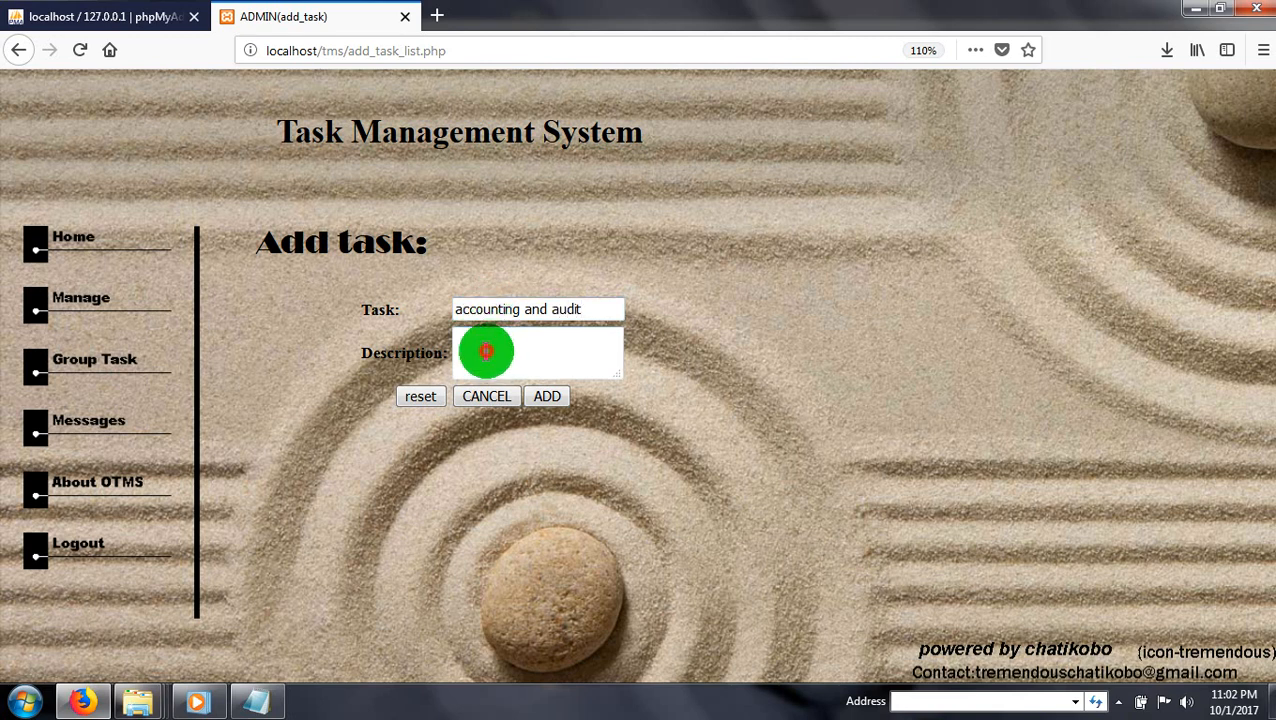
text(ad)
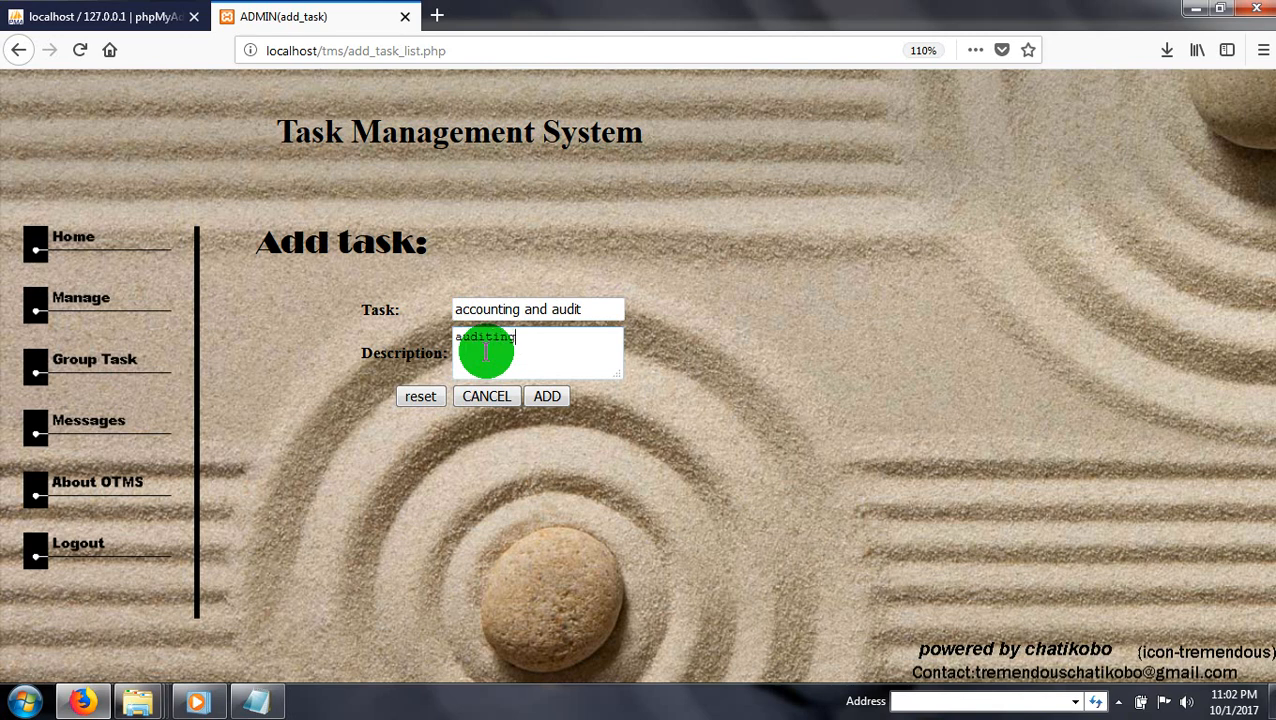
text(in)
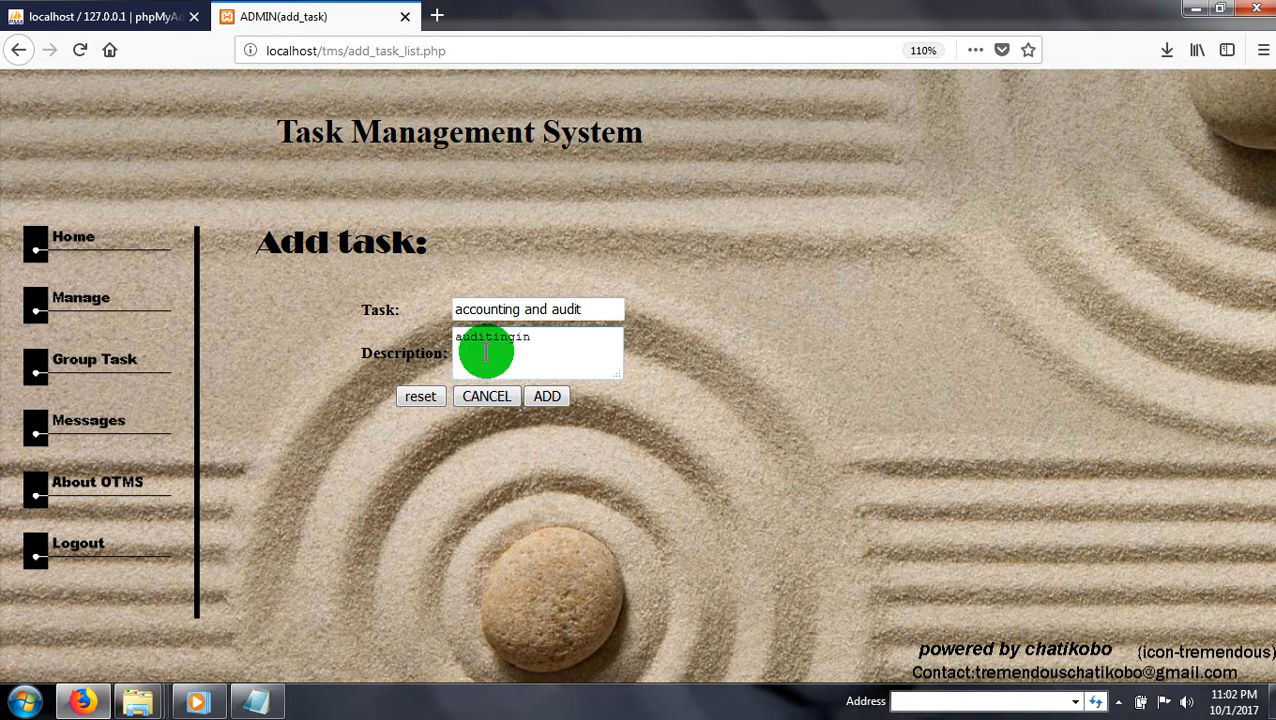
key(Backspace)
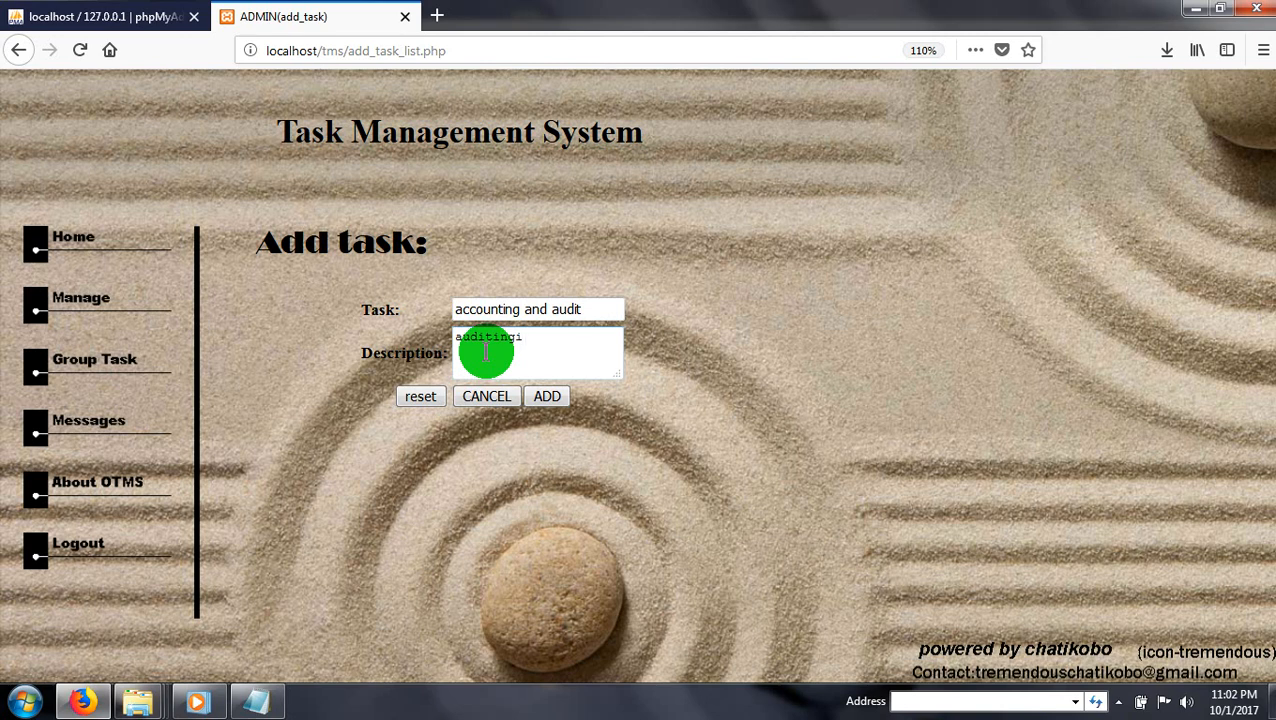
text(a)
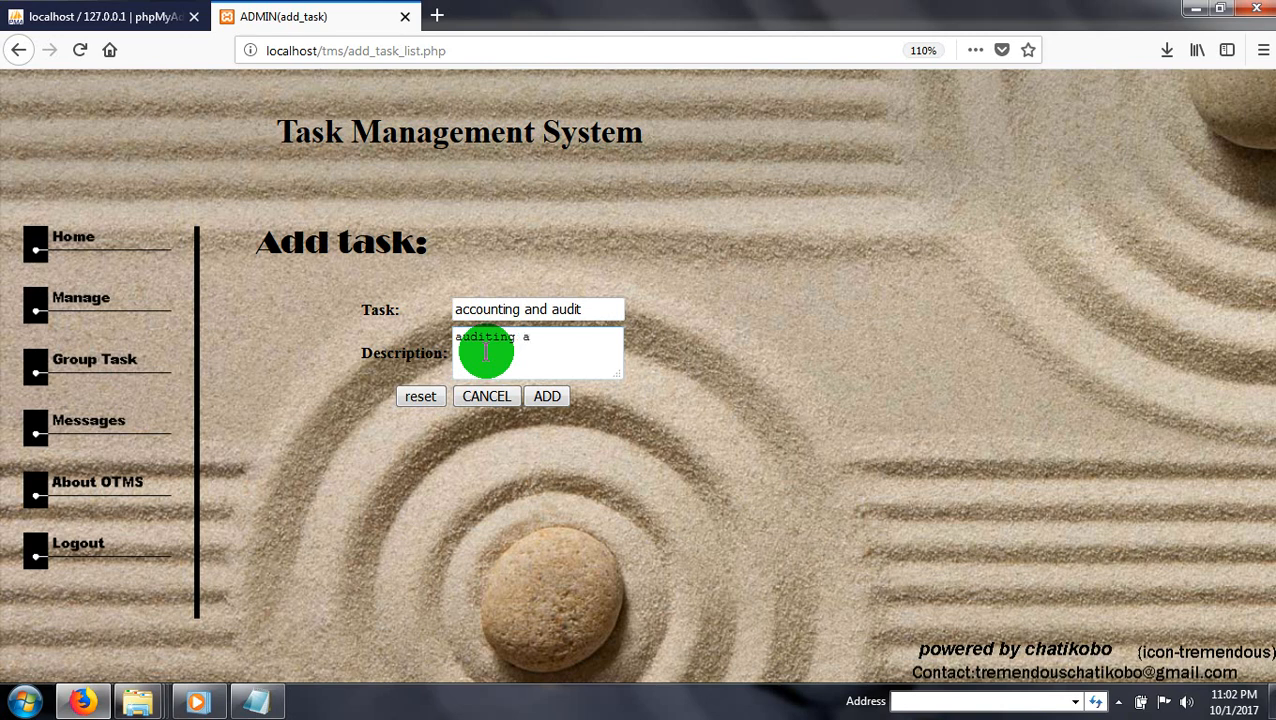
text(ll ass)
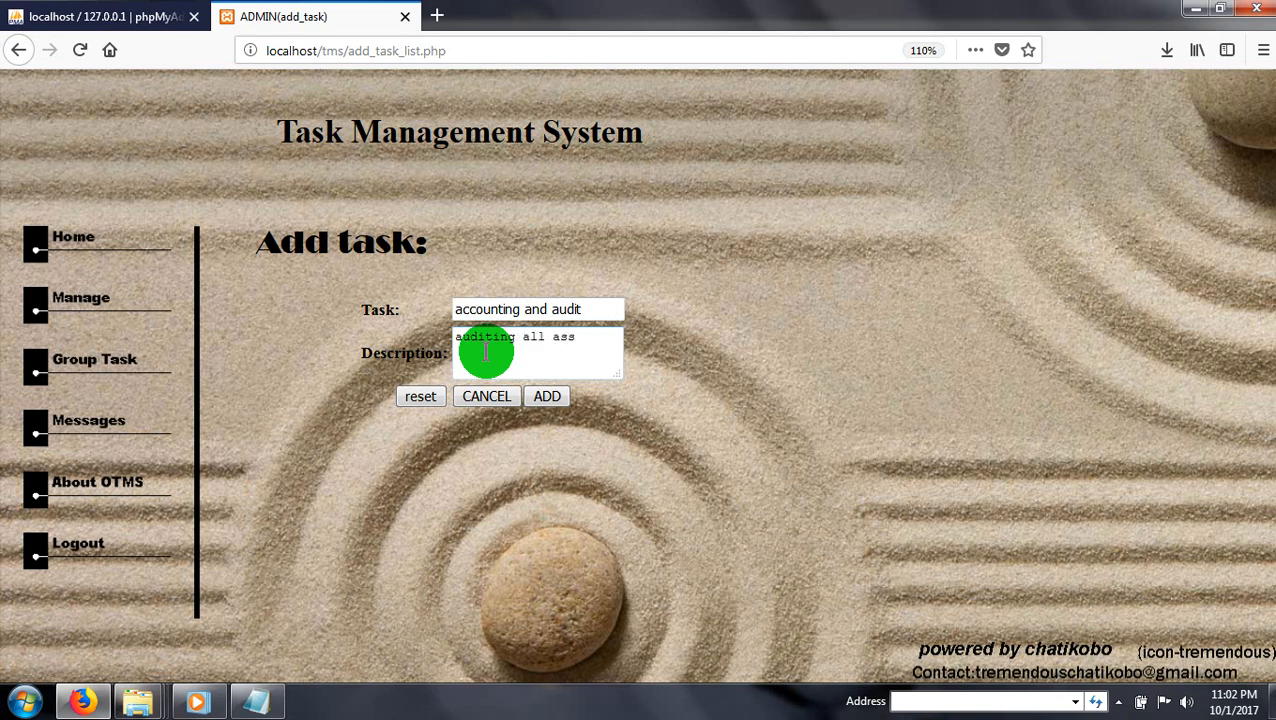
text(ets)
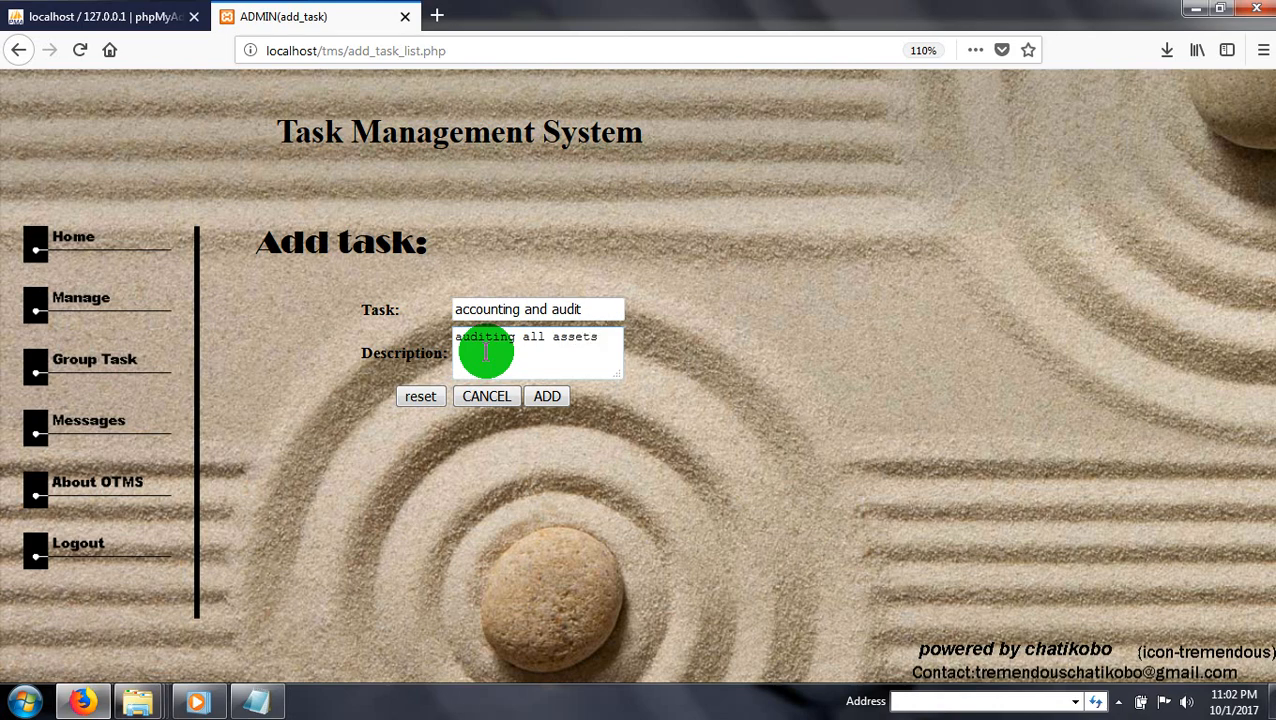
click(547, 396)
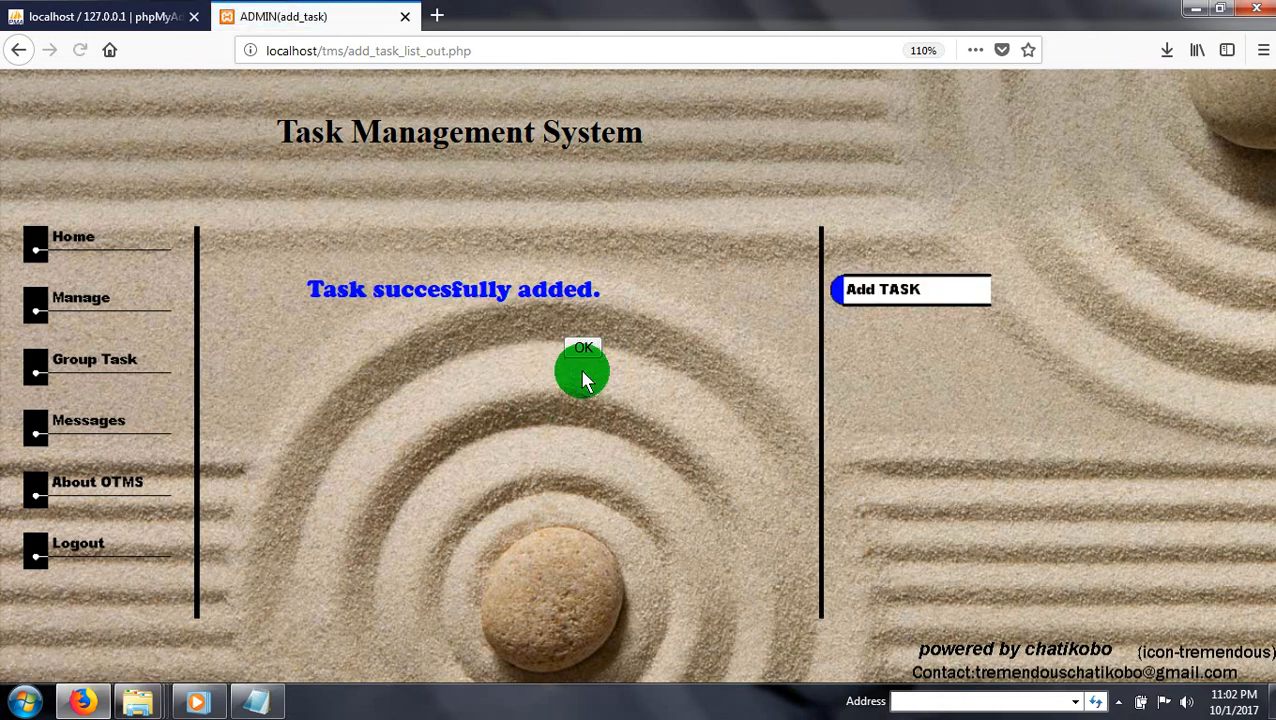
click(583, 348)
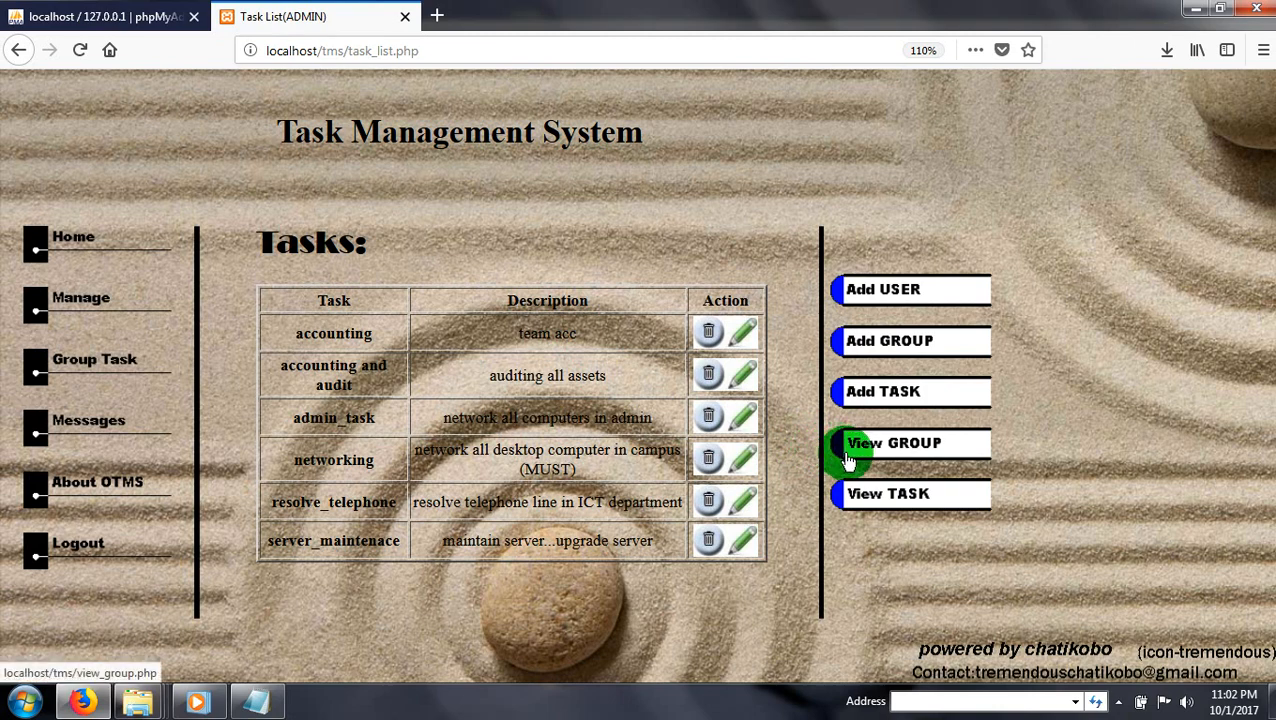
mouse_move(527, 360)
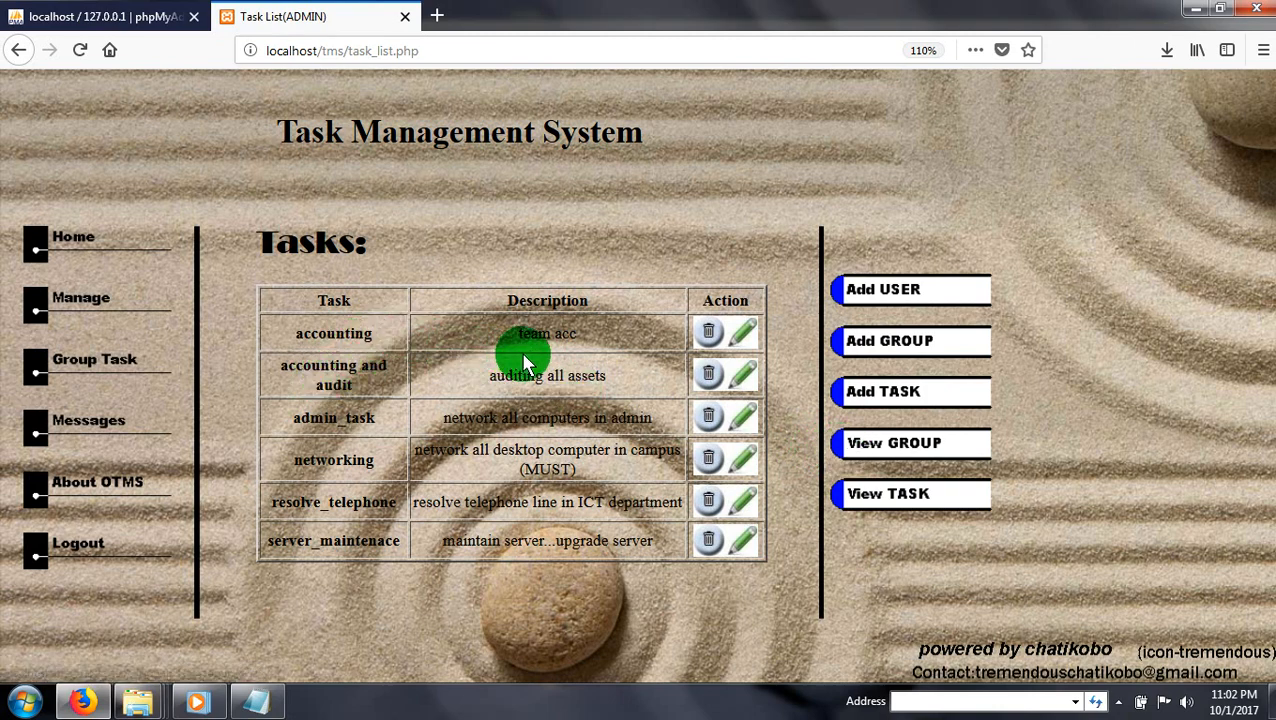
mouse_move(415, 430)
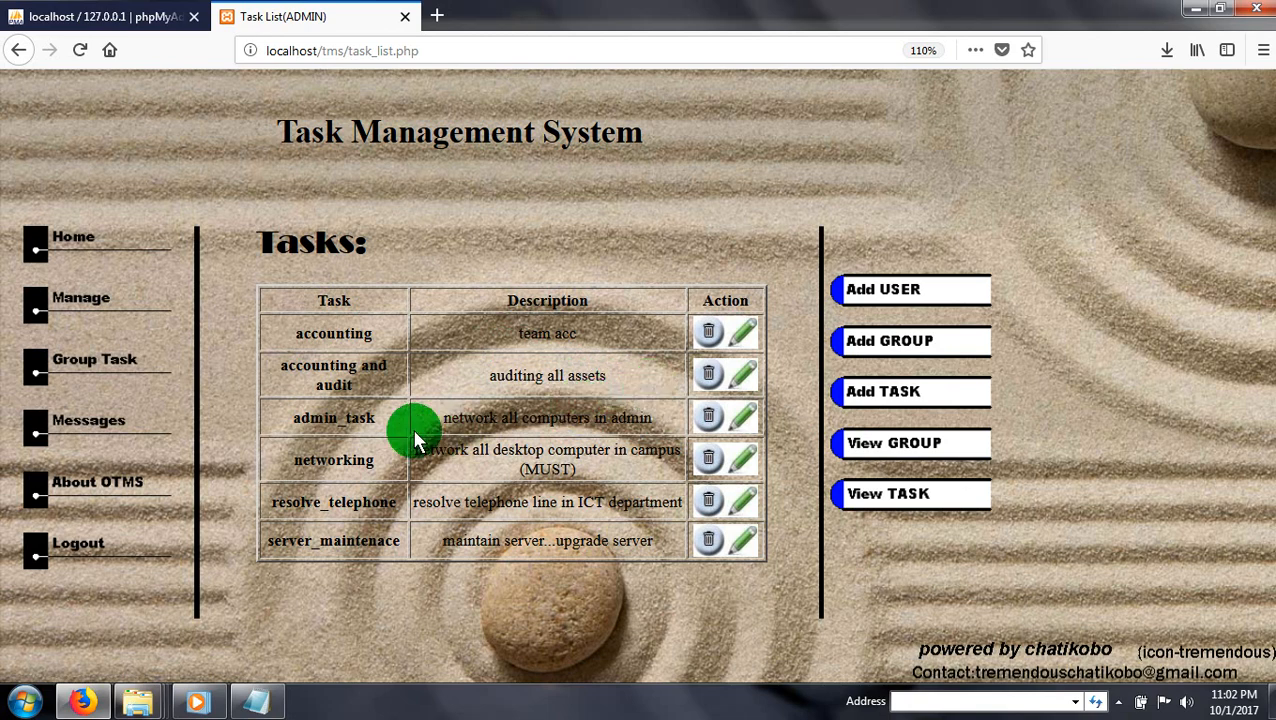
mouse_move(897, 289)
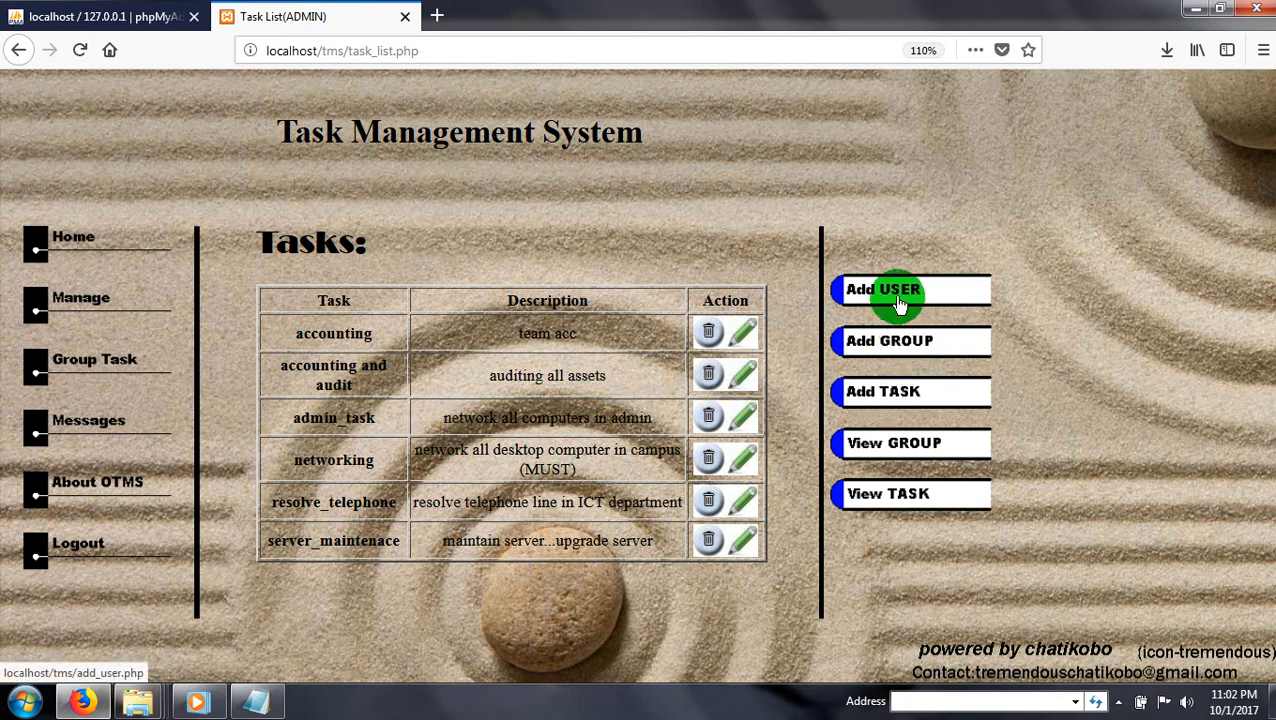
Bring up the Add USER form from the Tasks list's right-hand menu.
click(882, 289)
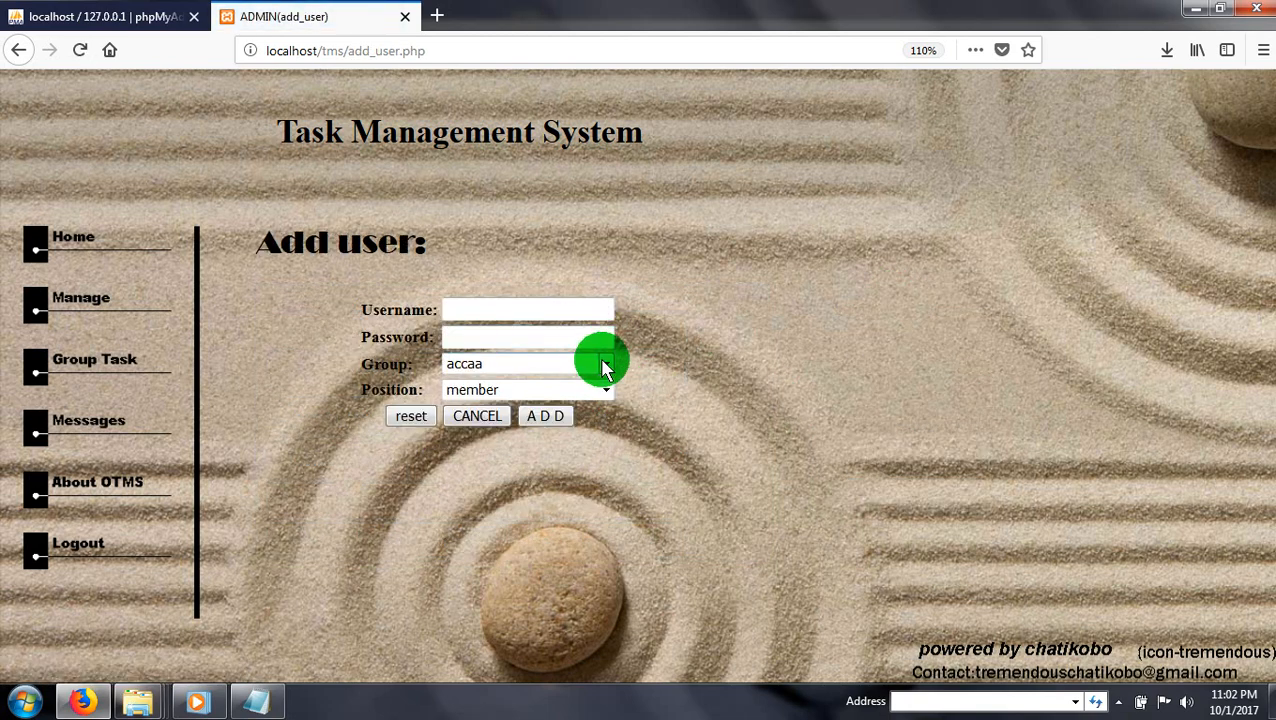
Browse the Group dropdown choices, then return to the Manage Users list.
click(605, 363)
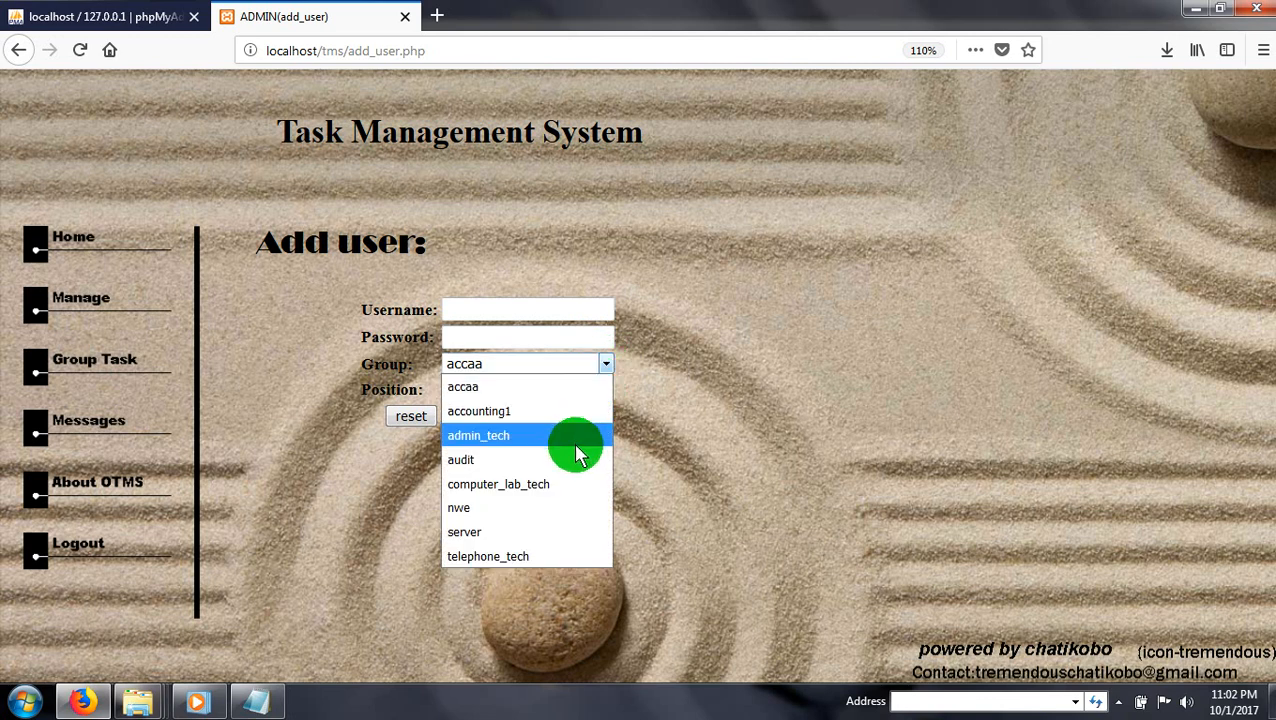
mouse_move(518, 386)
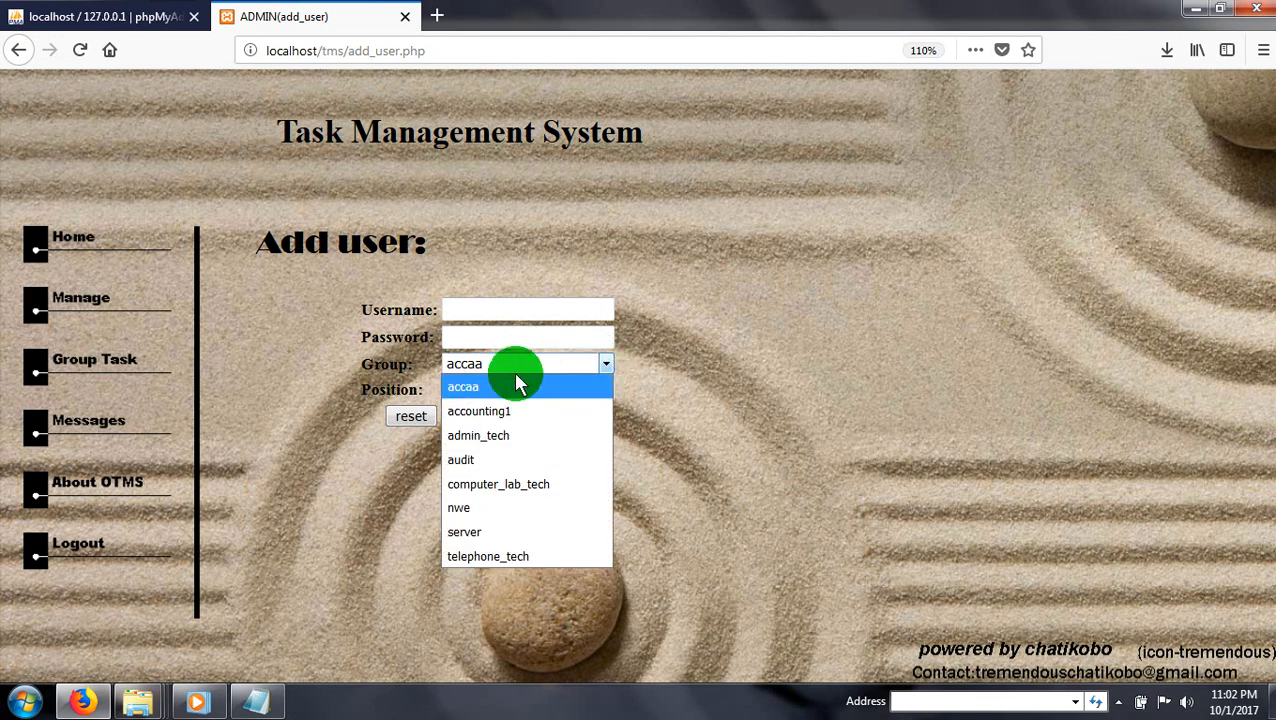
mouse_move(505, 411)
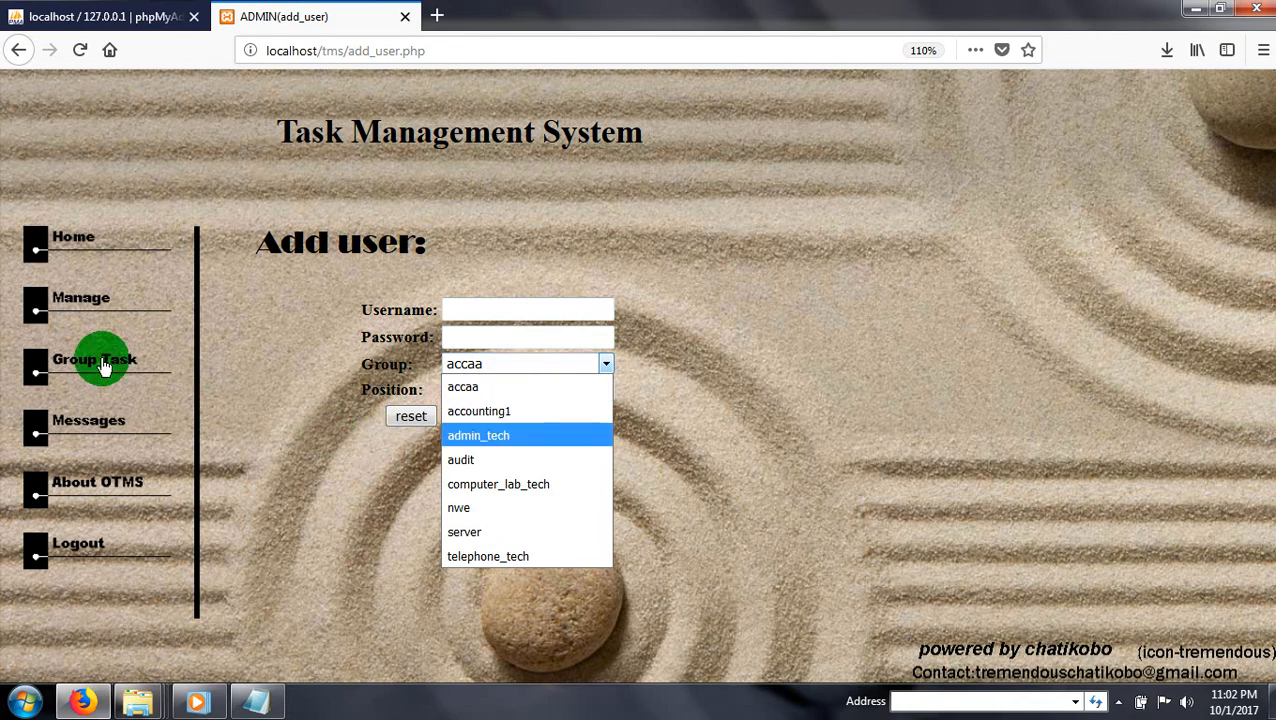
click(80, 297)
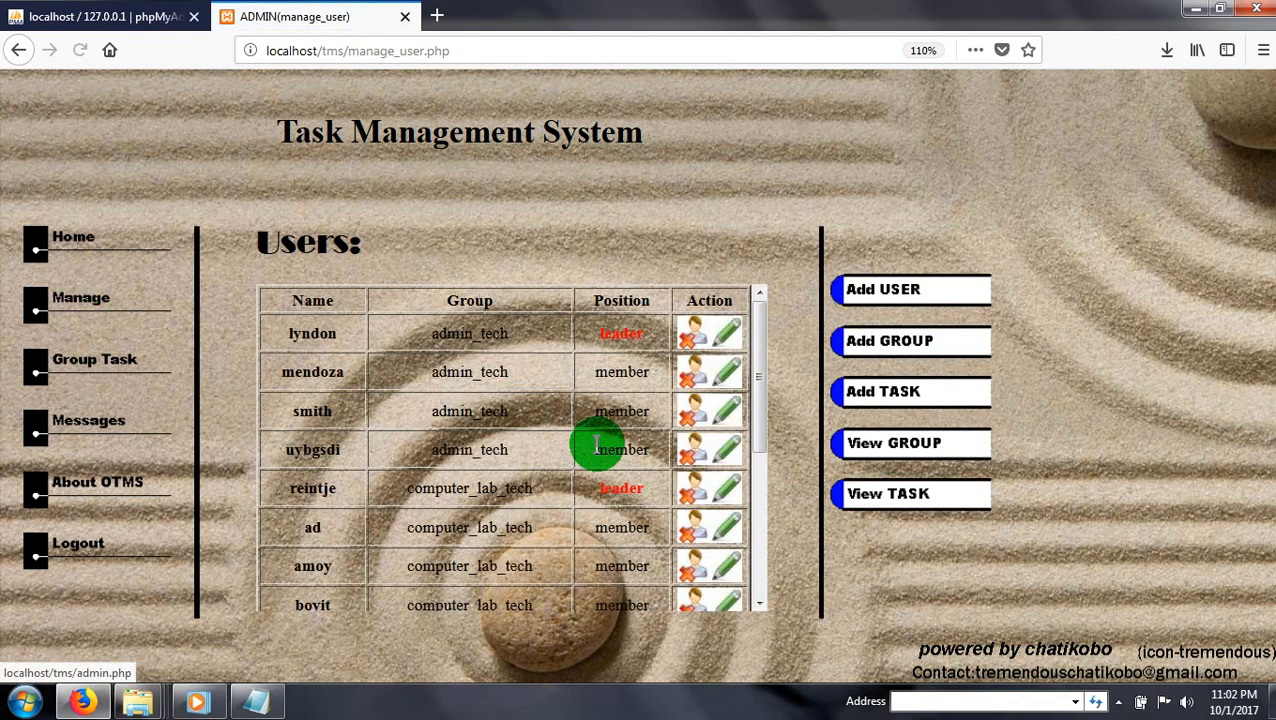
mouse_move(745, 497)
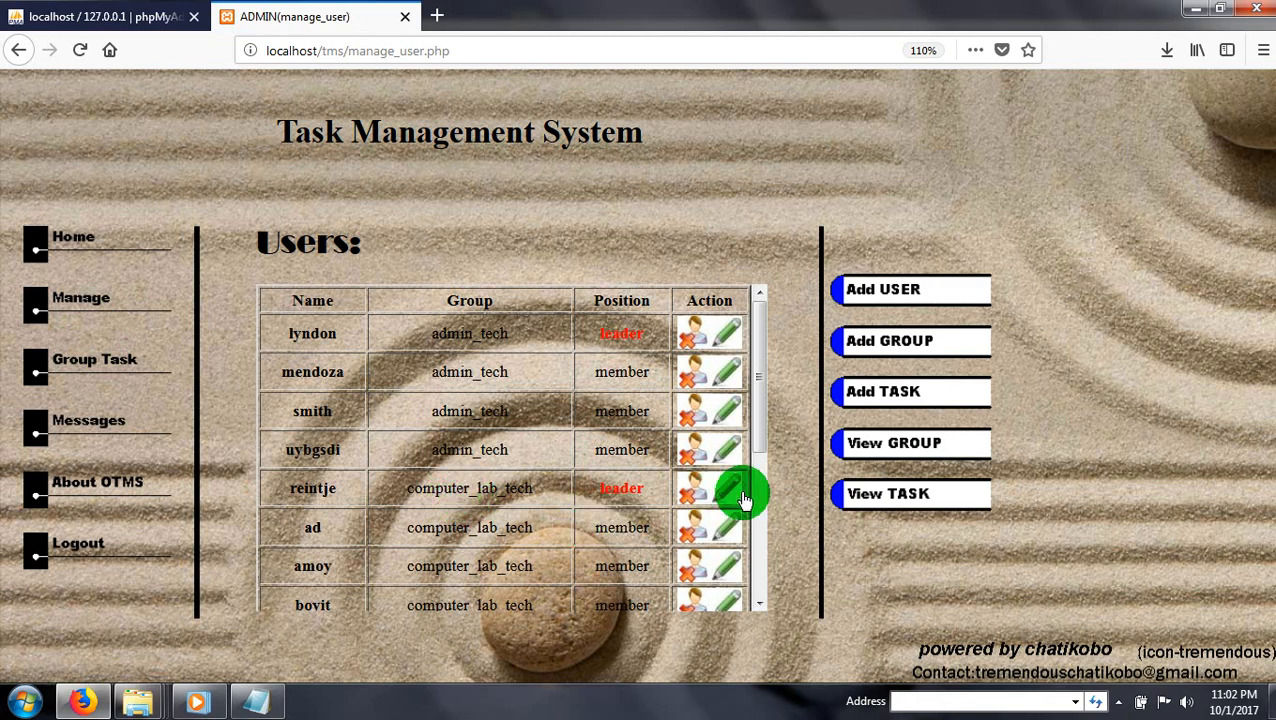
mouse_move(894, 443)
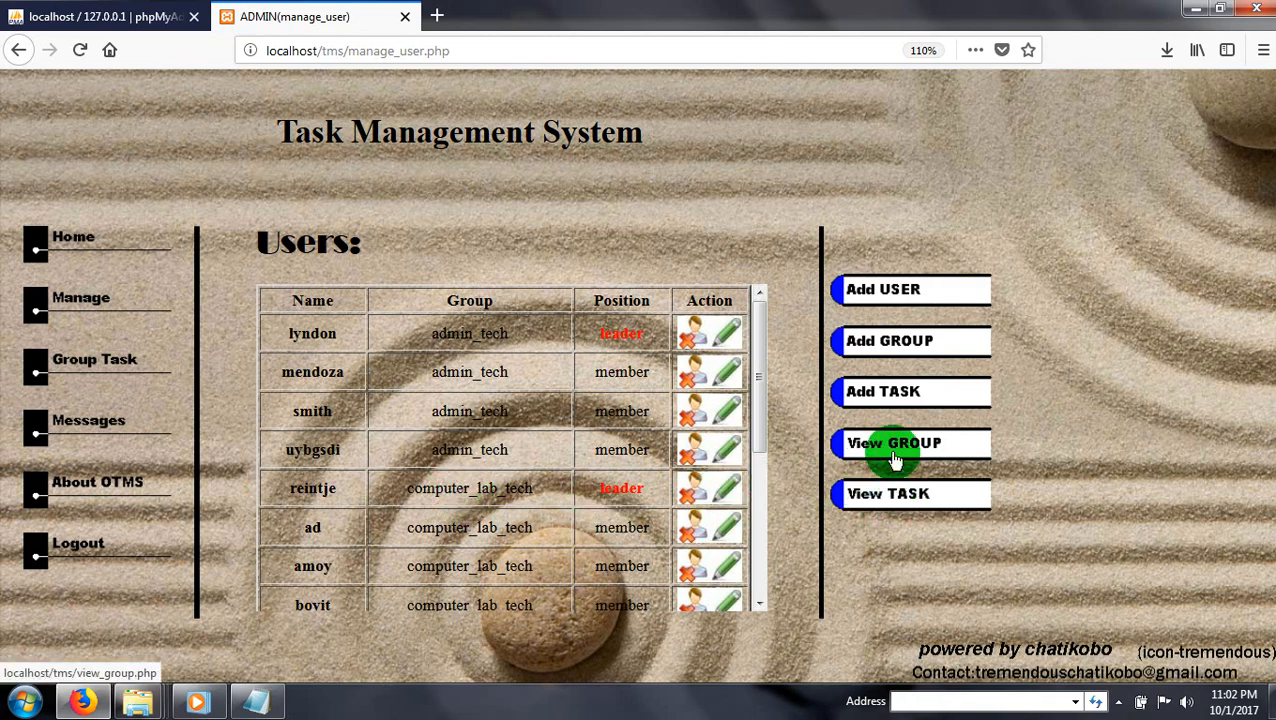
Review the View GROUP table, then start a blank Add USER form.
click(893, 443)
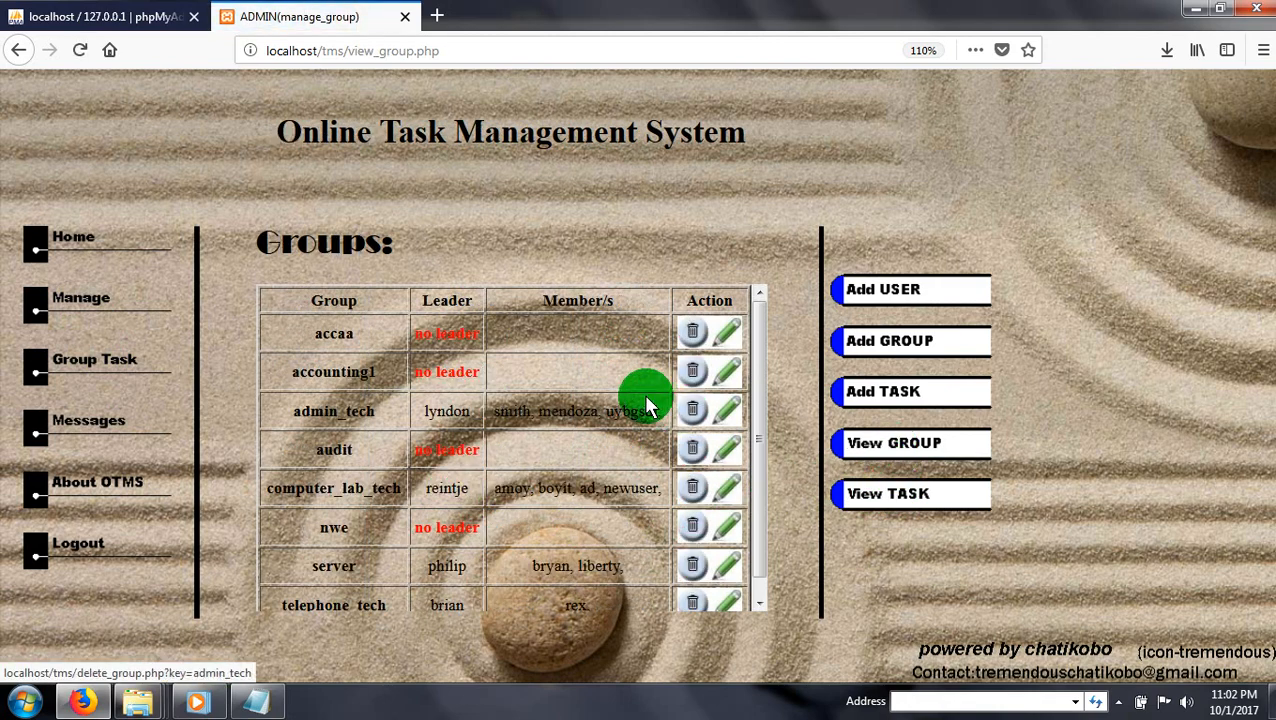
mouse_move(520, 378)
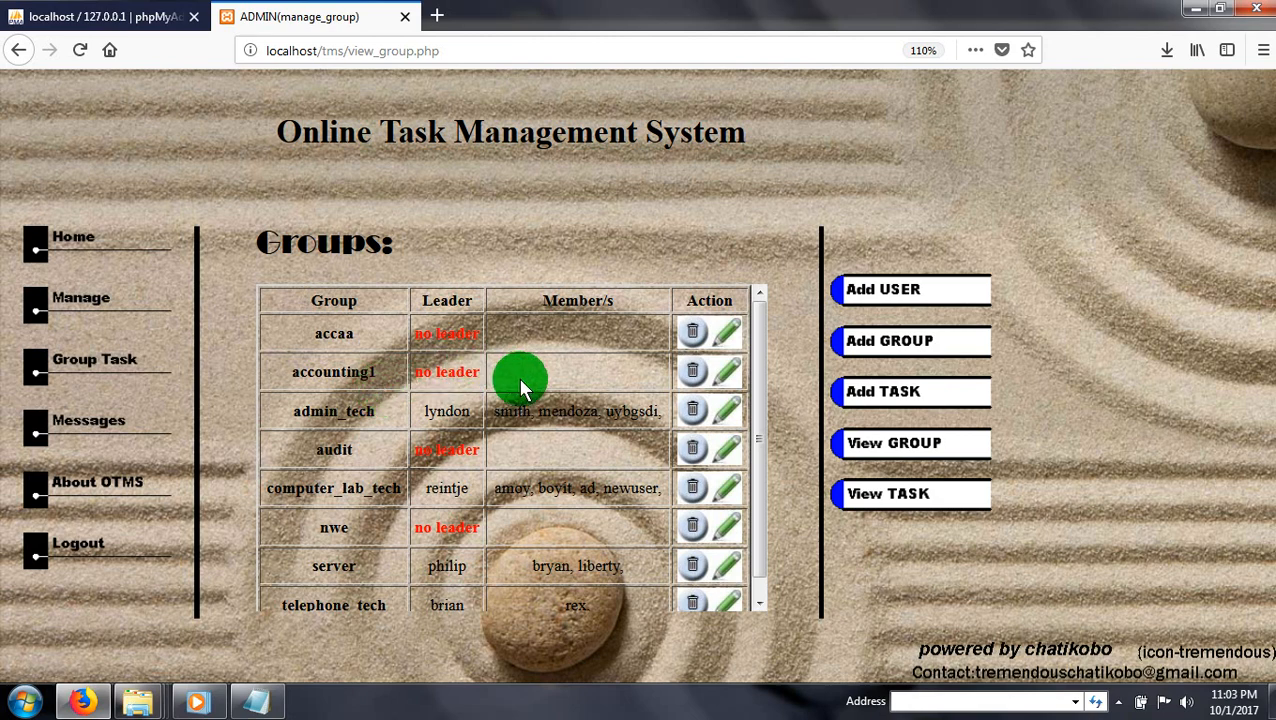
mouse_move(143, 213)
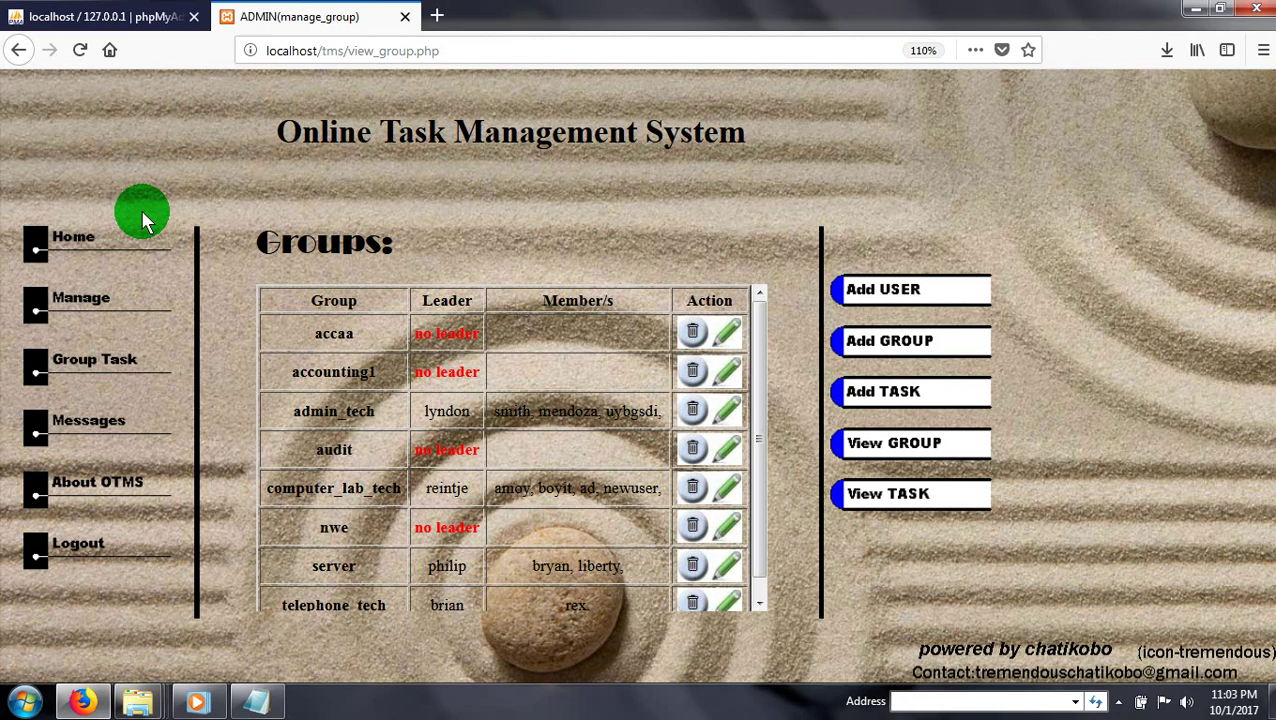
mouse_move(95, 305)
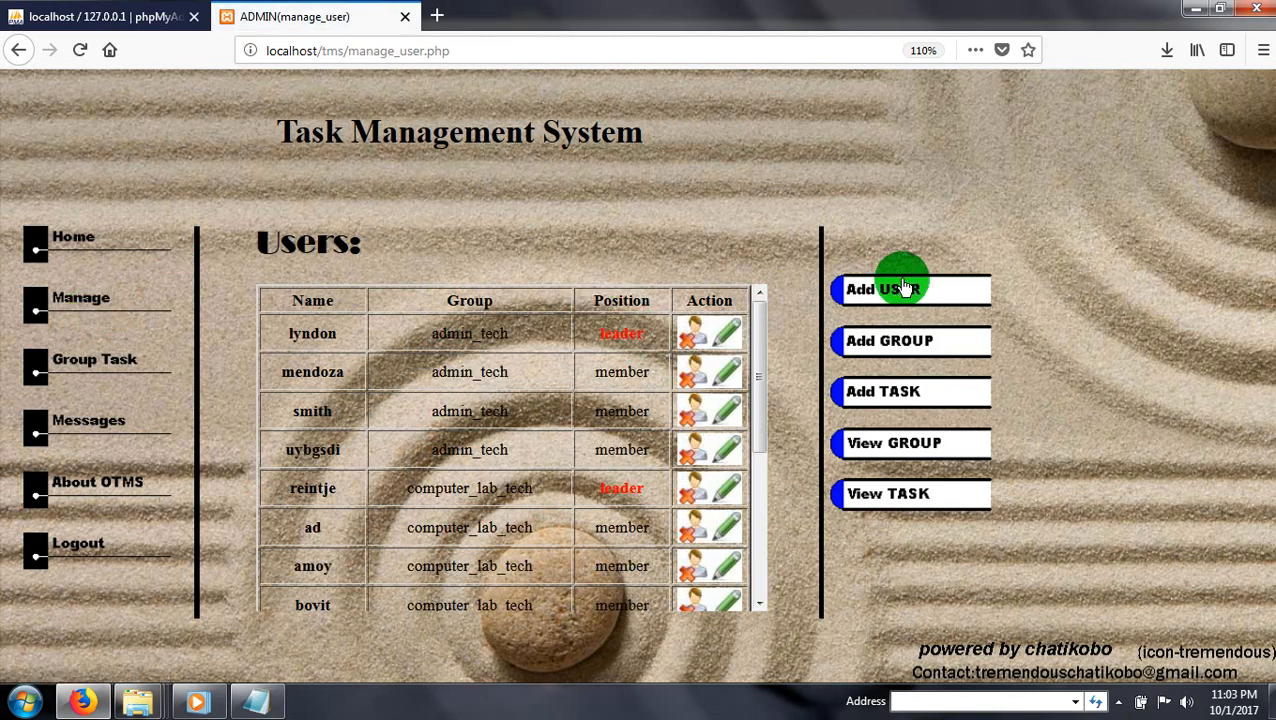
click(888, 289)
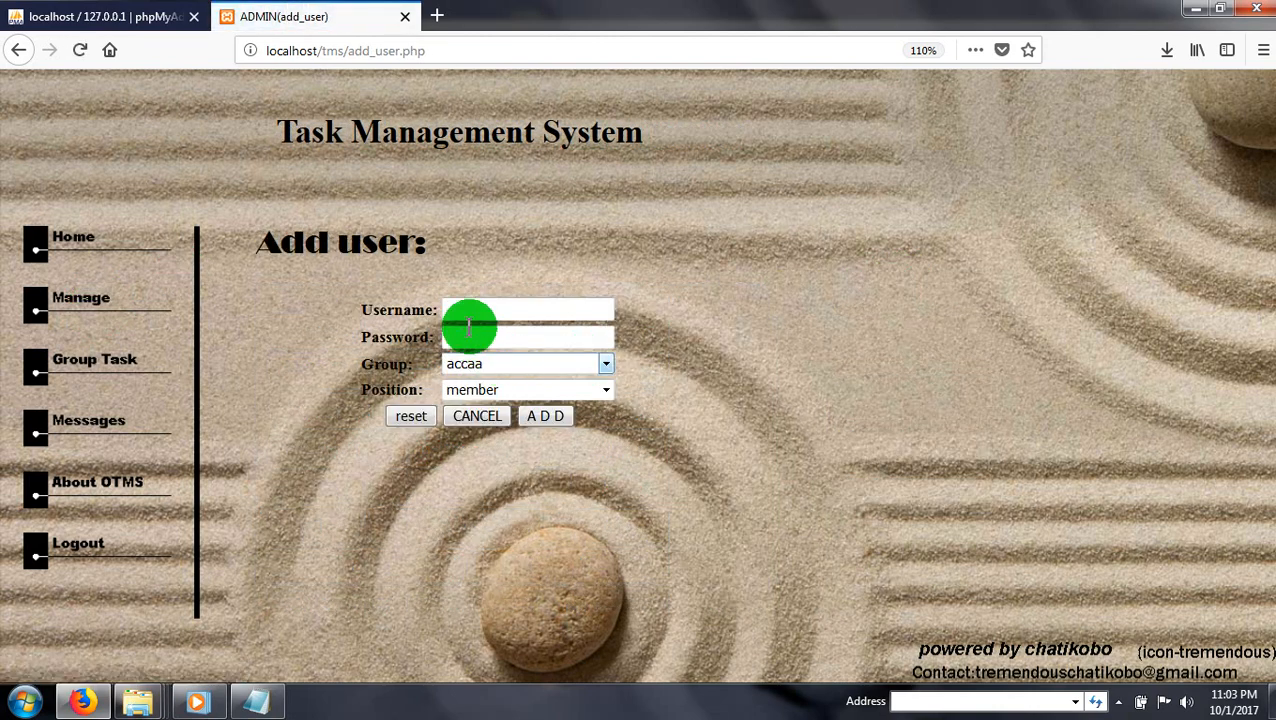
mouse_move(465, 310)
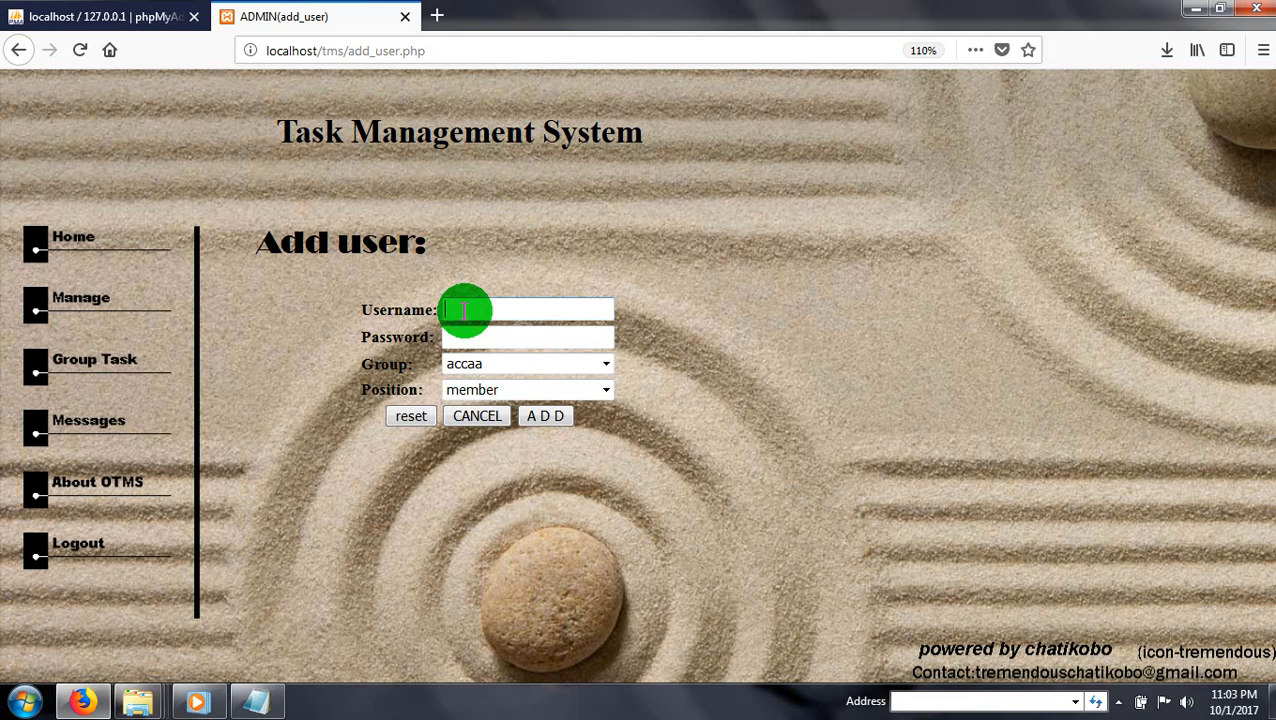
Add user youuser as a member of computer_lab_tech and confirm.
text(you)
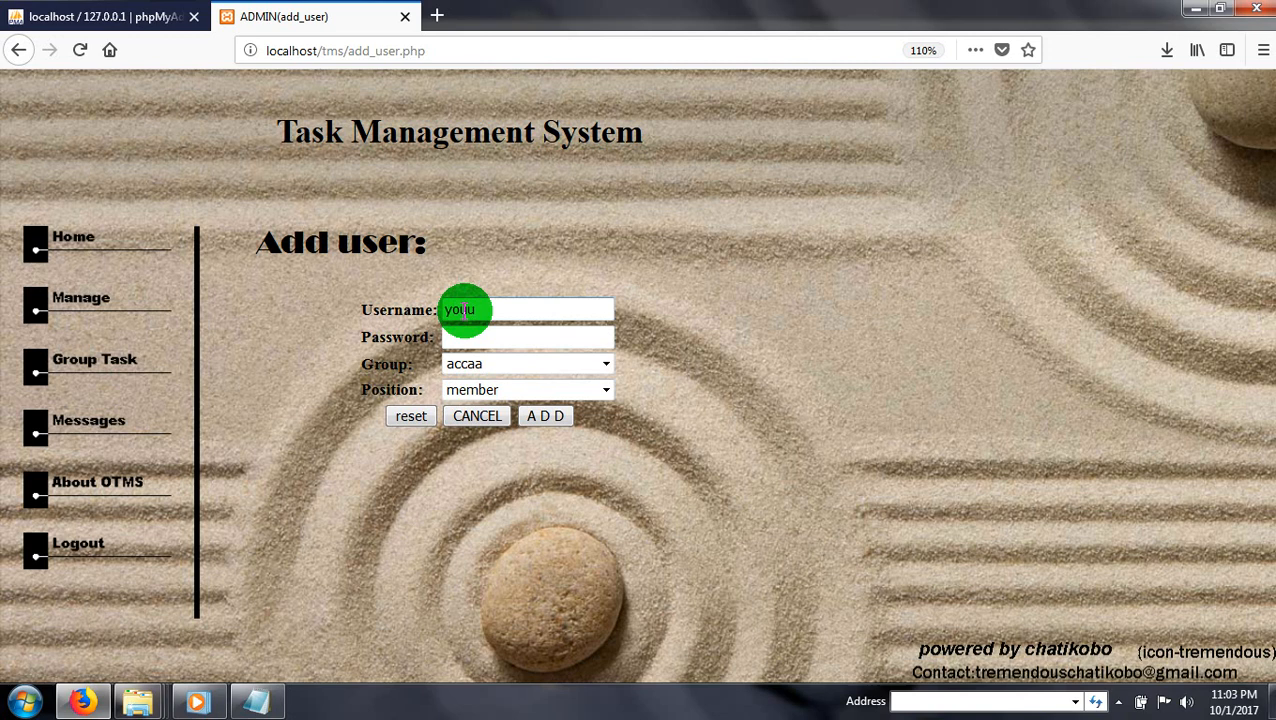
text(ser)
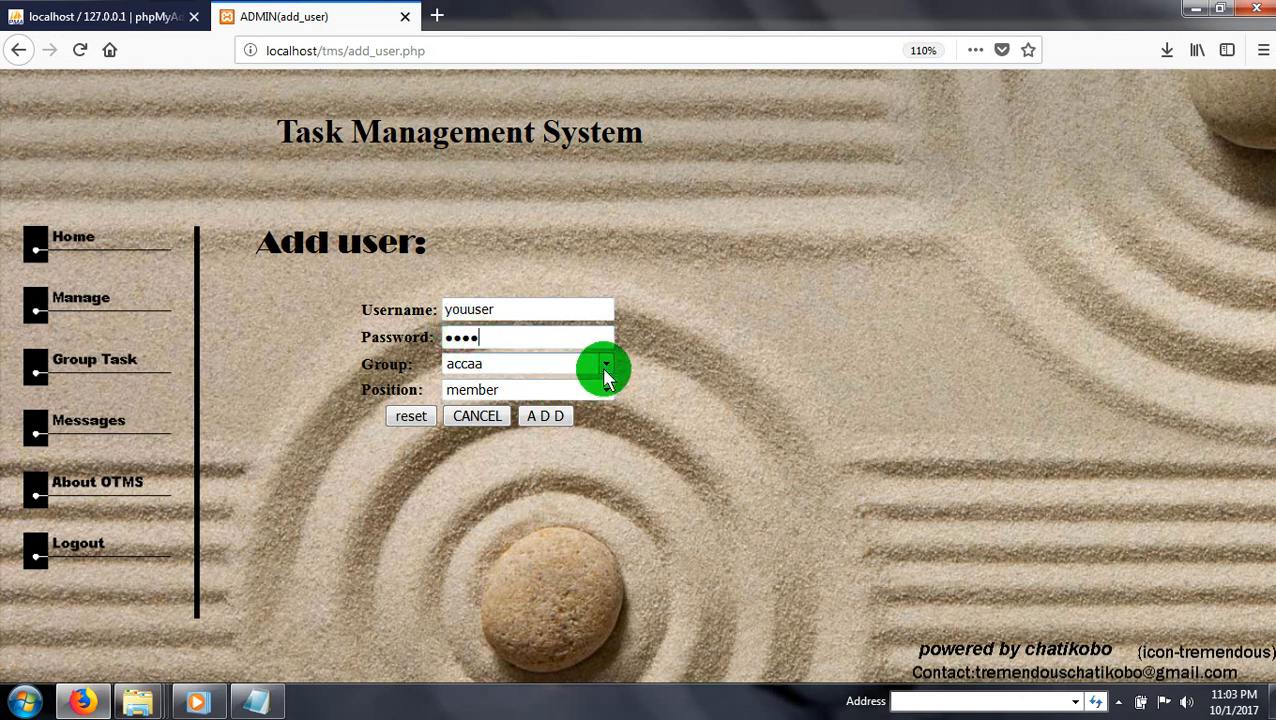
click(606, 363)
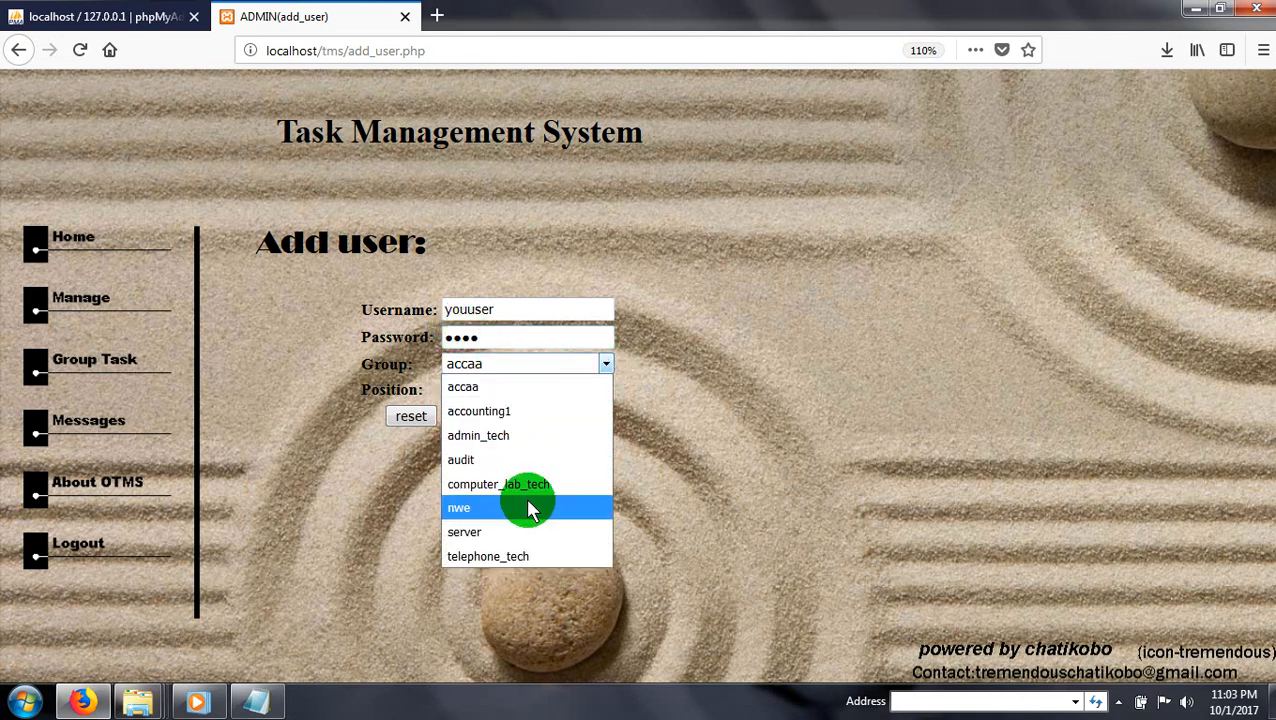
mouse_move(505, 484)
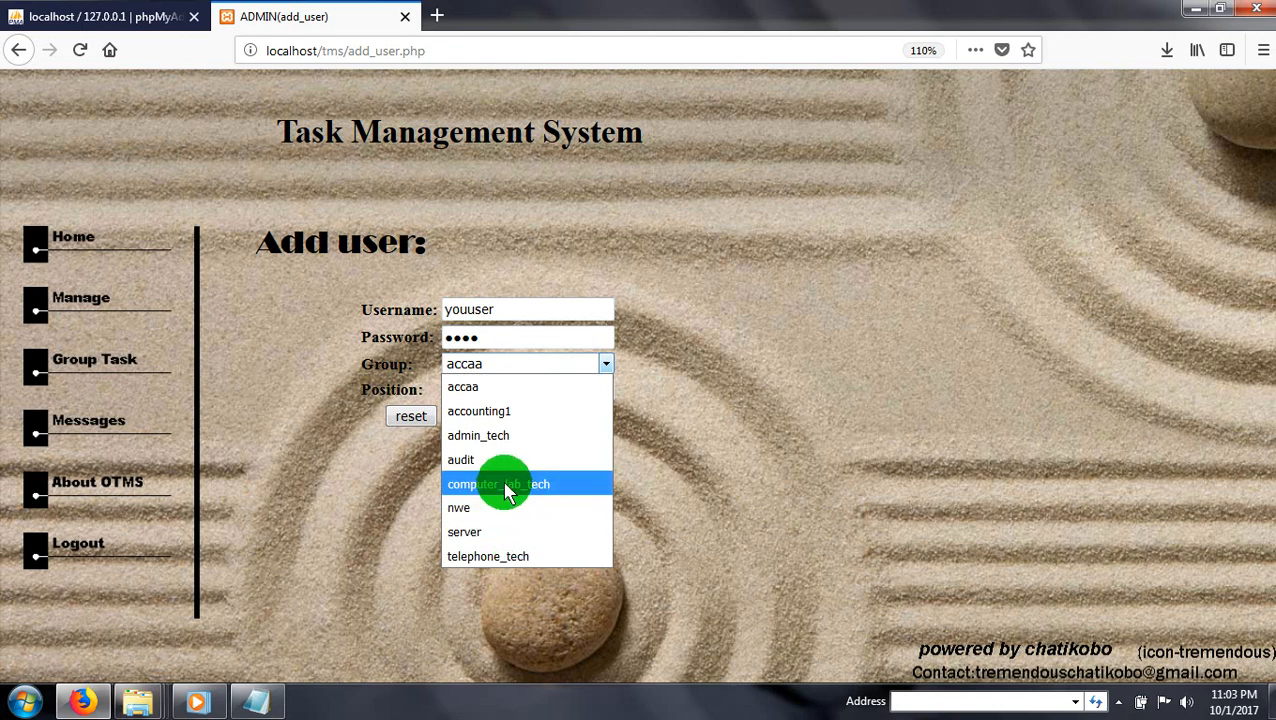
click(498, 483)
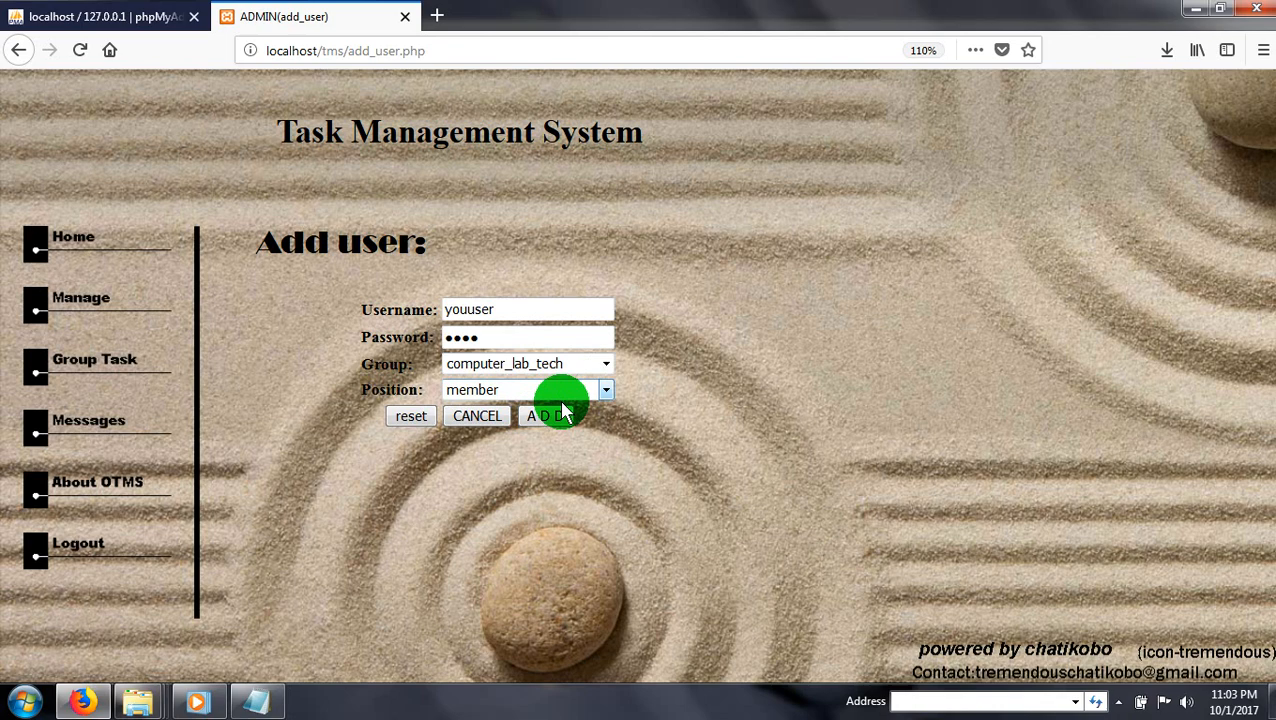
click(545, 415)
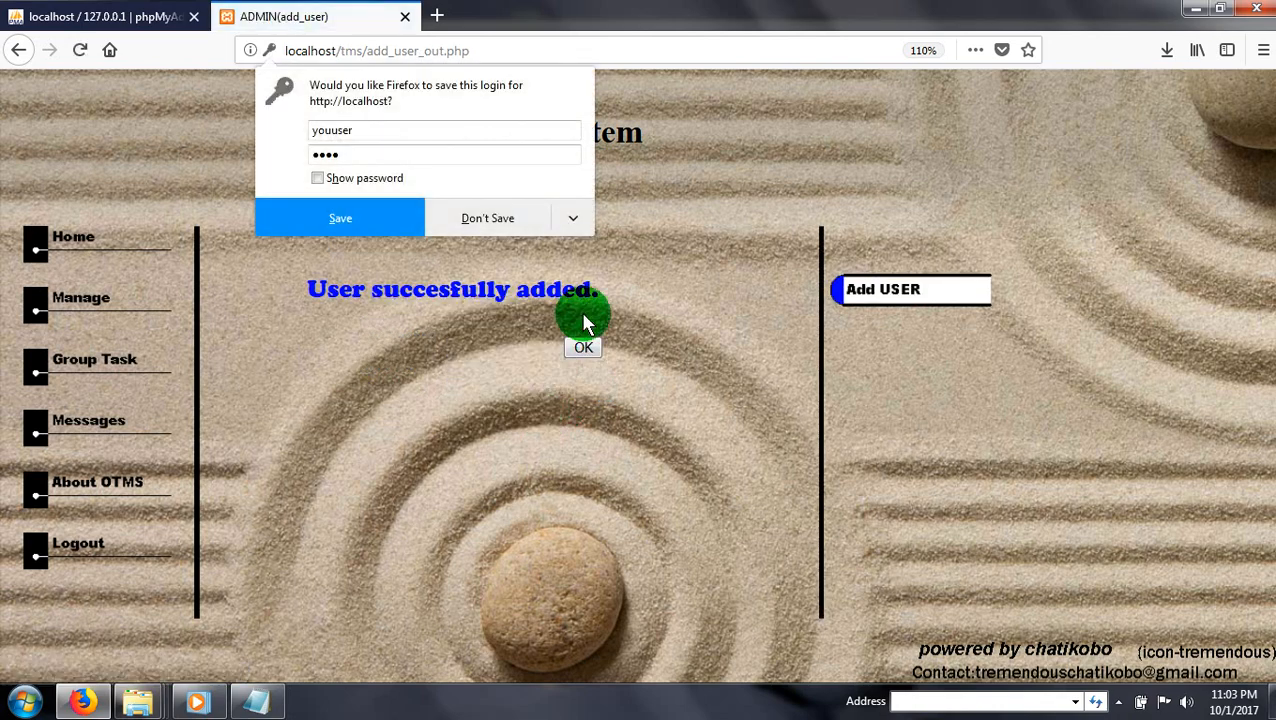
click(583, 347)
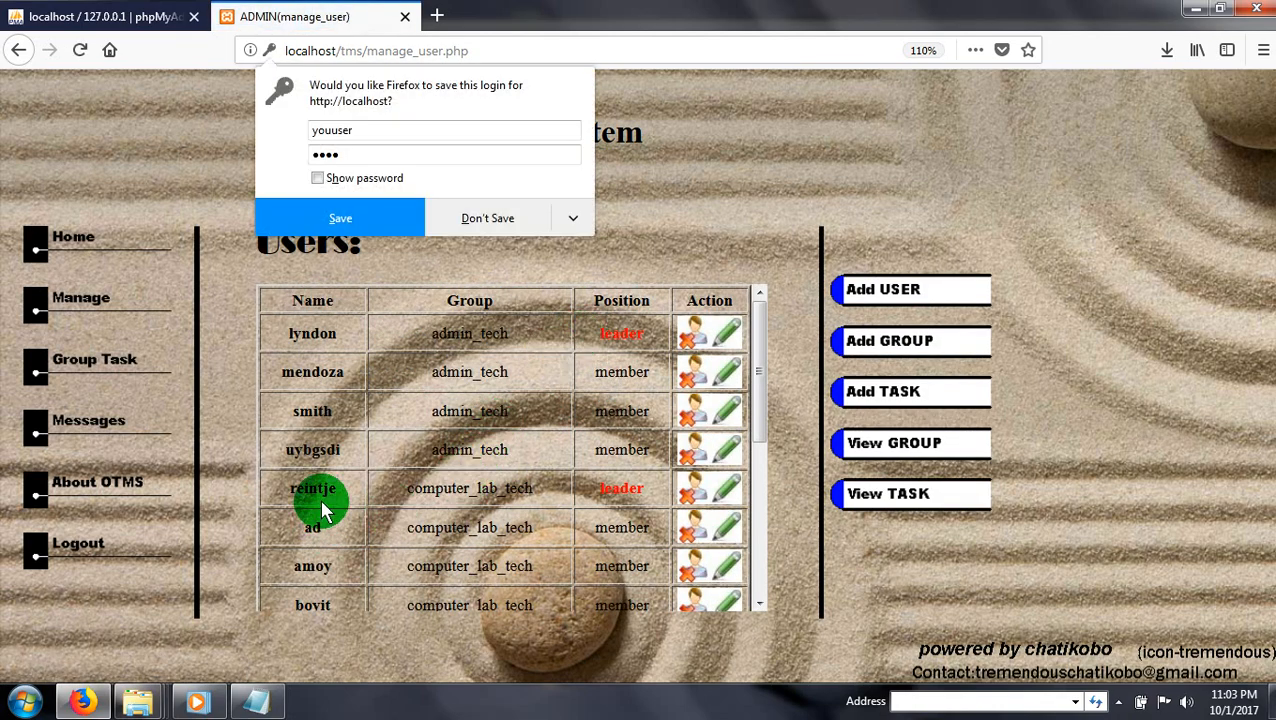
mouse_move(910, 443)
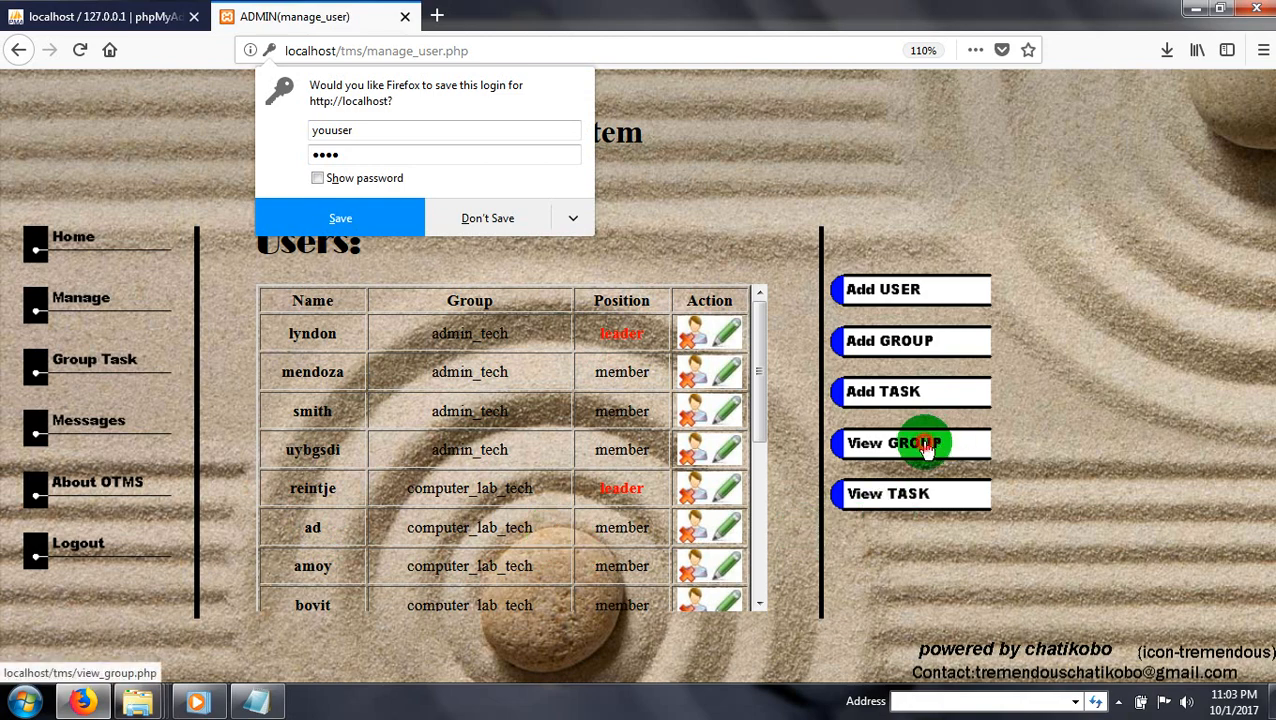
View the groups list to find youuser in computer_lab_tech, declining to save the login.
click(910, 443)
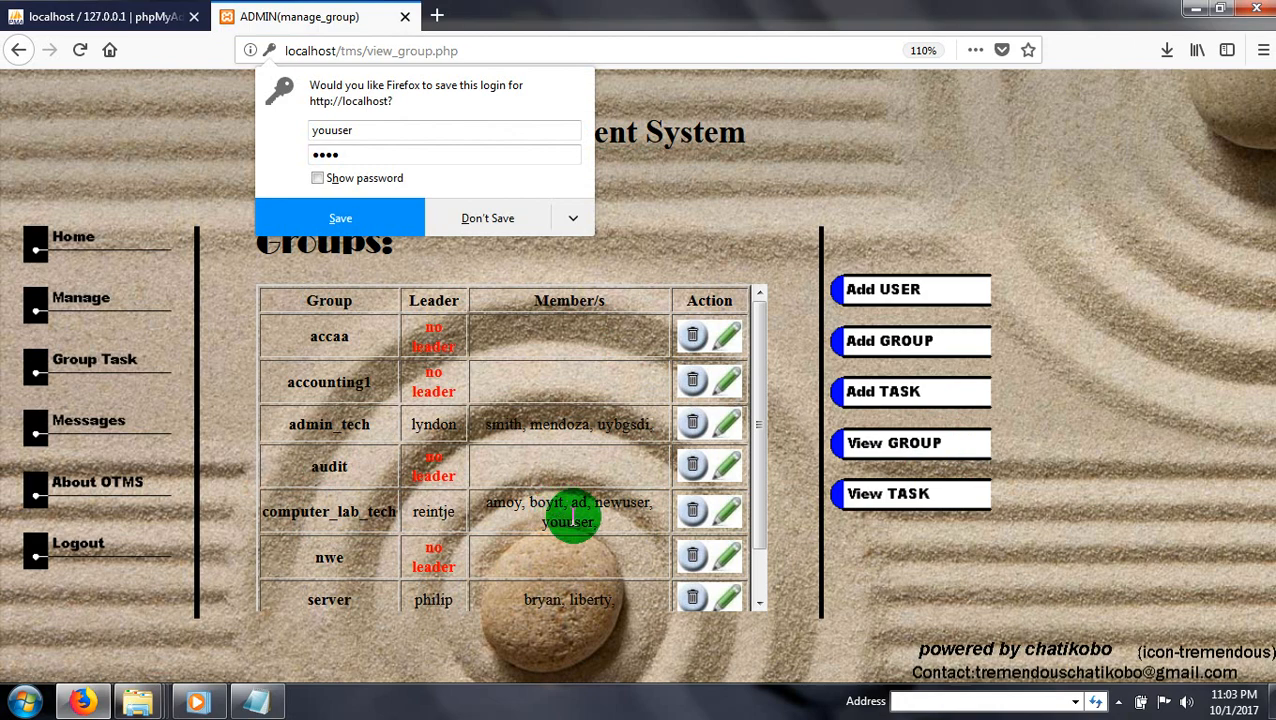
mouse_move(485, 355)
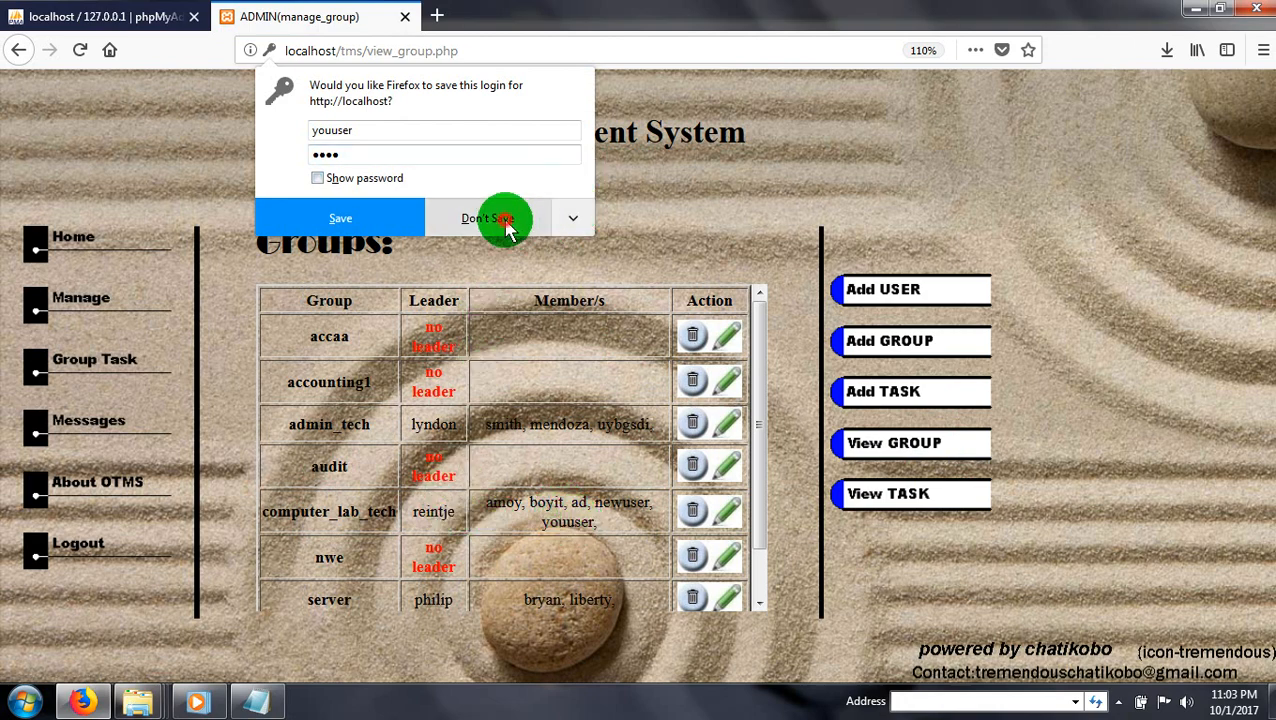
click(487, 218)
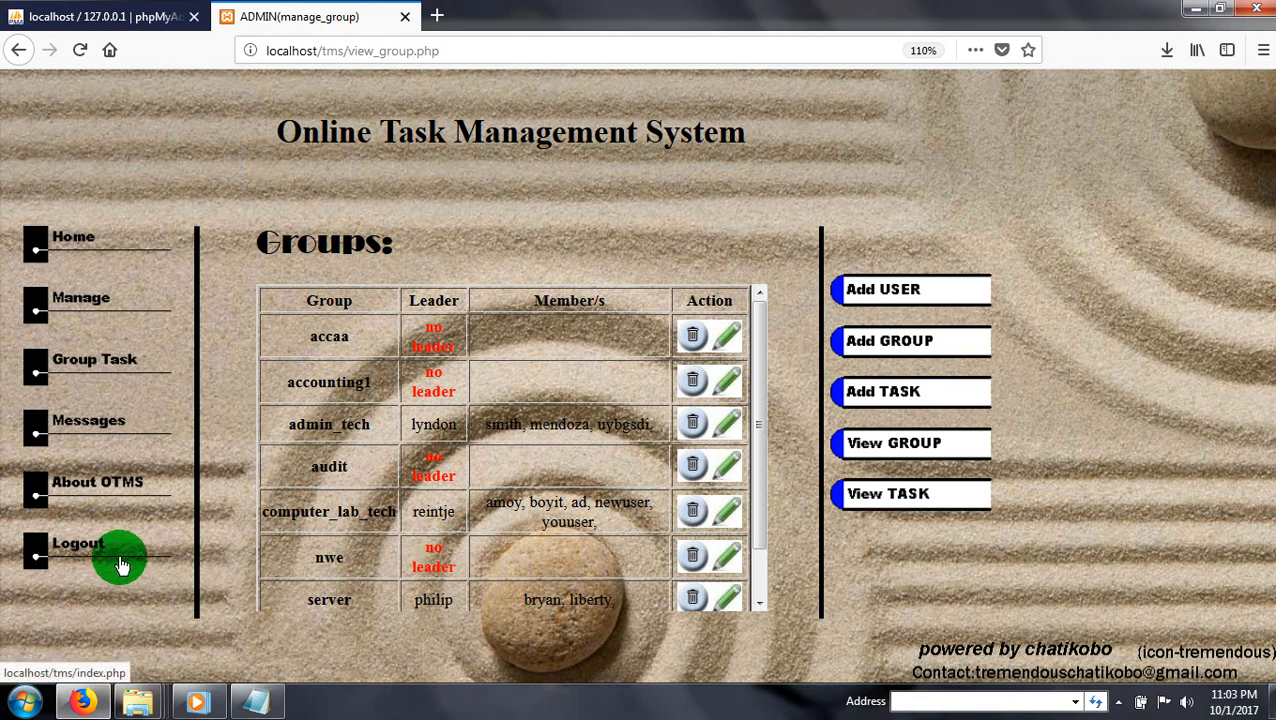
mouse_move(105, 550)
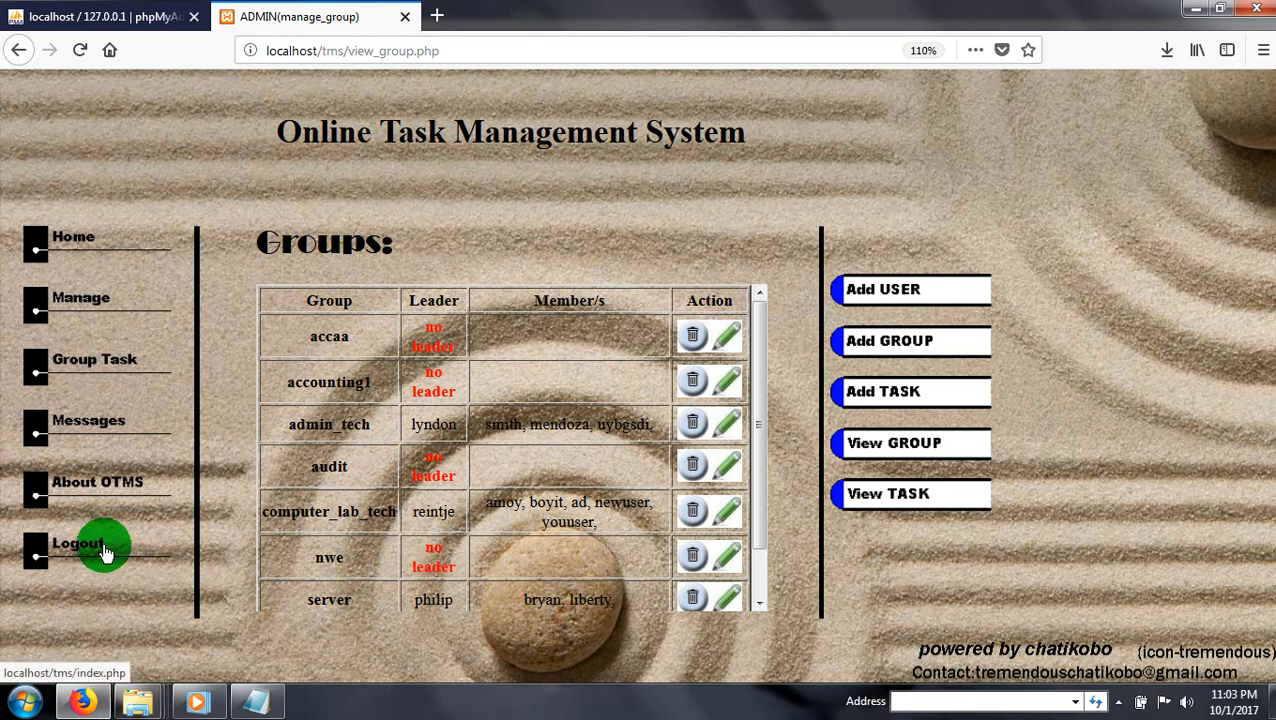
Log out of admin and log in as leader reintje.
click(78, 543)
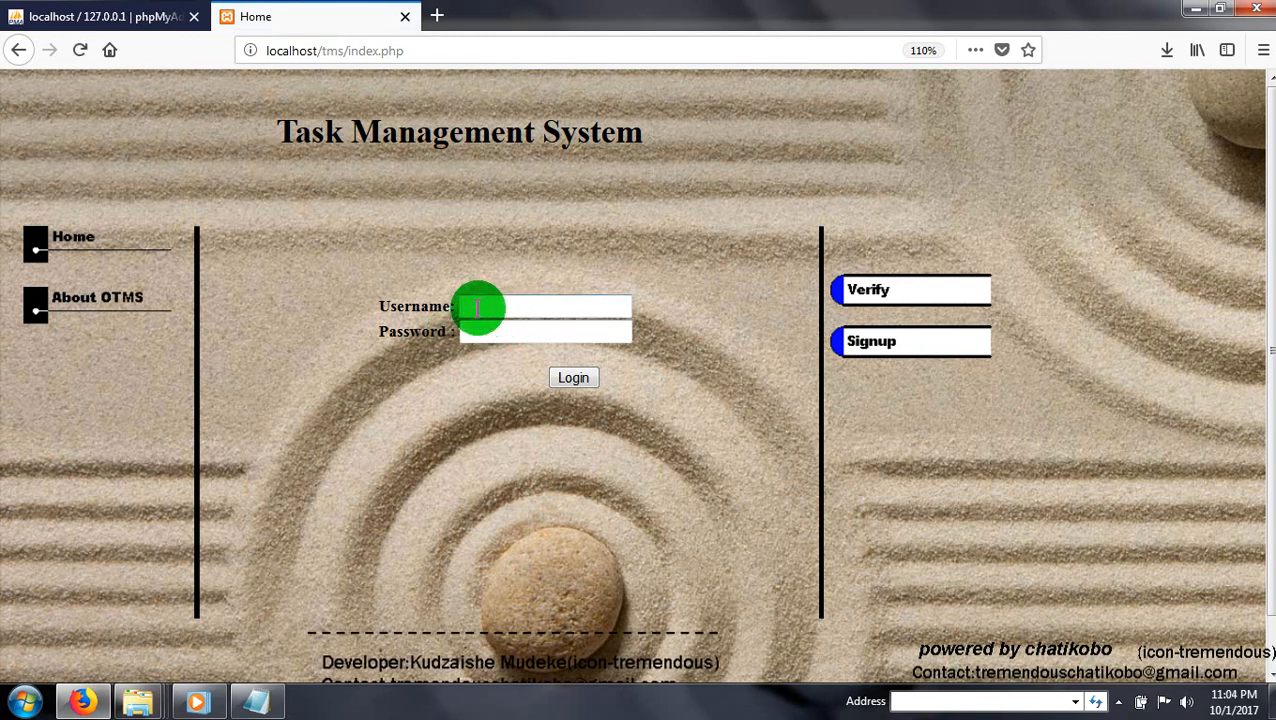
text(ad)
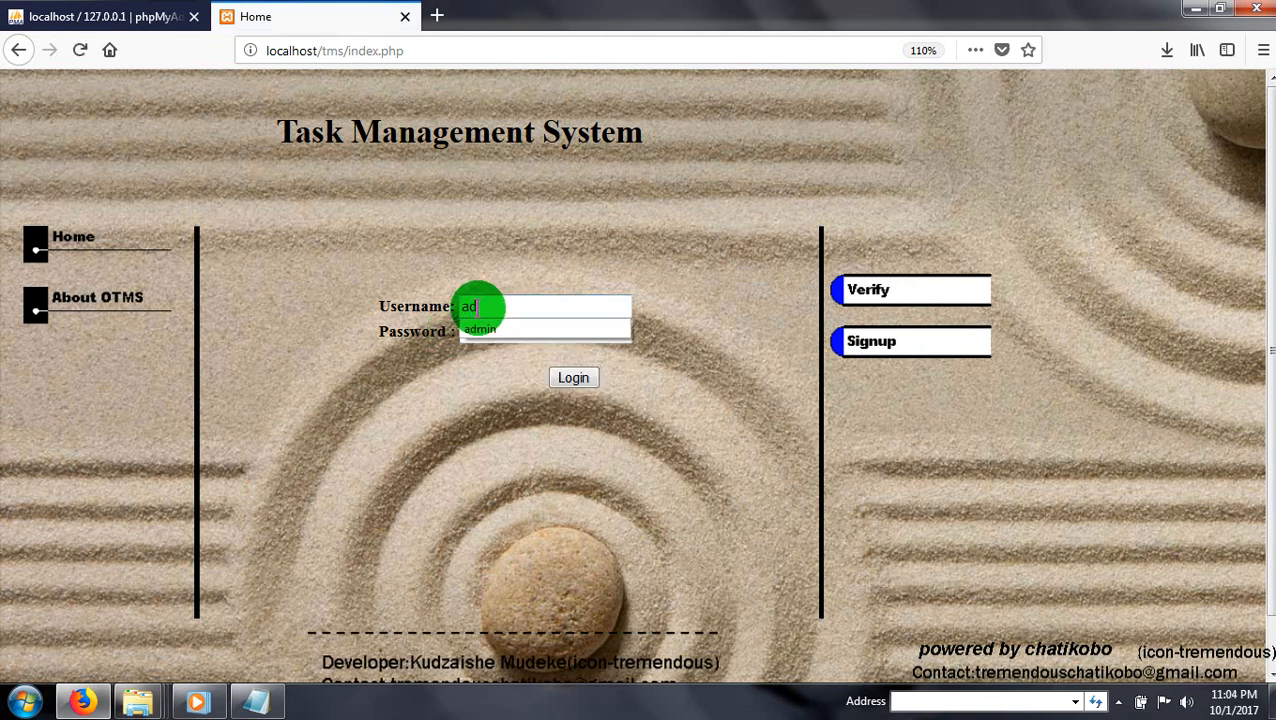
text(min)
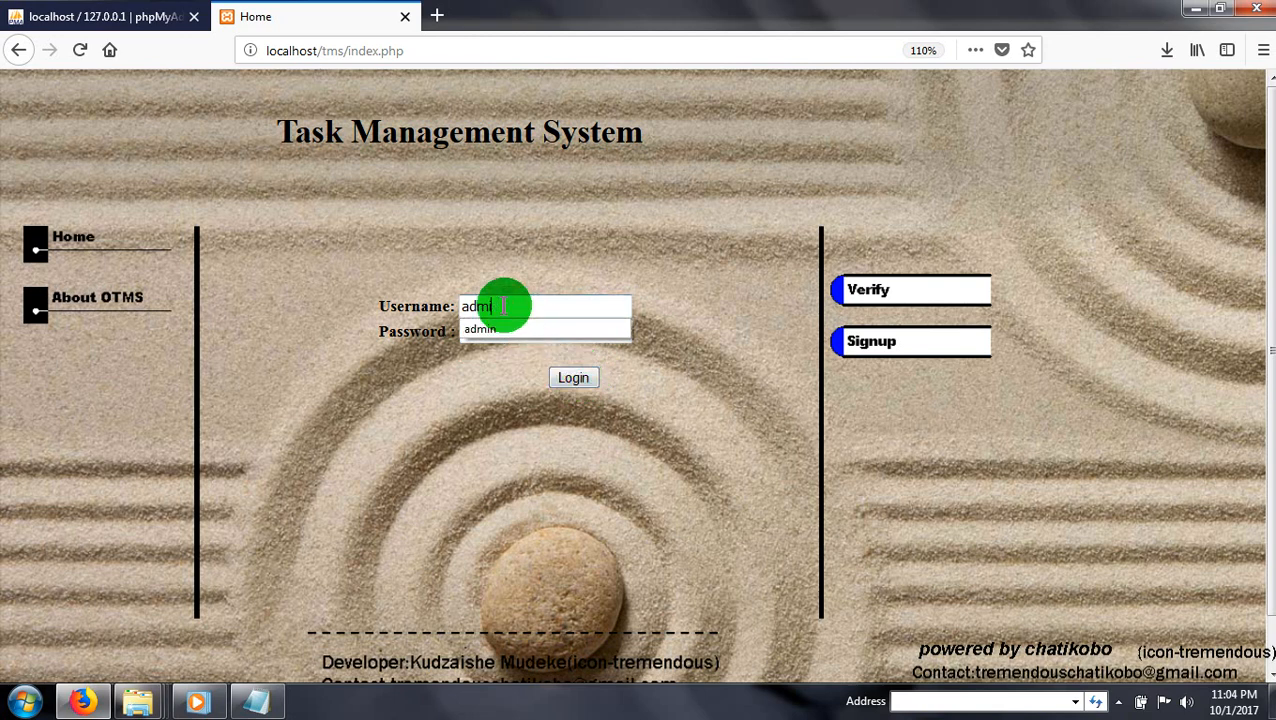
text(r)
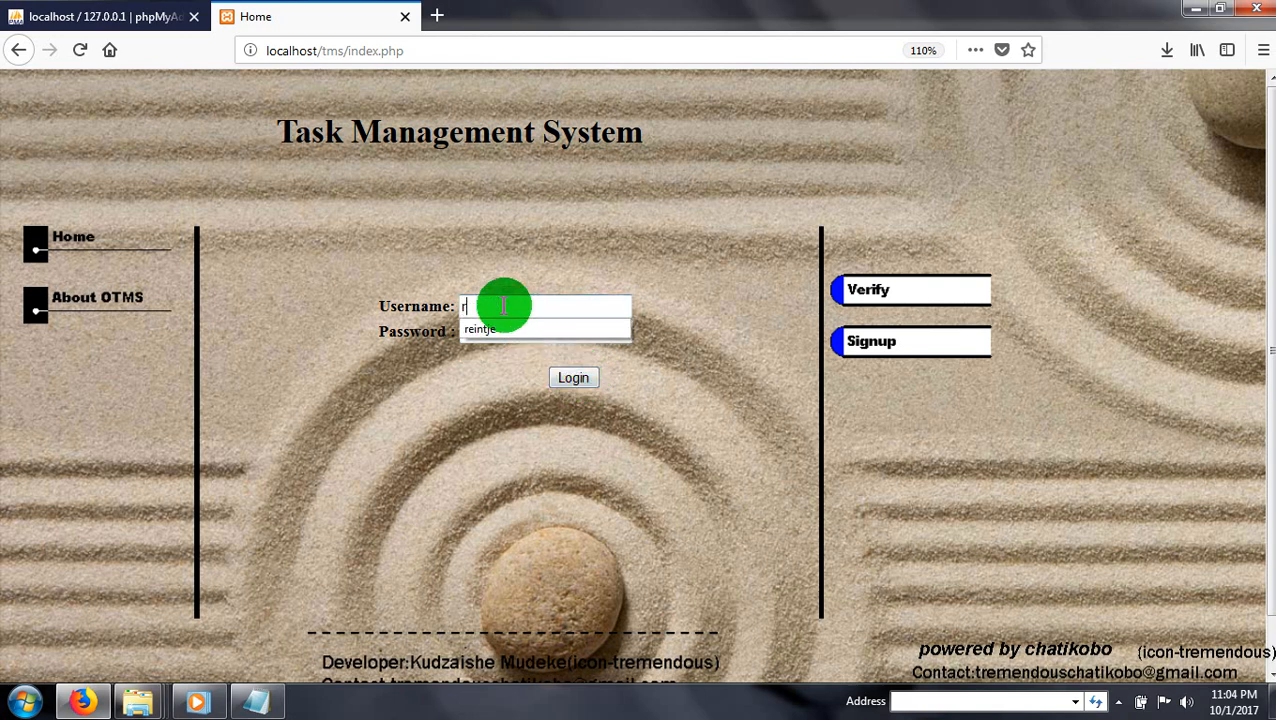
text(eintje)
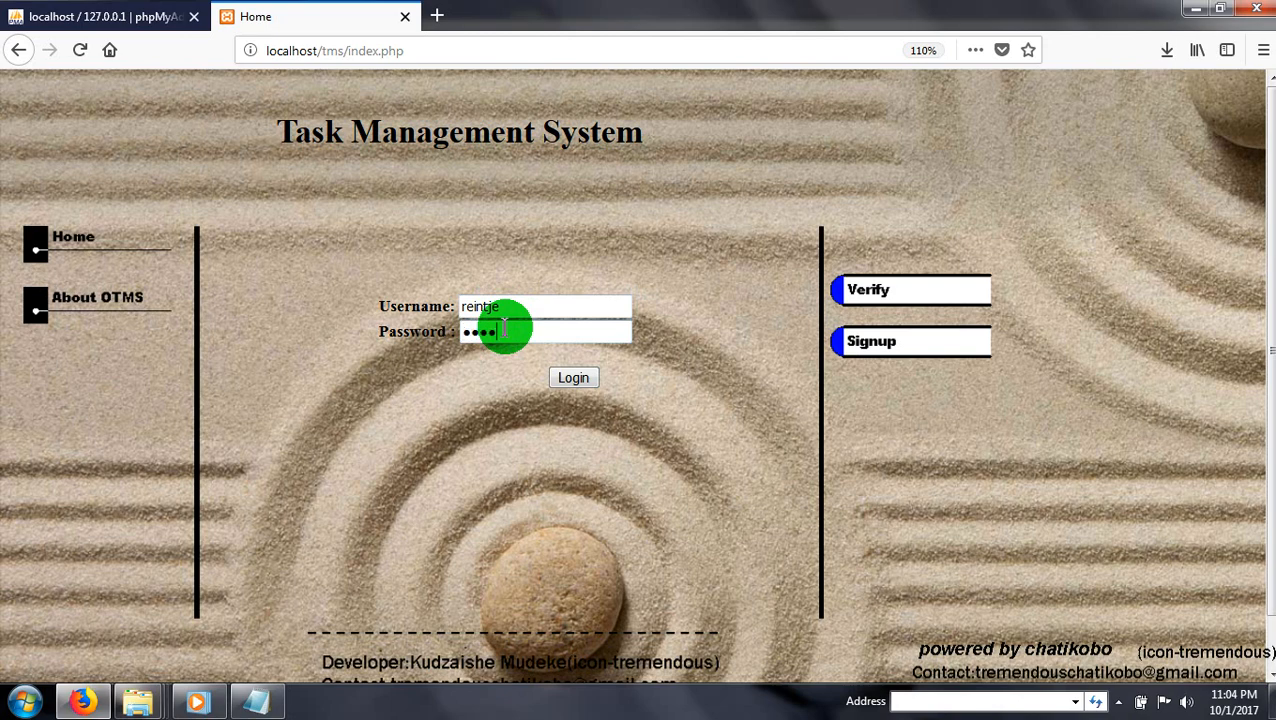
click(573, 377)
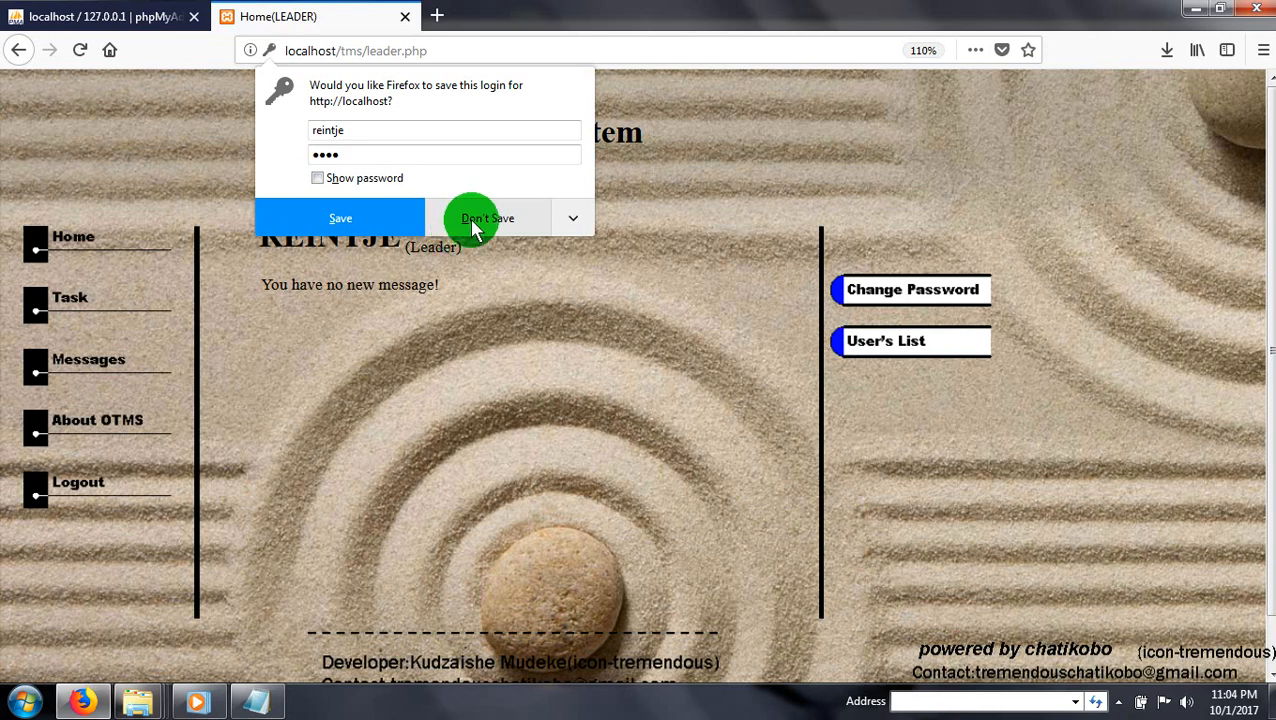
Decline saving the leader's login and view the networking task's member statuses, including youuser's not-yet row.
click(488, 218)
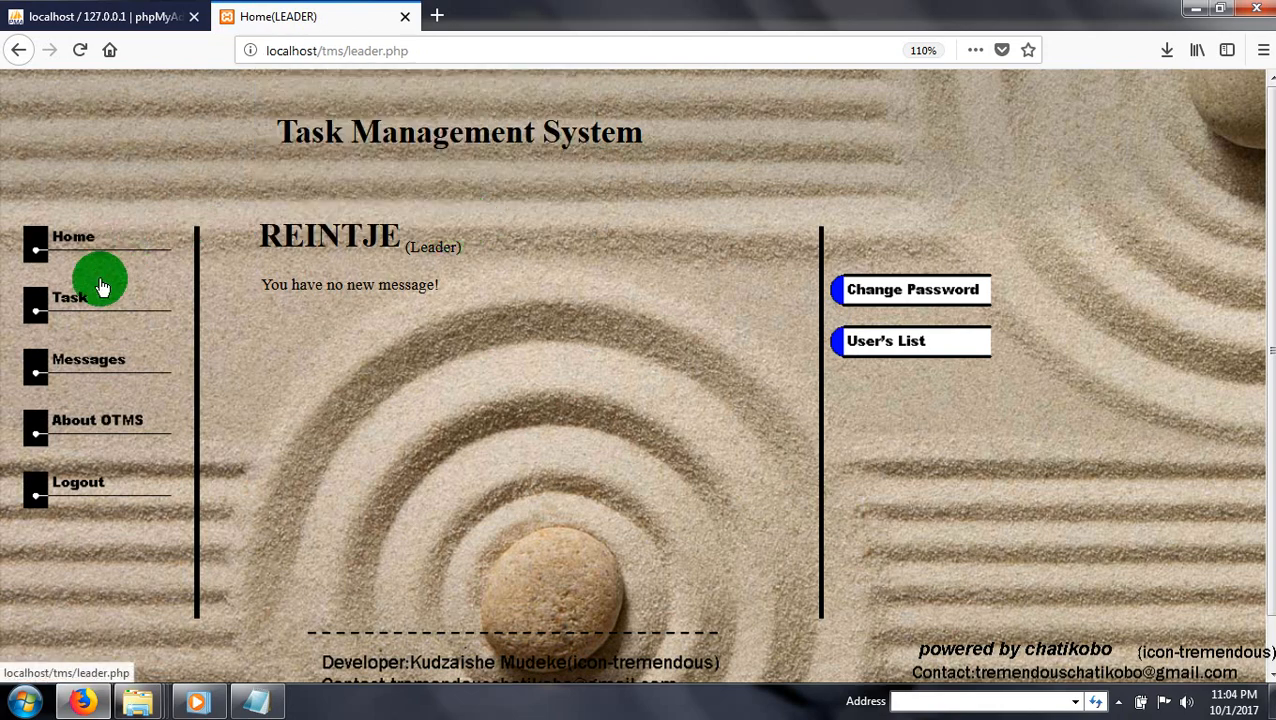
click(70, 297)
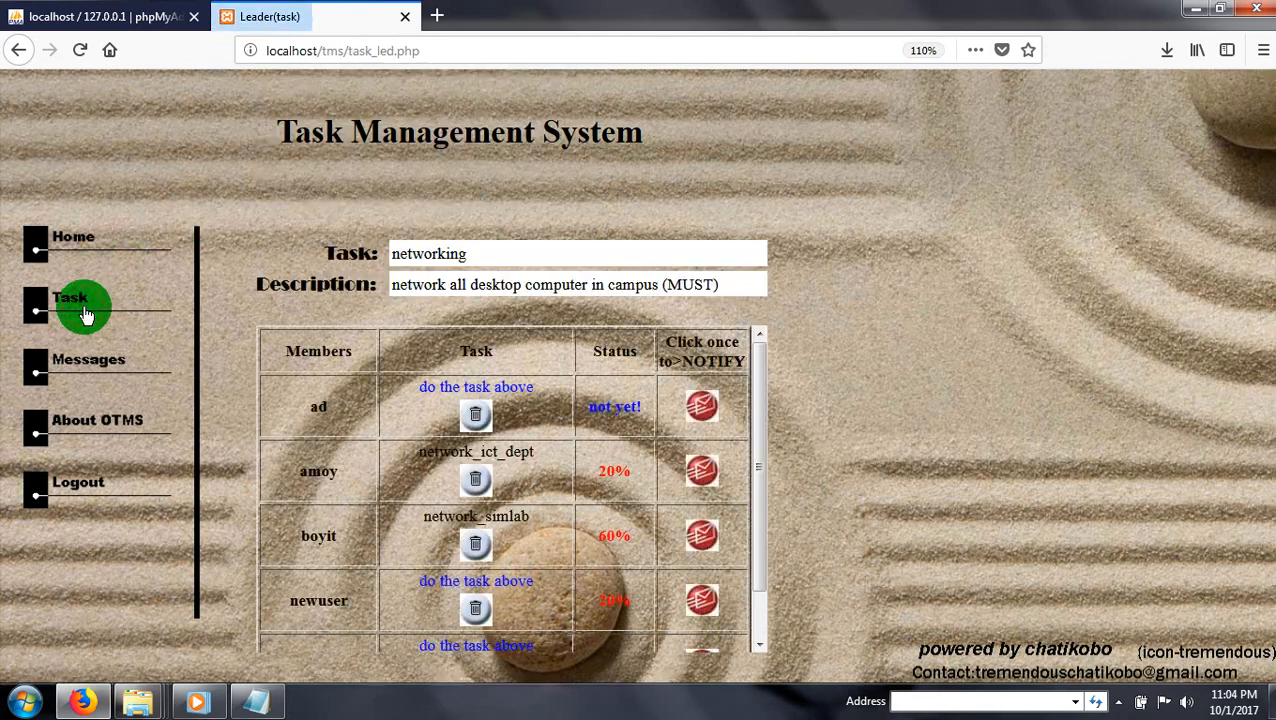
mouse_move(702, 406)
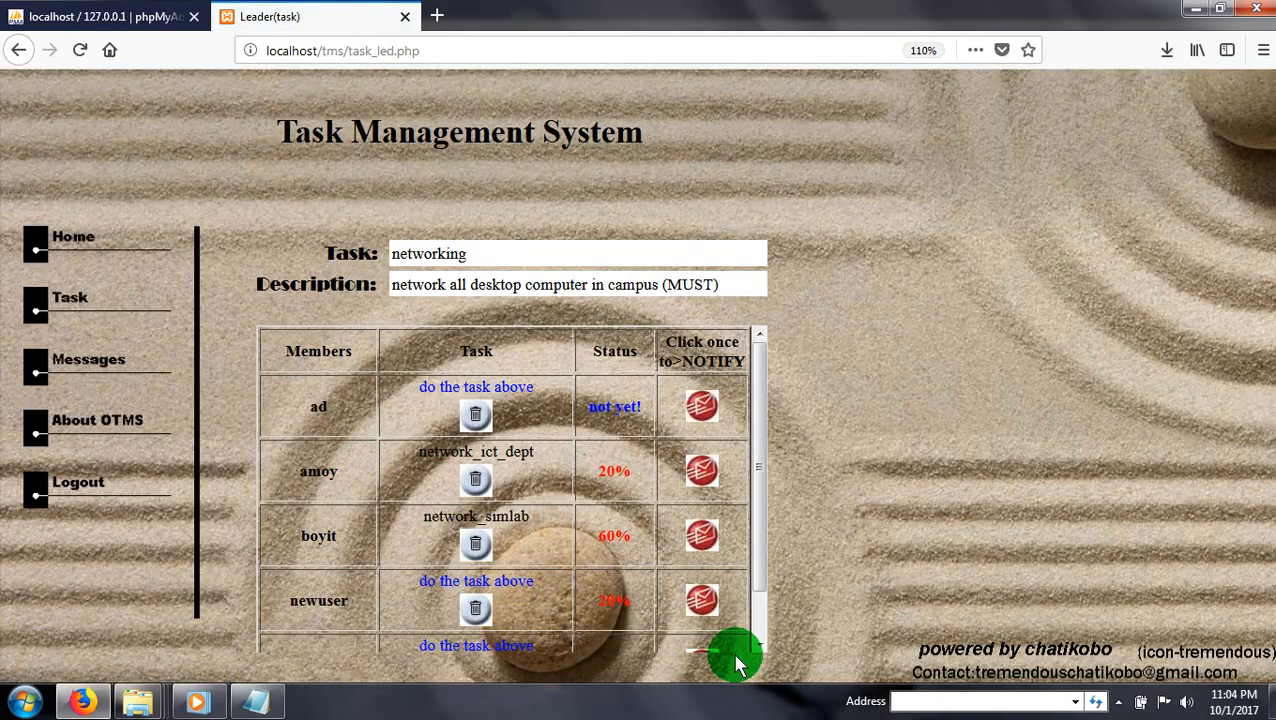
scroll(down, 3)
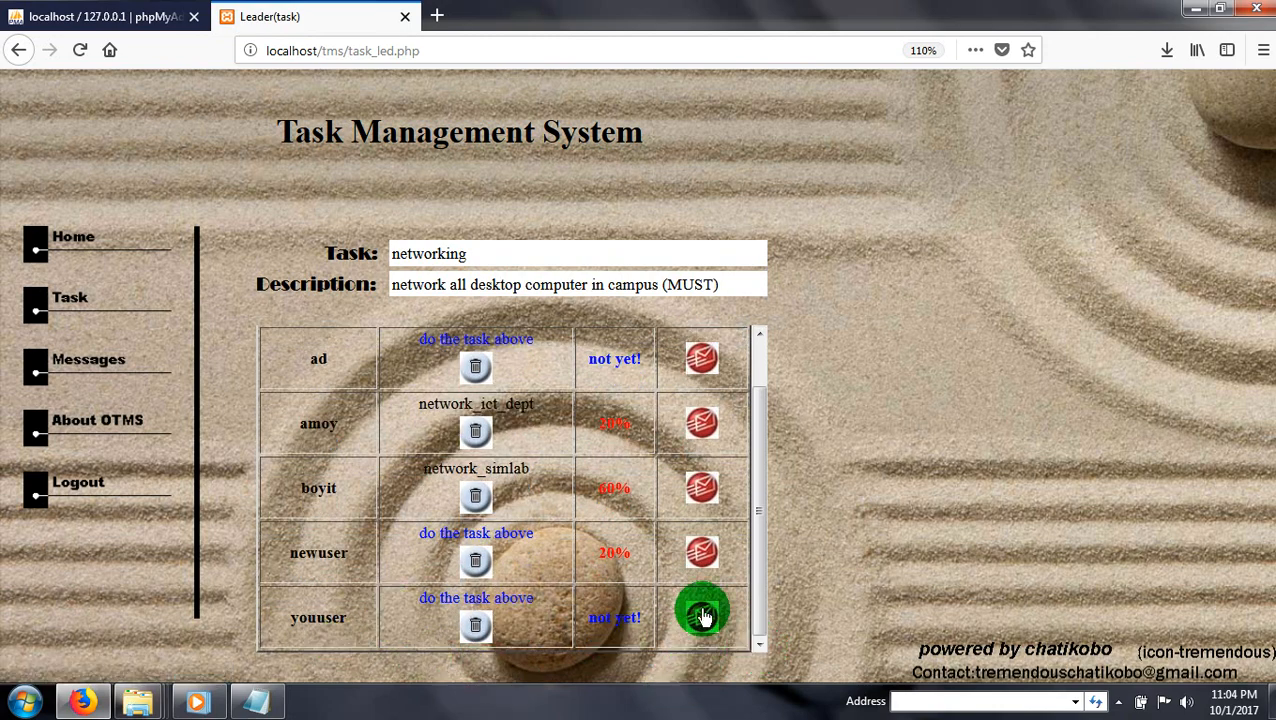
scroll(up, 3)
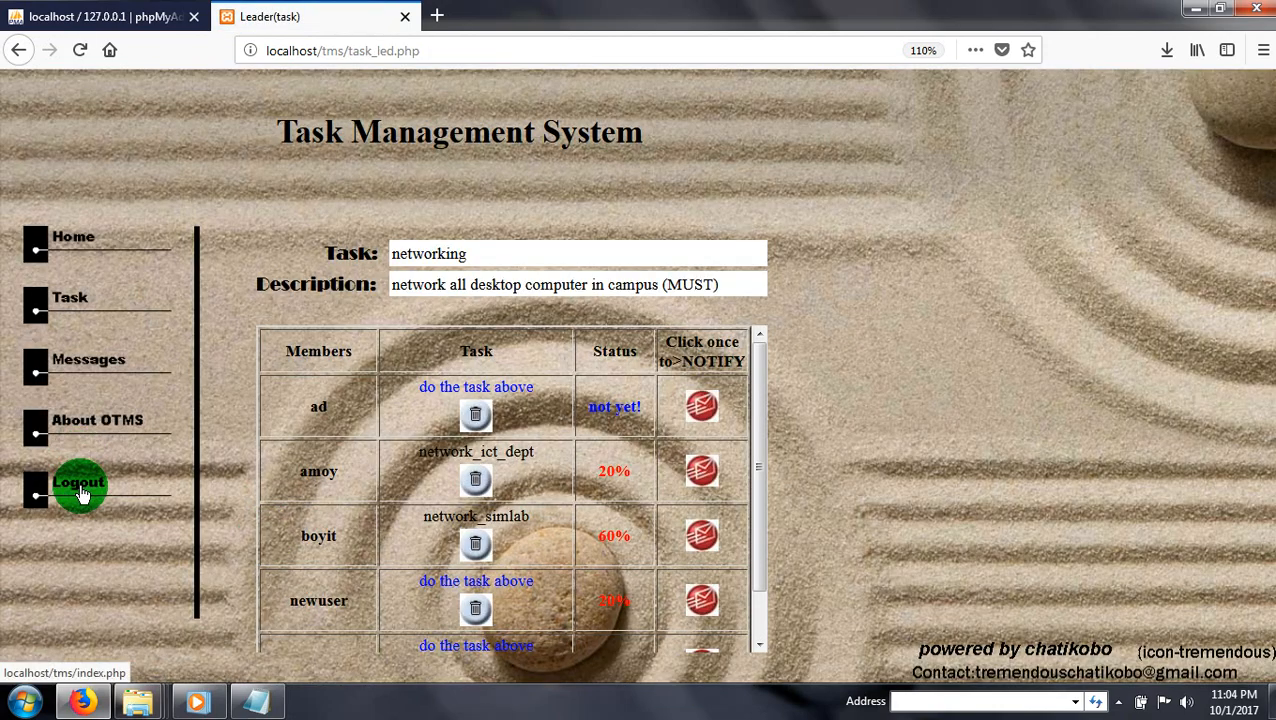
Log out reintje, log in as youuser, and decline Firefox's save-login prompt.
click(79, 483)
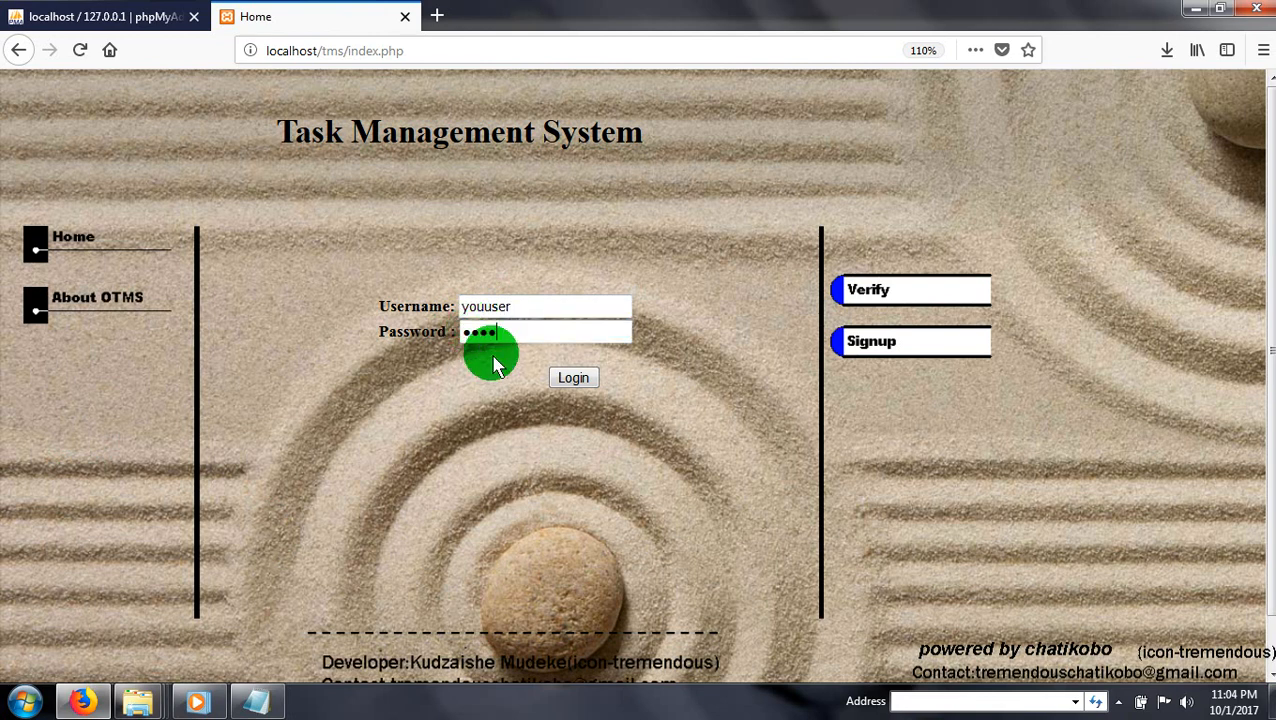
click(573, 377)
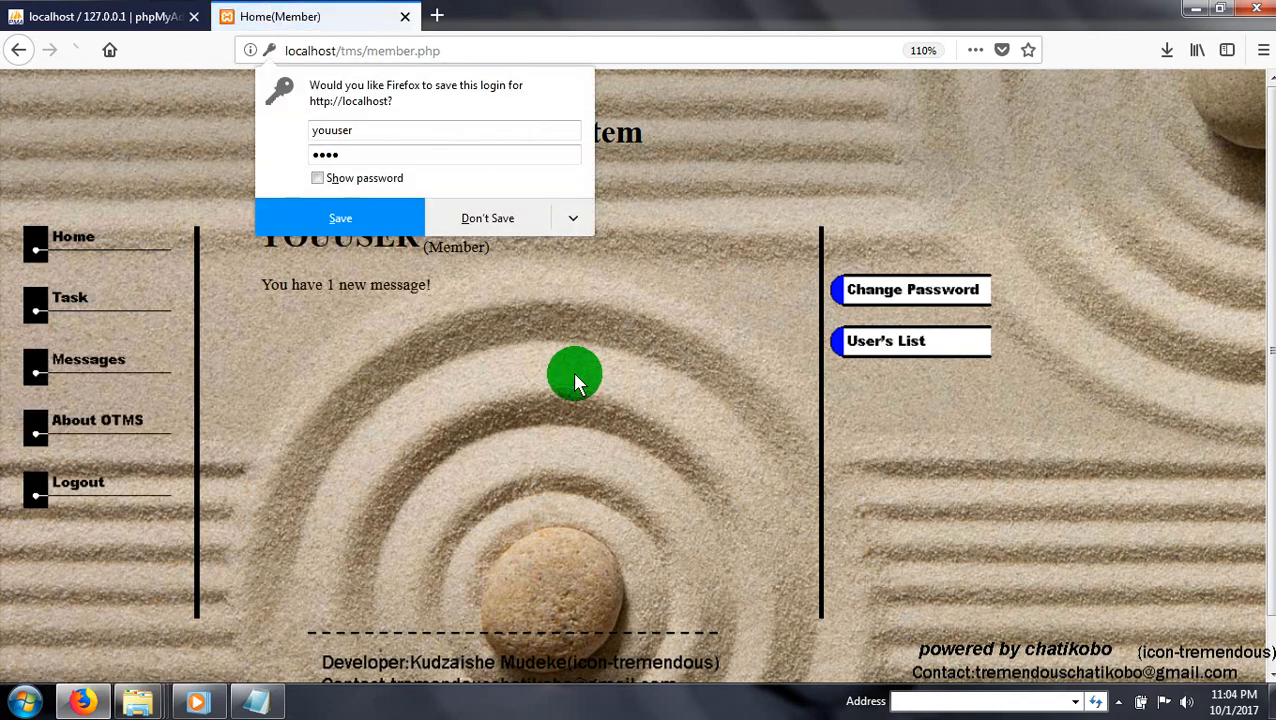
click(487, 218)
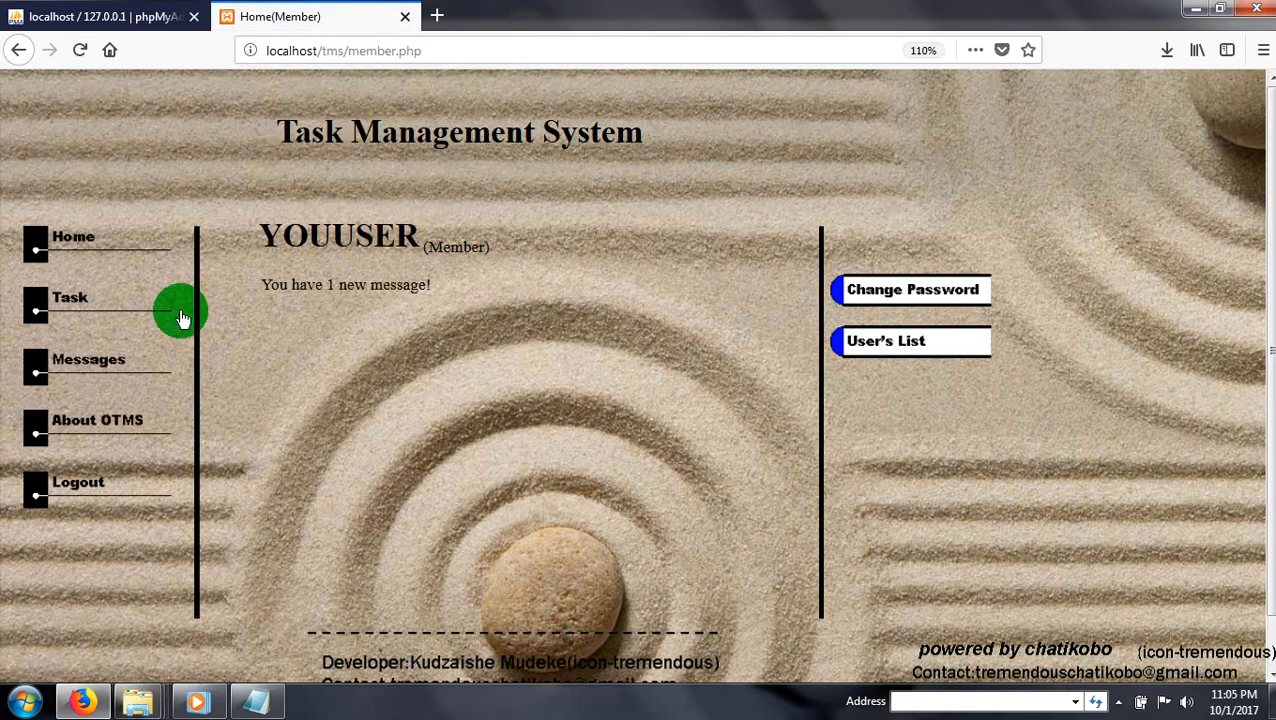
mouse_move(90, 360)
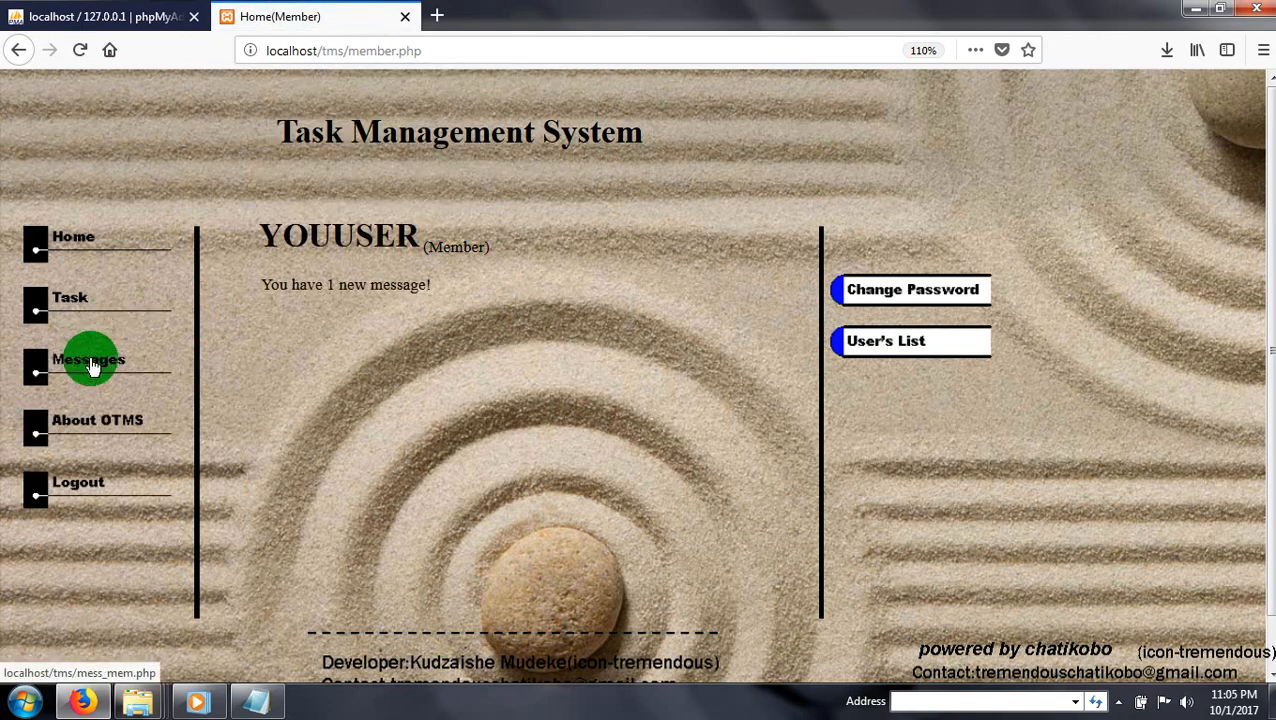
Read reintje's notification in the Inbox and view youuser's assigned networking task.
click(88, 359)
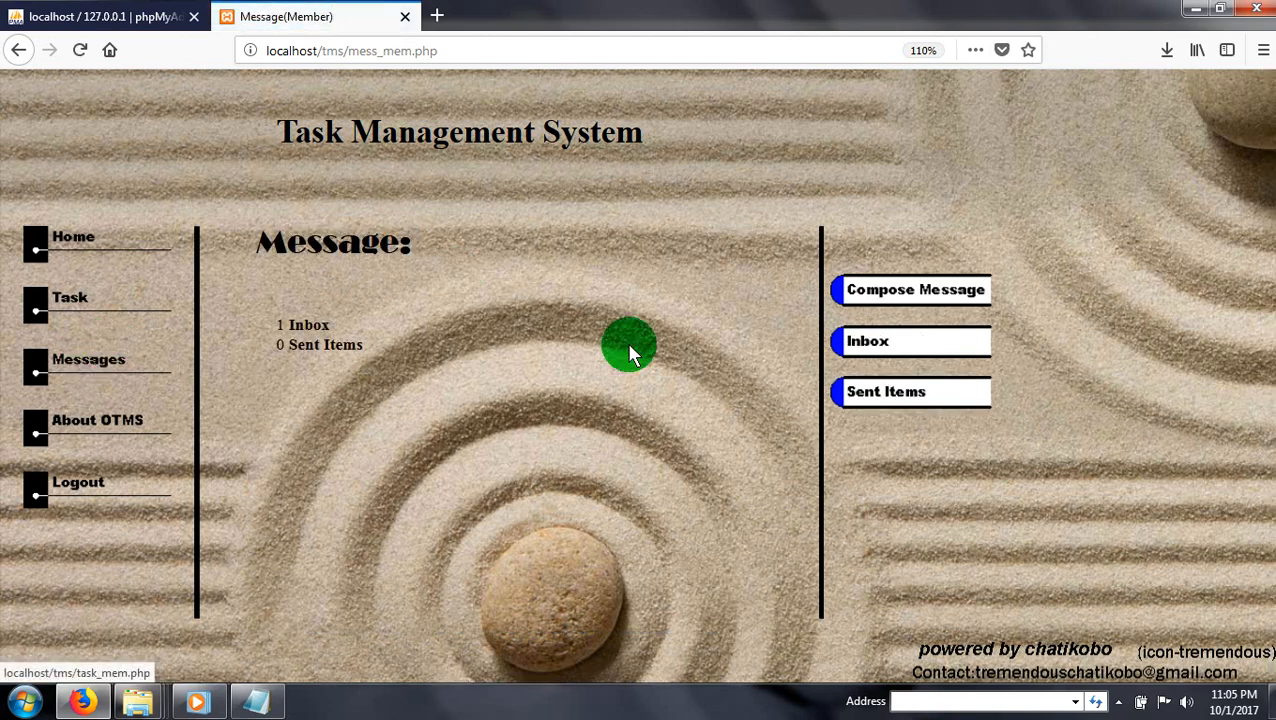
click(910, 341)
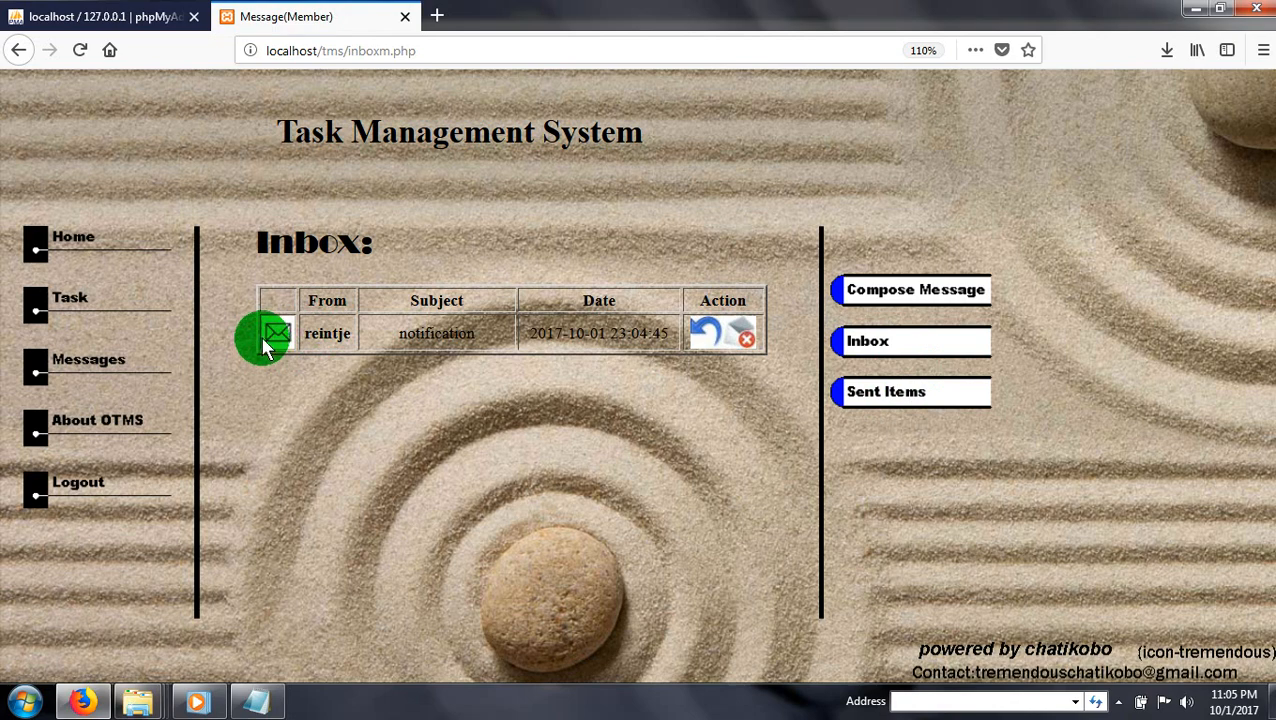
click(277, 333)
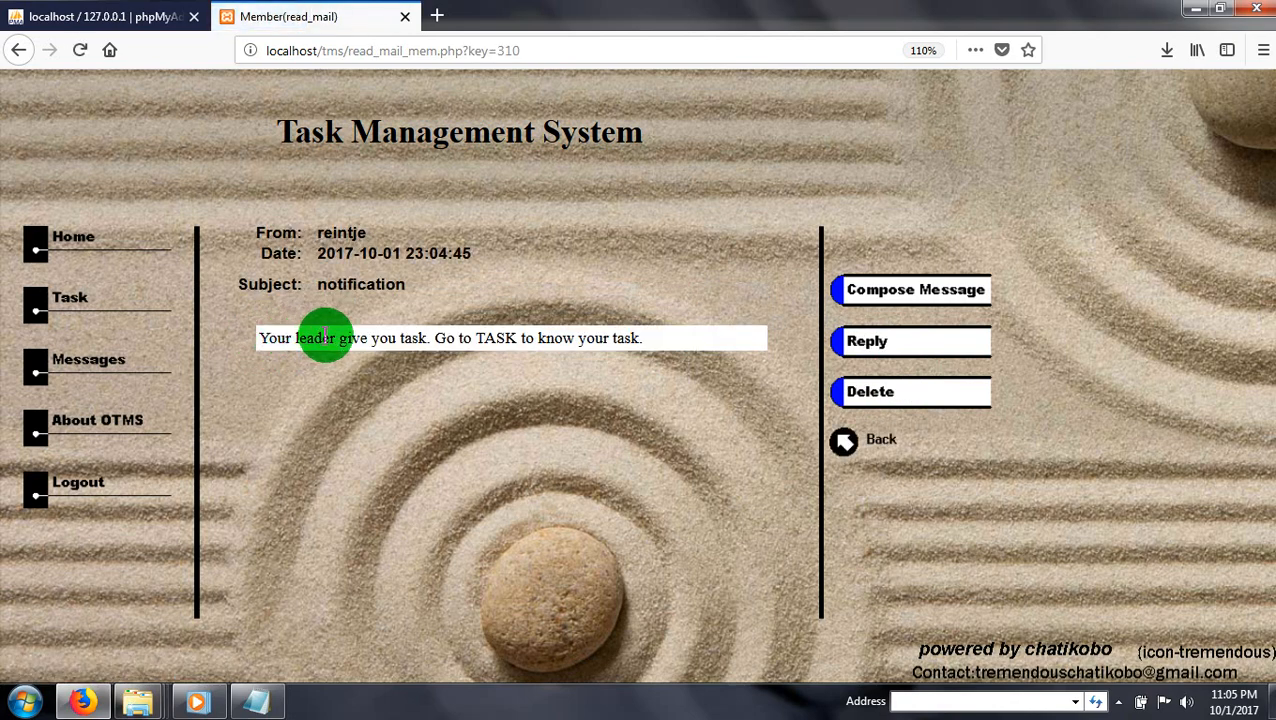
mouse_move(583, 358)
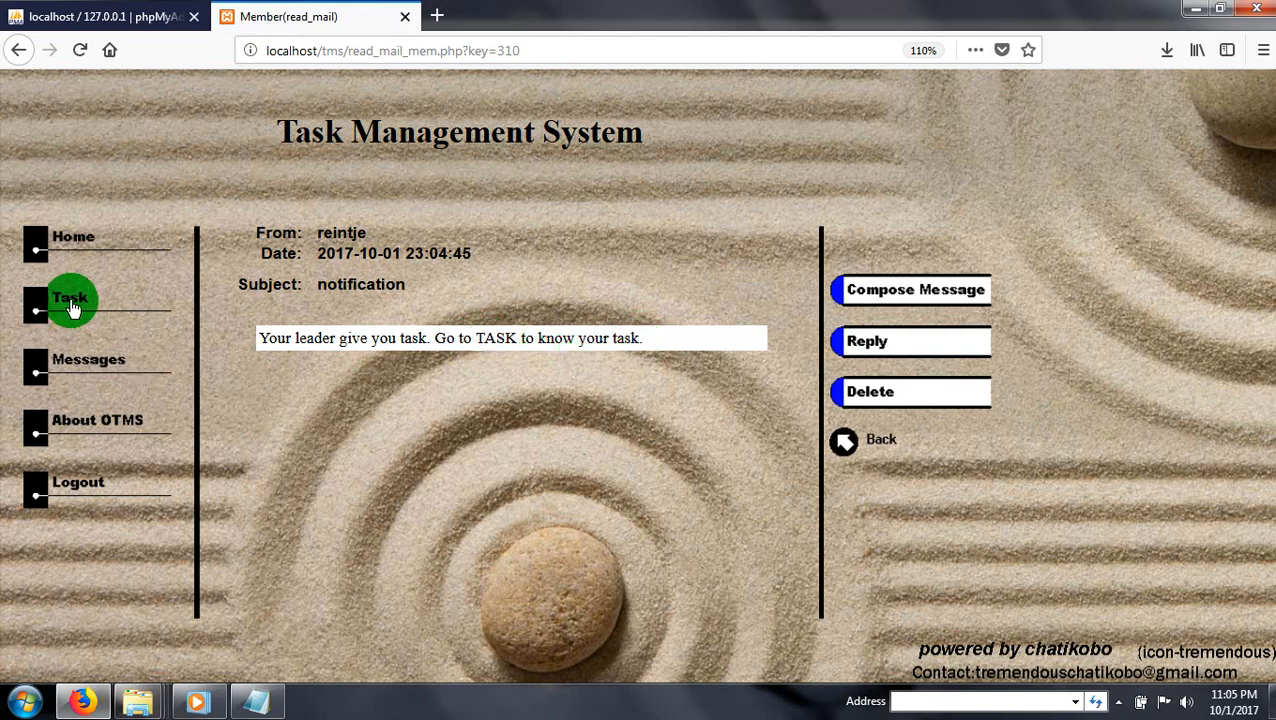
click(70, 298)
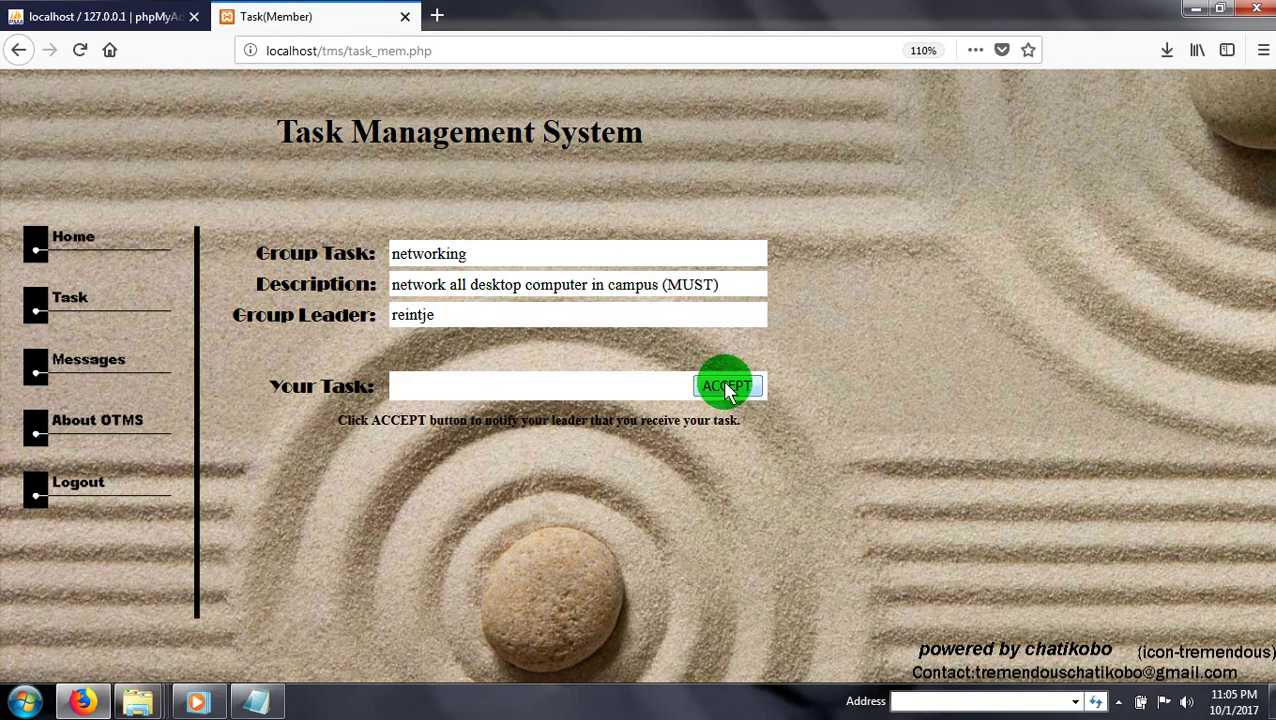
Accept the networking task, submit a 20% completion rating, and dismiss the Windows prompt.
click(726, 386)
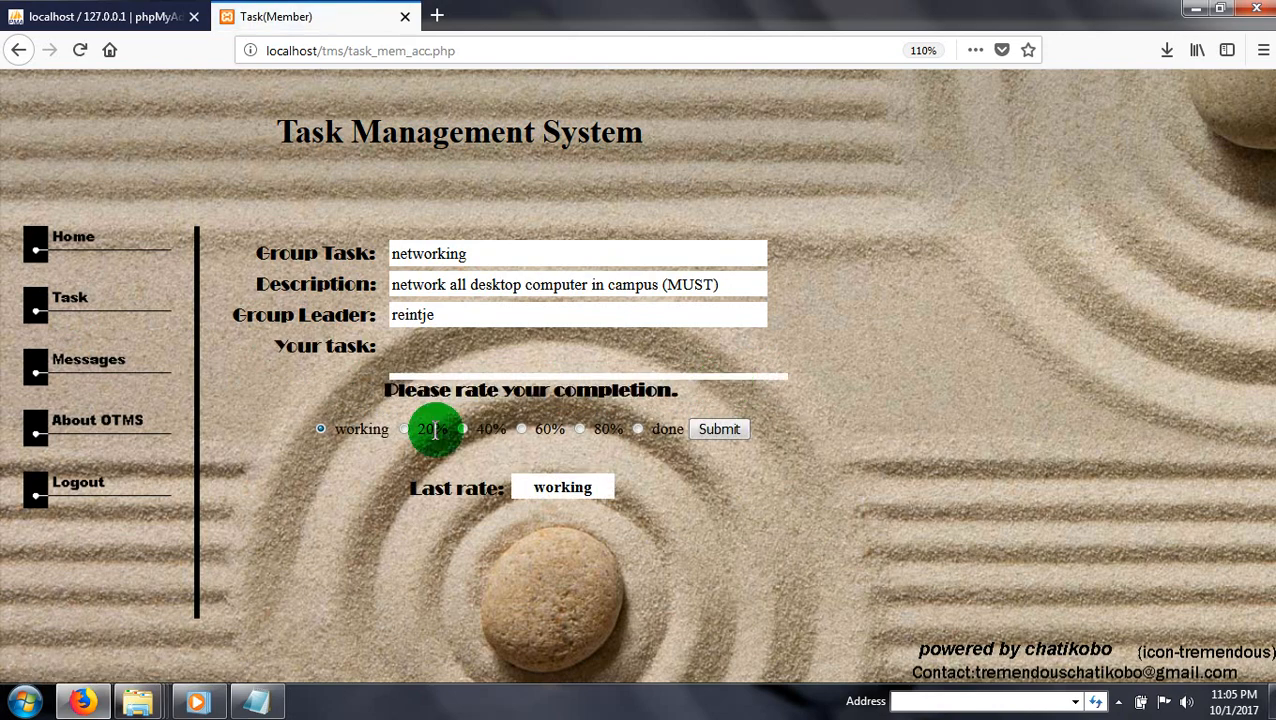
mouse_move(405, 432)
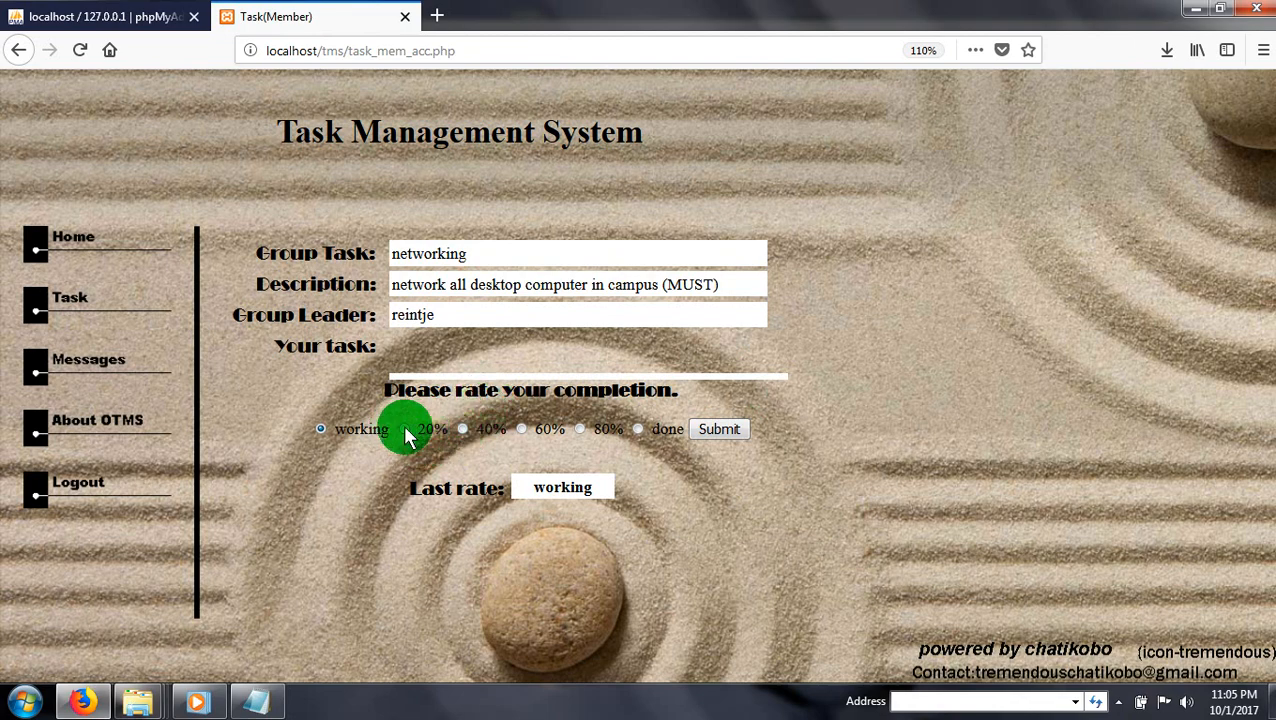
click(404, 429)
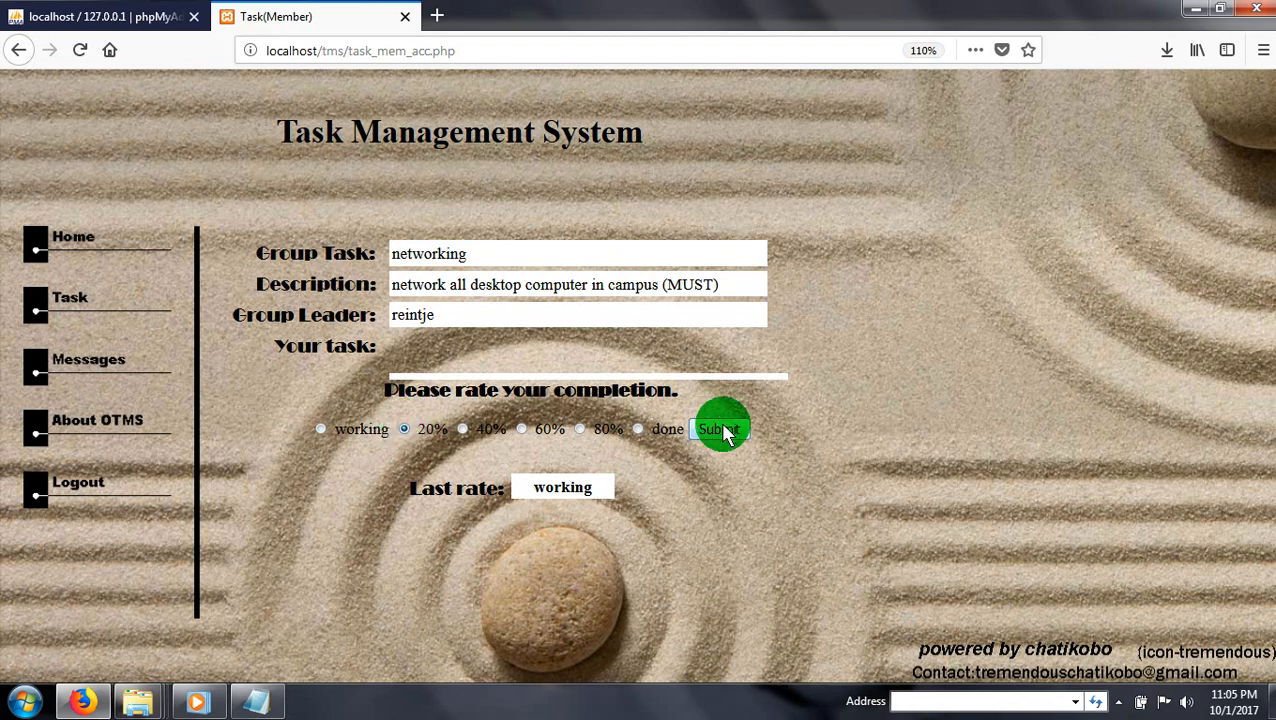
click(719, 428)
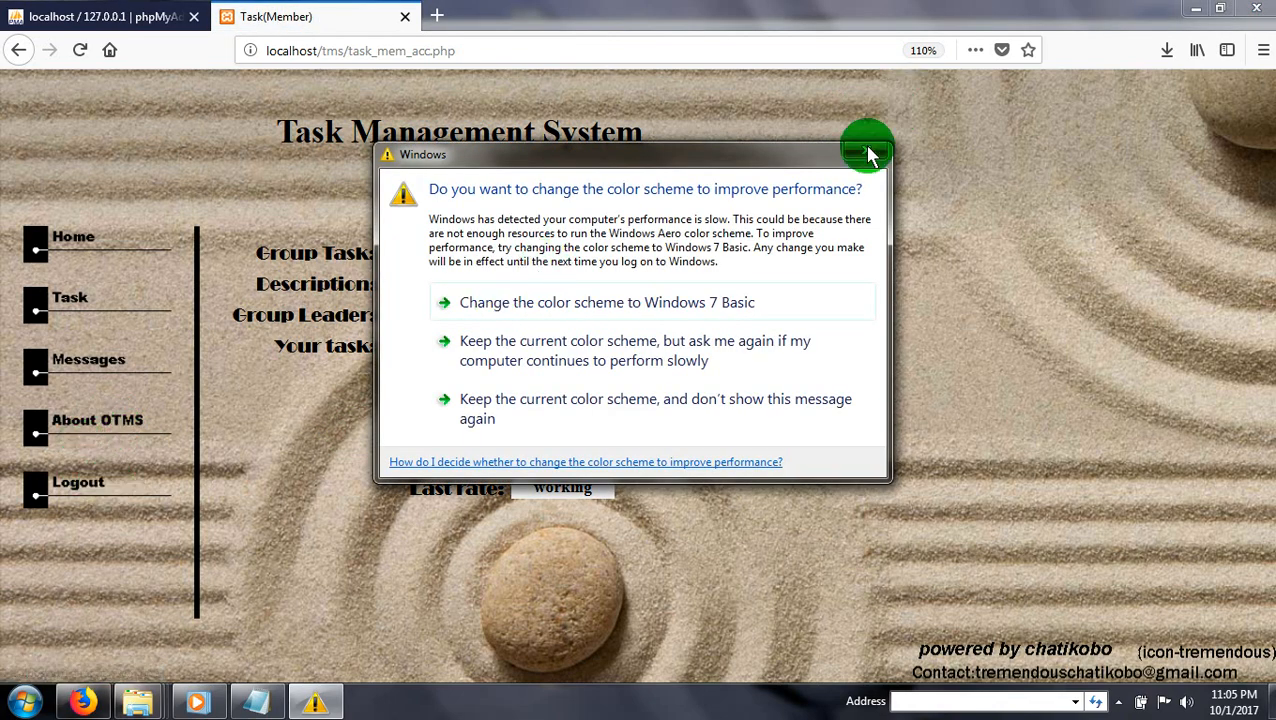
click(867, 154)
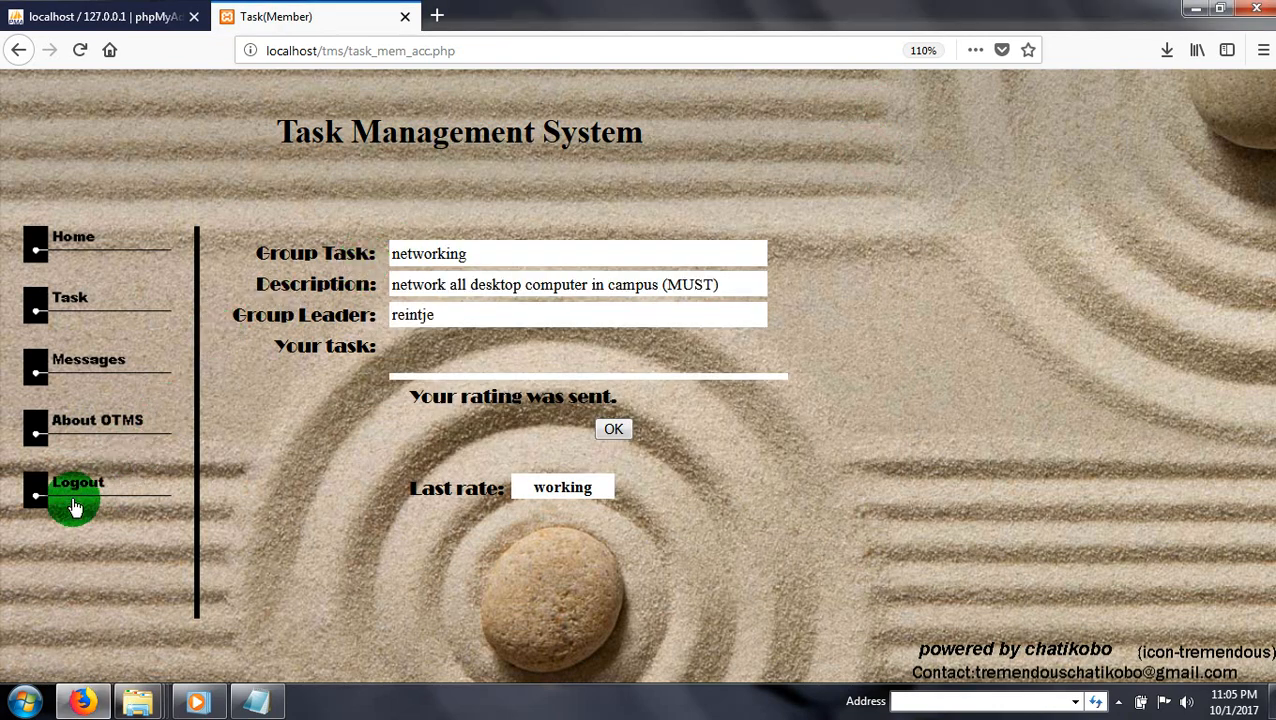
Log youuser out and scroll the returned login page.
click(77, 490)
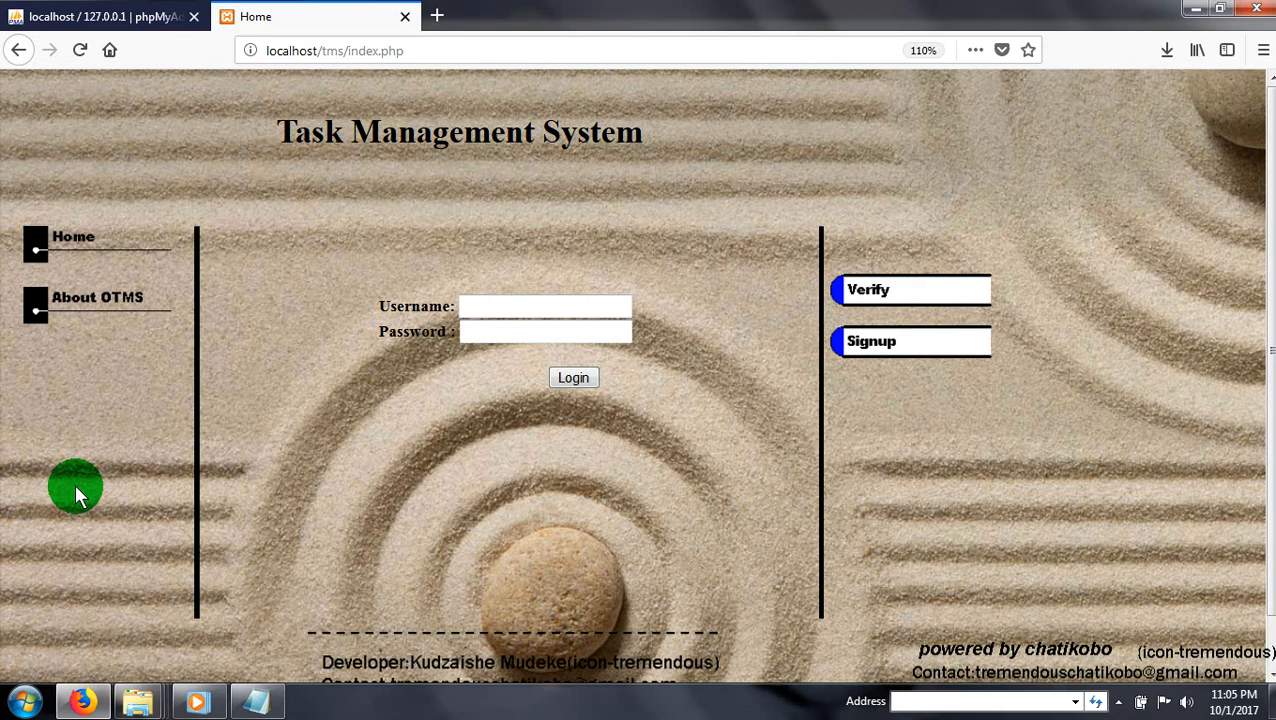
scroll(down, 3)
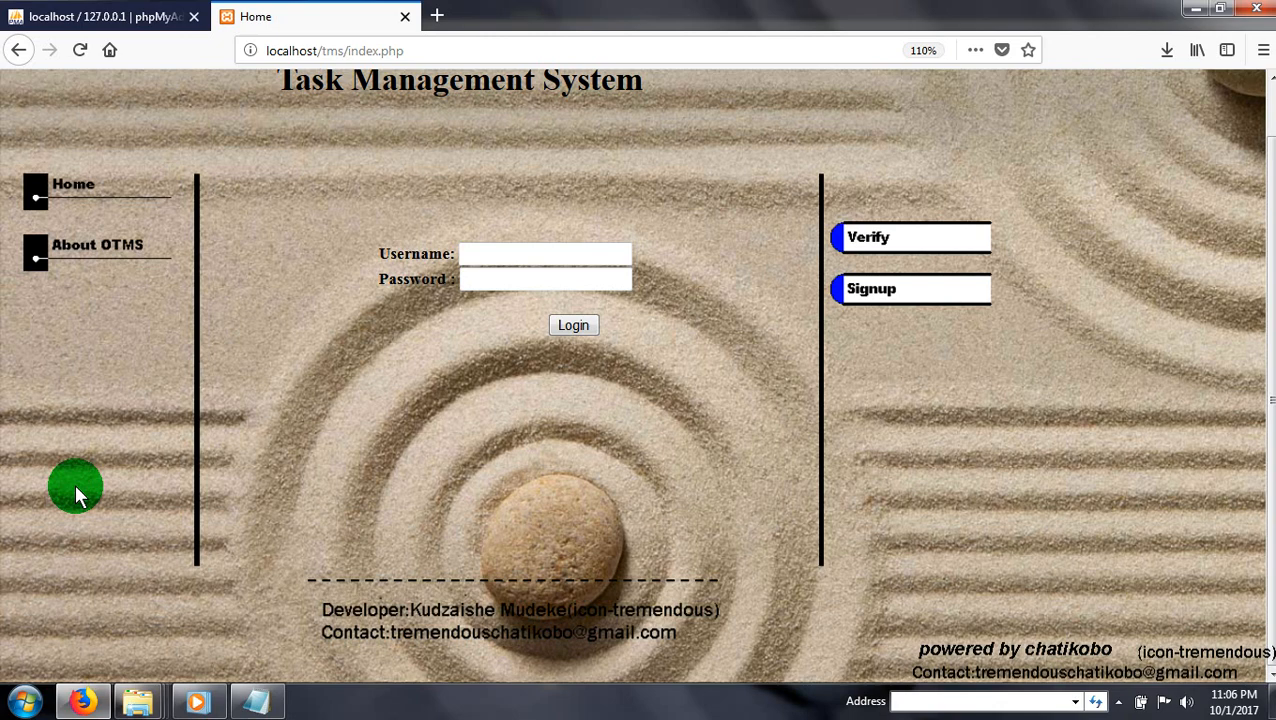
mouse_move(242, 700)
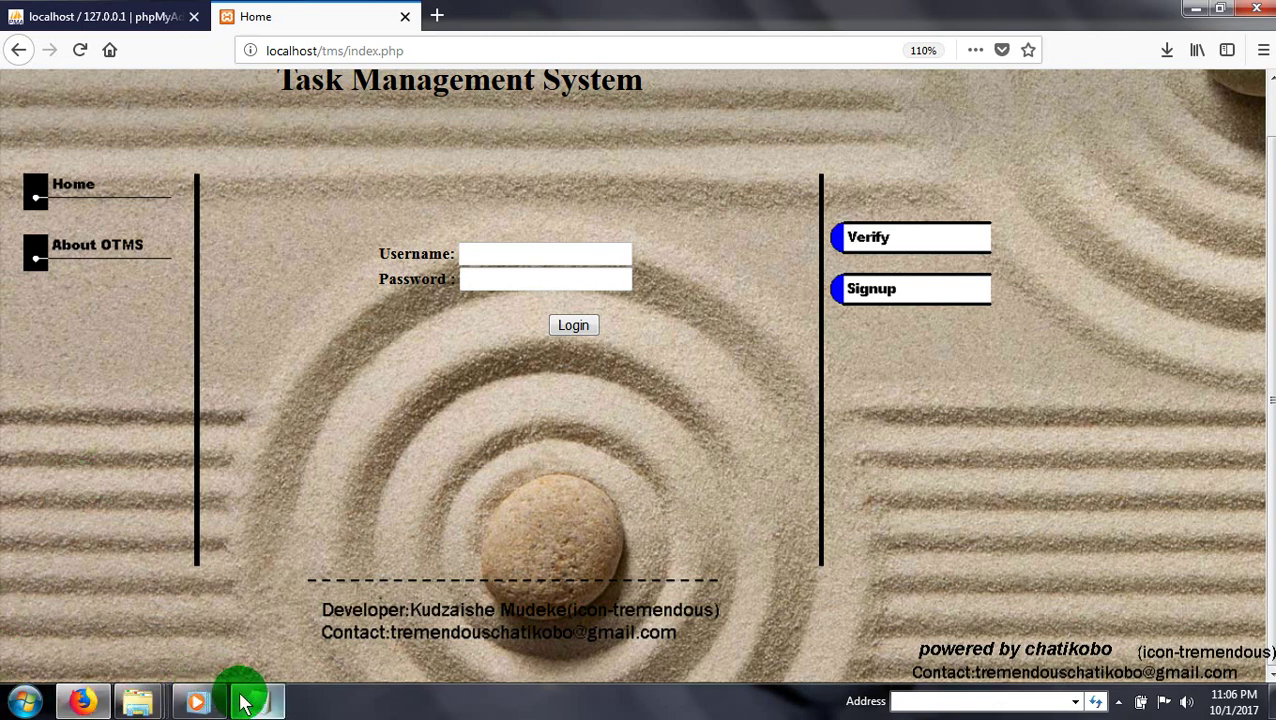
Switch to the tms note in Notepad and close the Windows colour-scheme prompt.
click(255, 700)
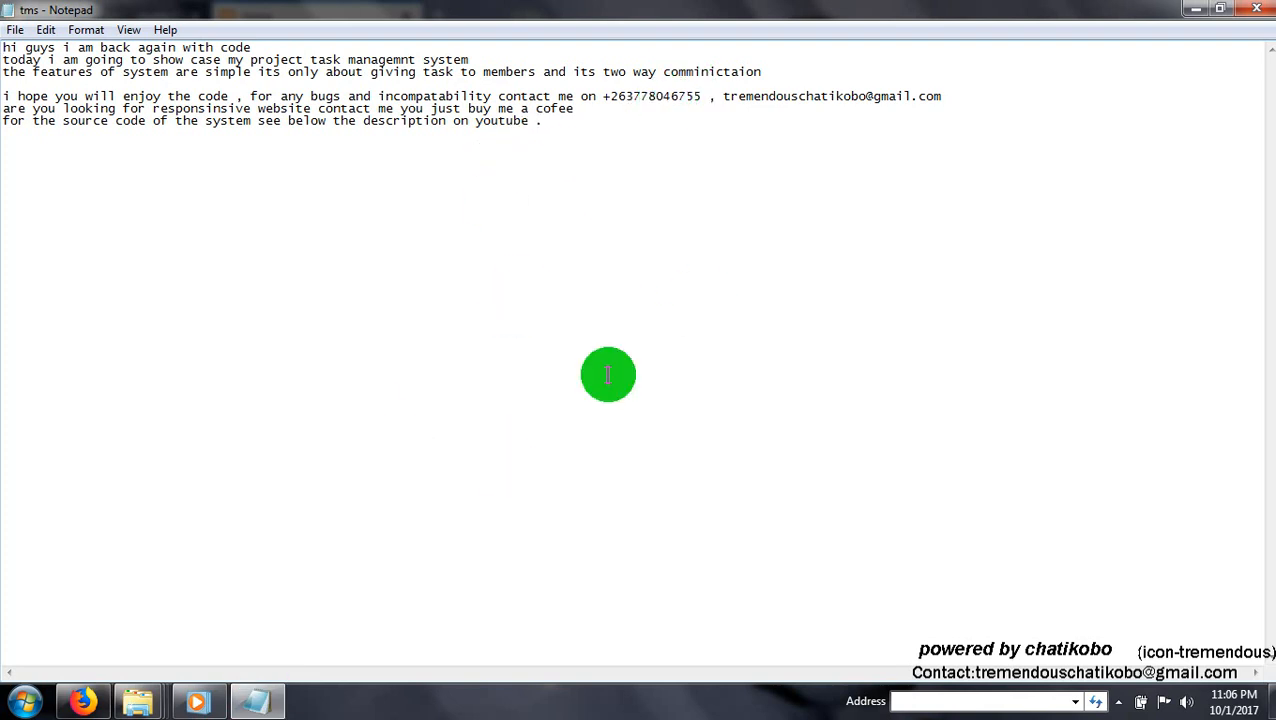
mouse_move(1190, 50)
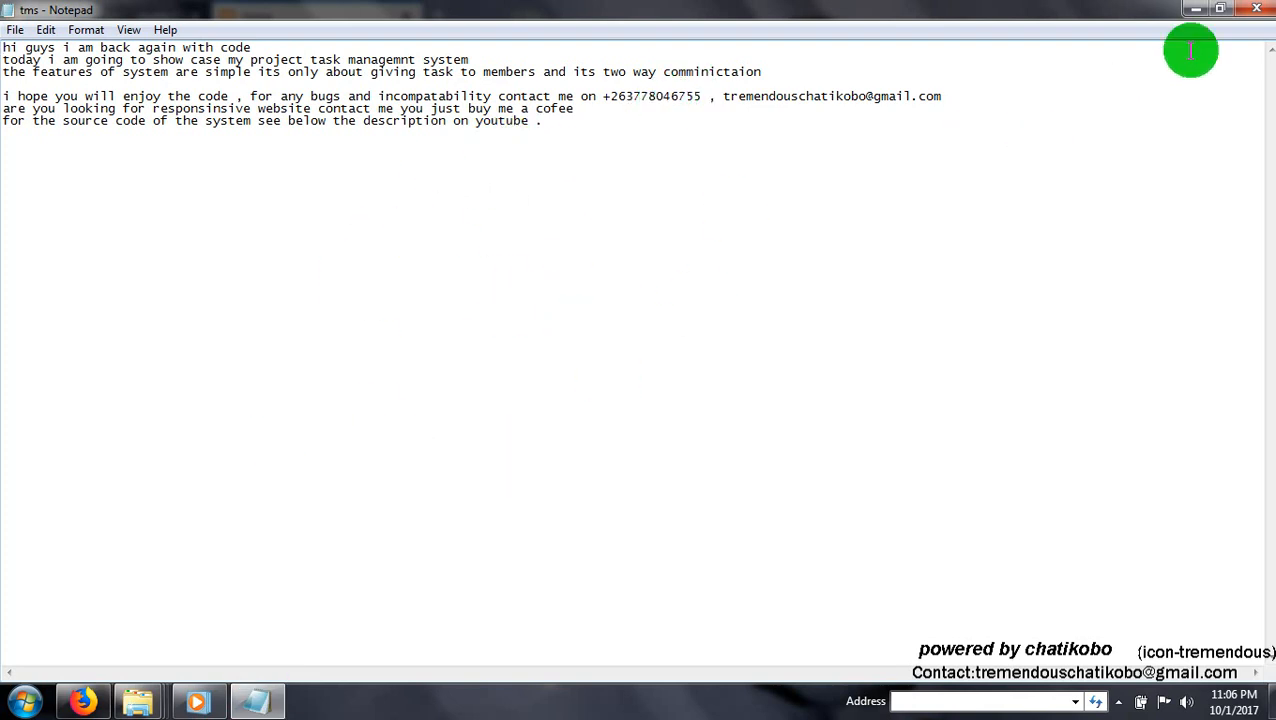
mouse_move(1198, 10)
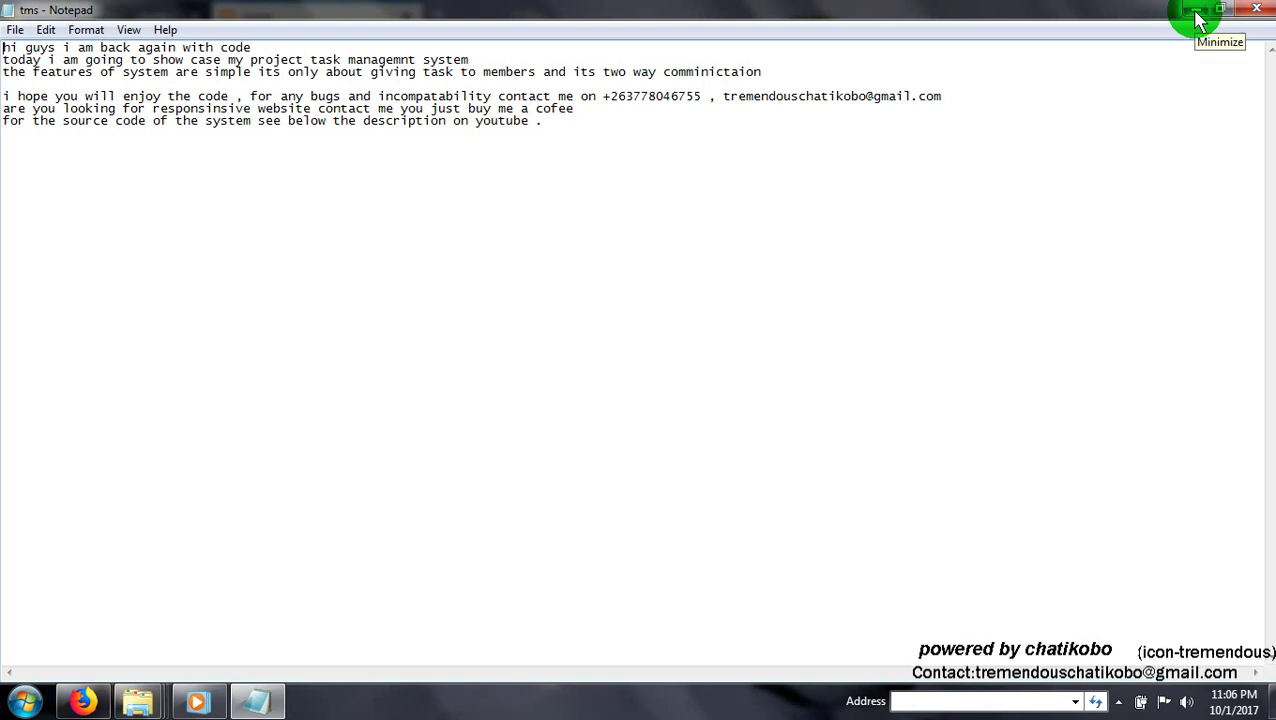
mouse_move(1200, 15)
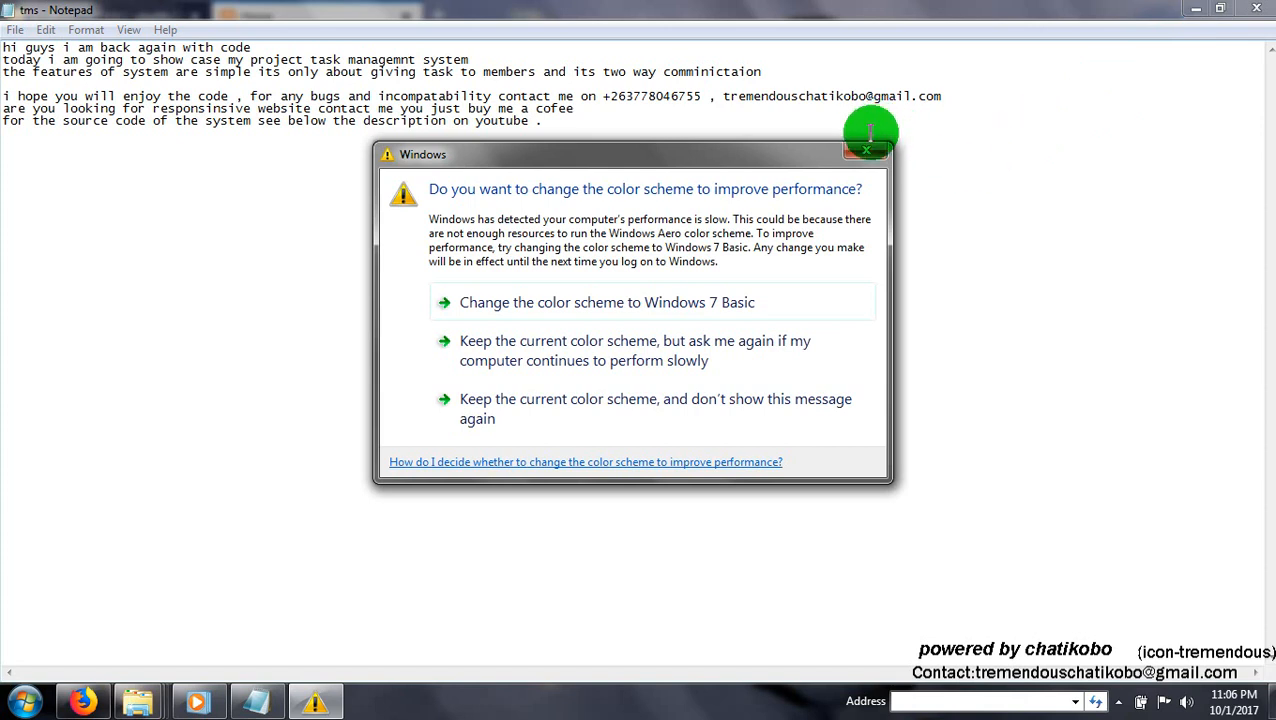
click(865, 150)
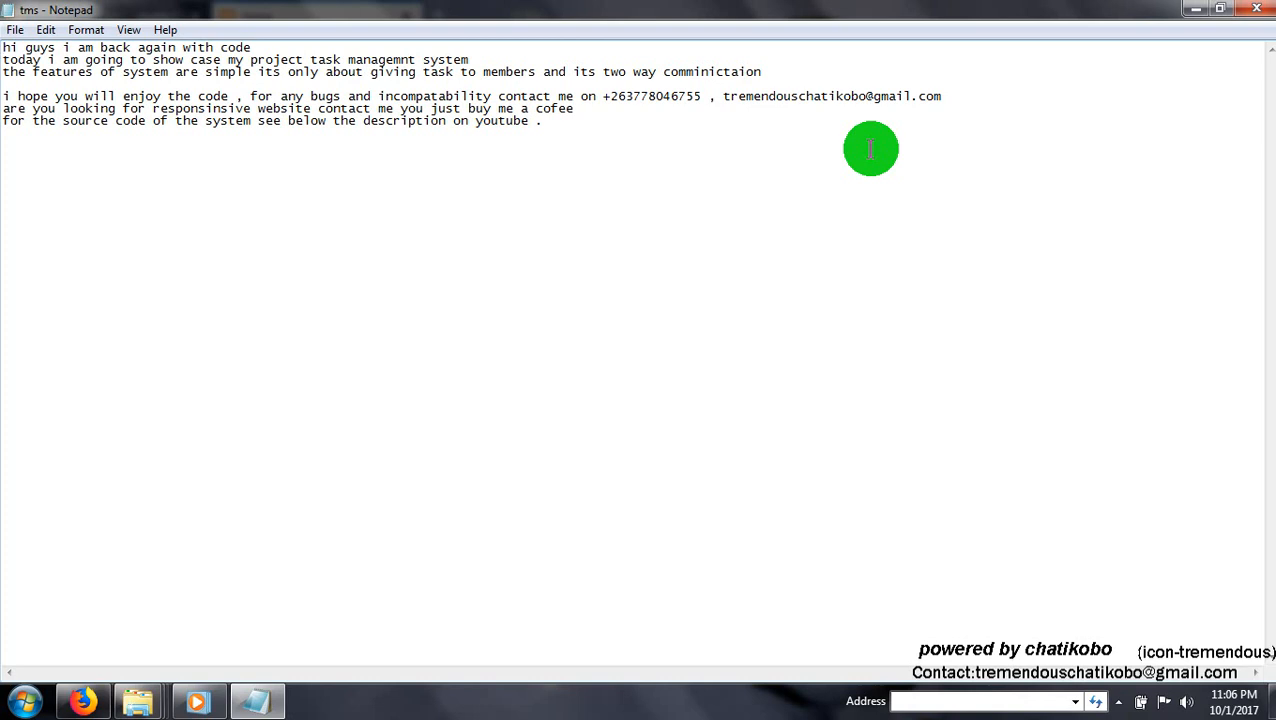
click(4, 47)
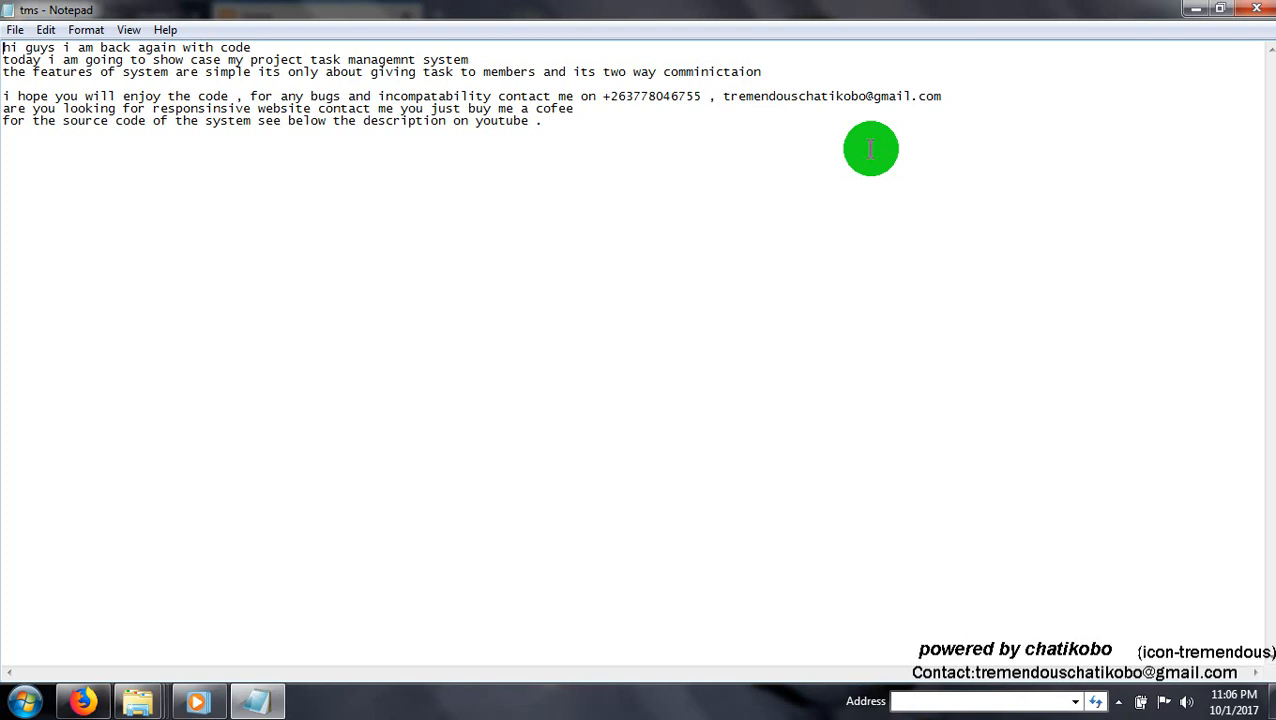